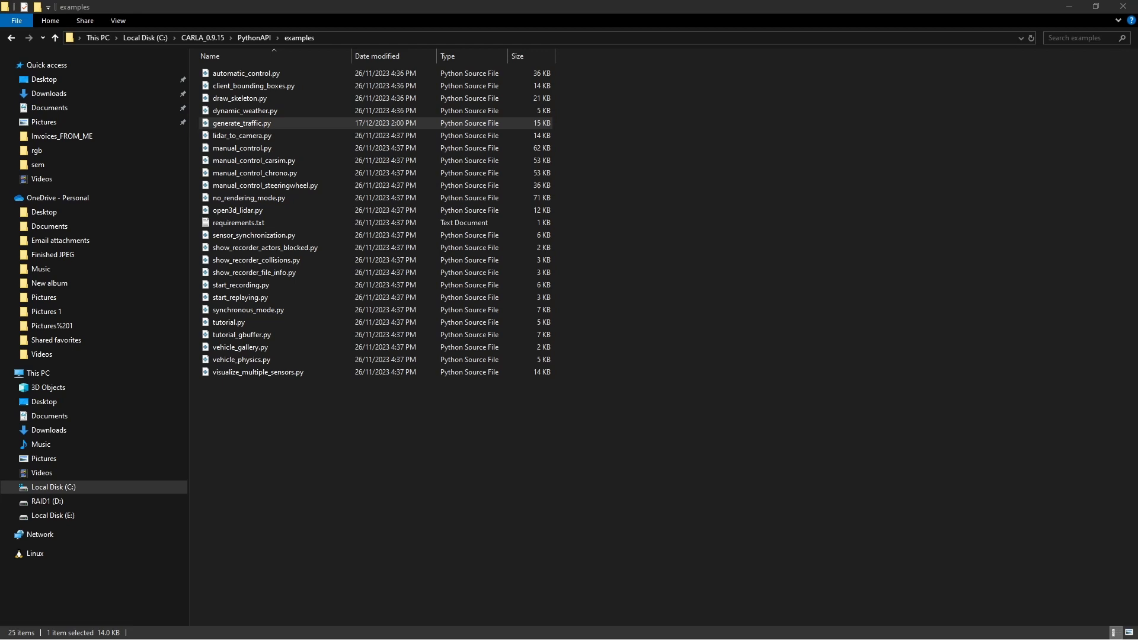
# Step: Scroll the diff to the added sem_callback and rgb_callback functions, continuing into main()
pyautogui.click(242, 135)
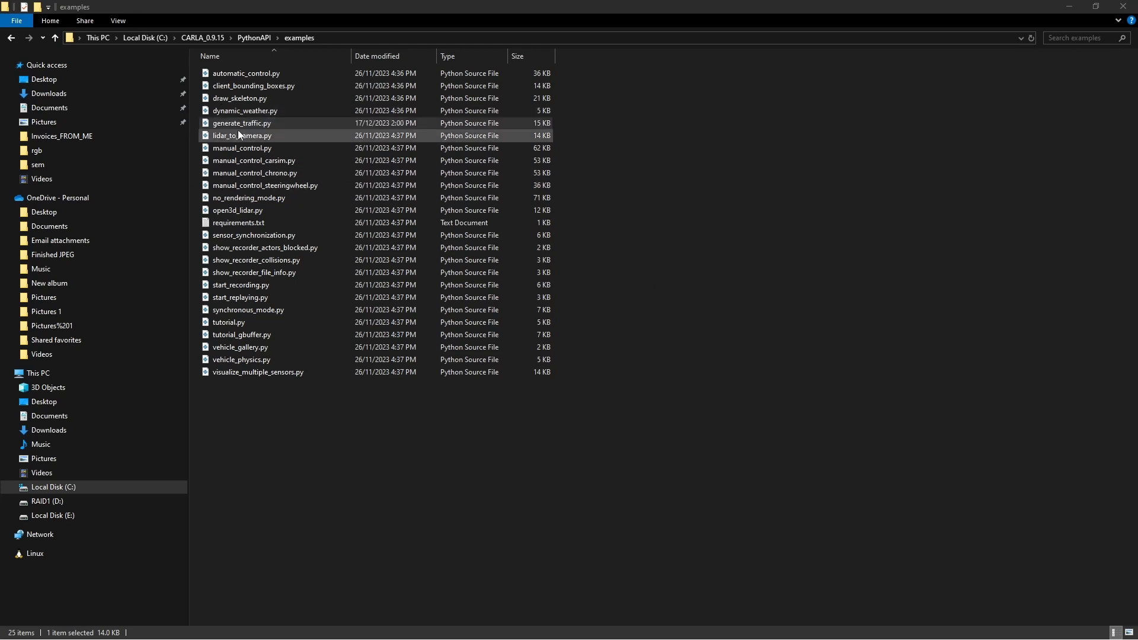
pyautogui.click(241, 123)
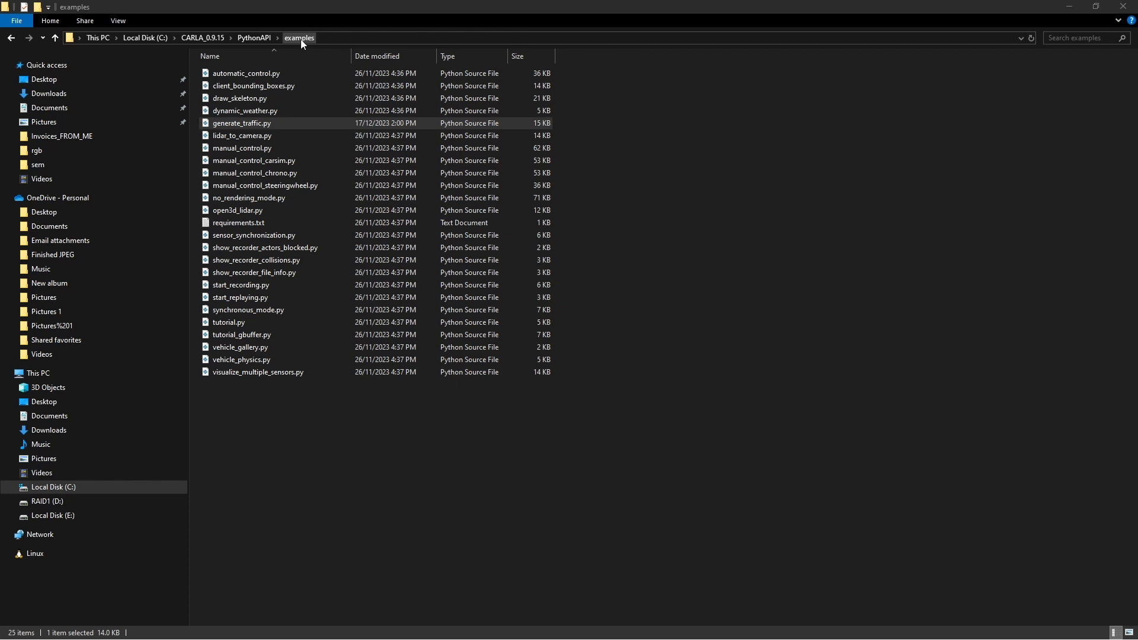
pyautogui.moveTo(250, 134)
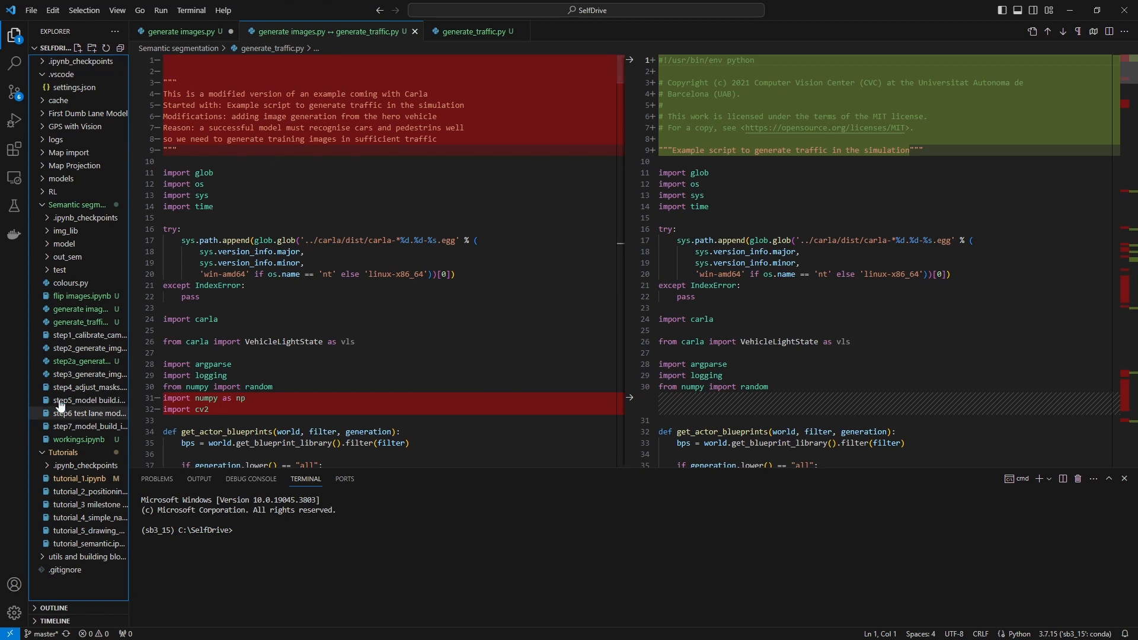
pyautogui.moveTo(81, 322)
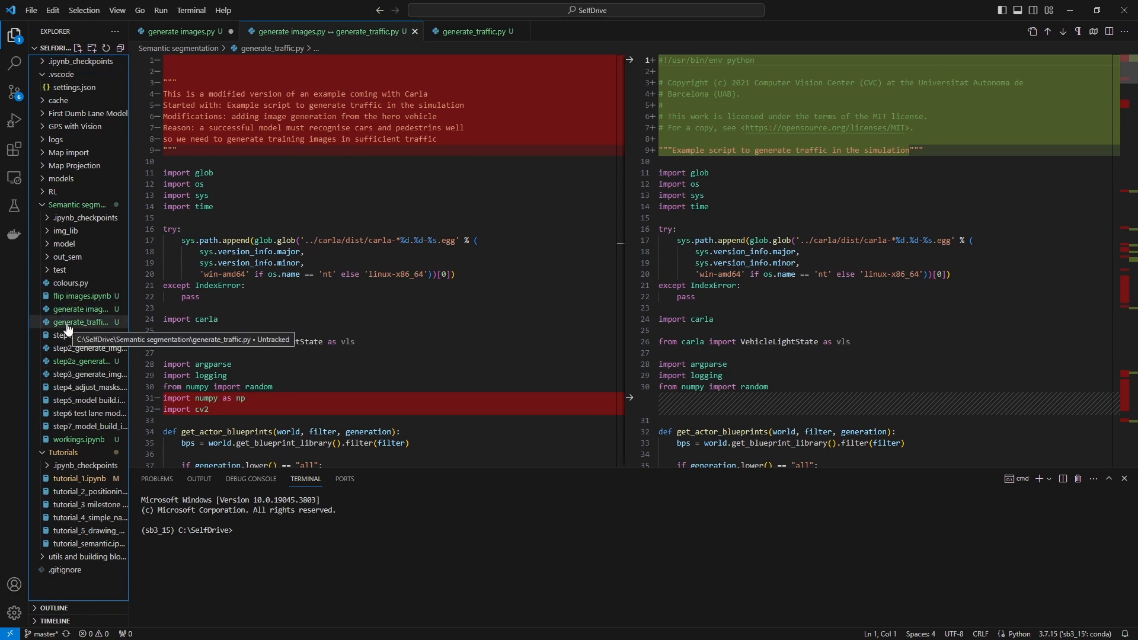
pyautogui.moveTo(83, 309)
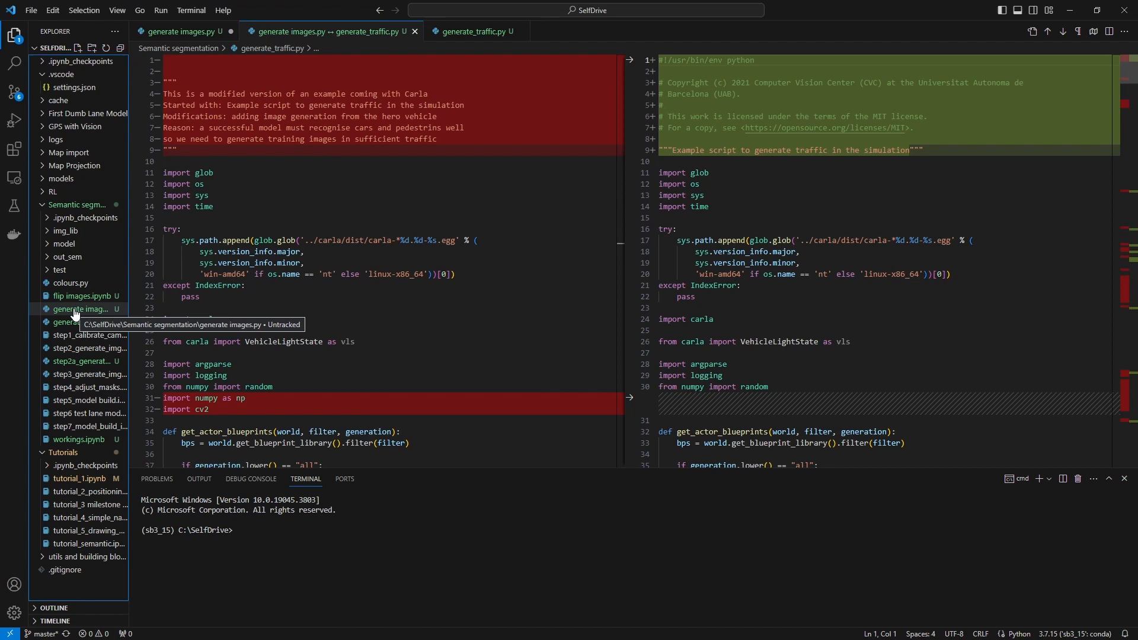
pyautogui.moveTo(69, 326)
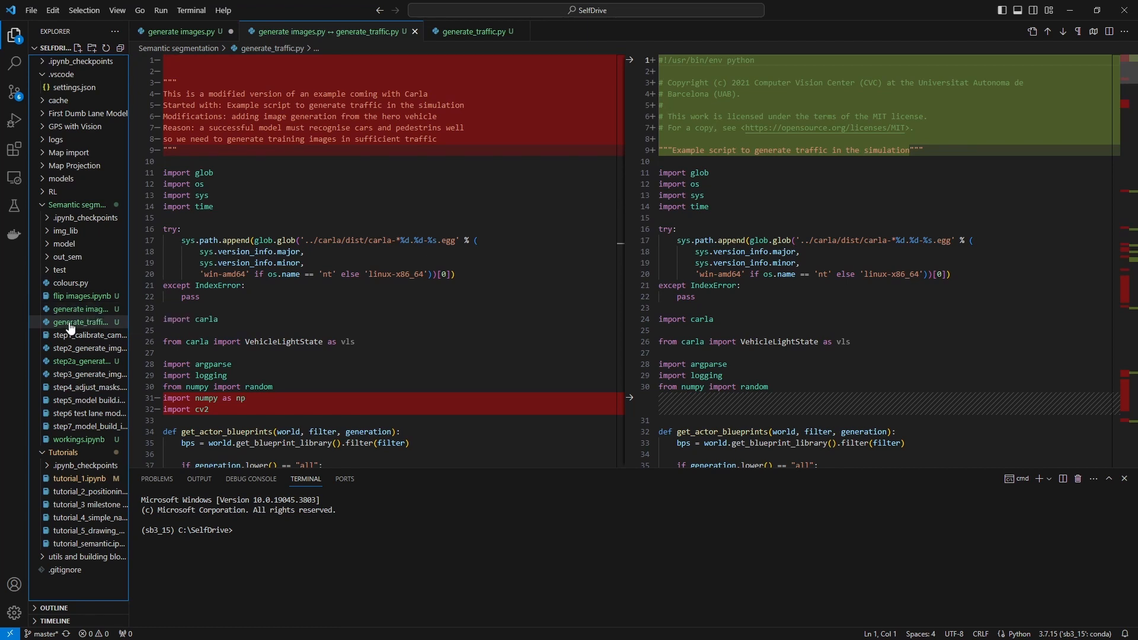
pyautogui.moveTo(83, 321)
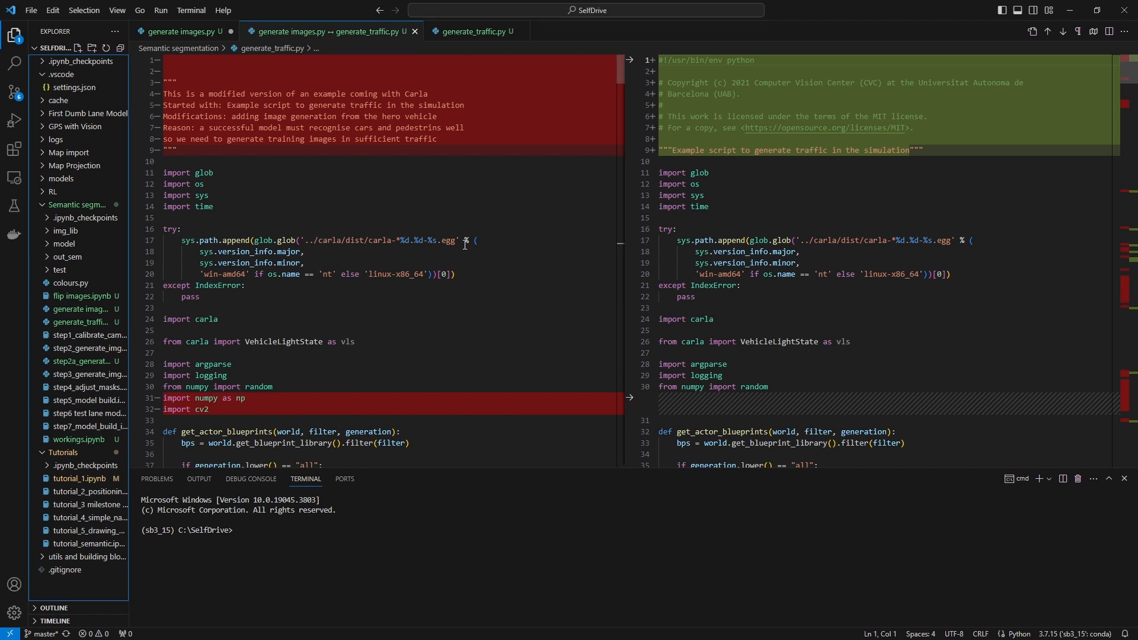
pyautogui.moveTo(470, 213)
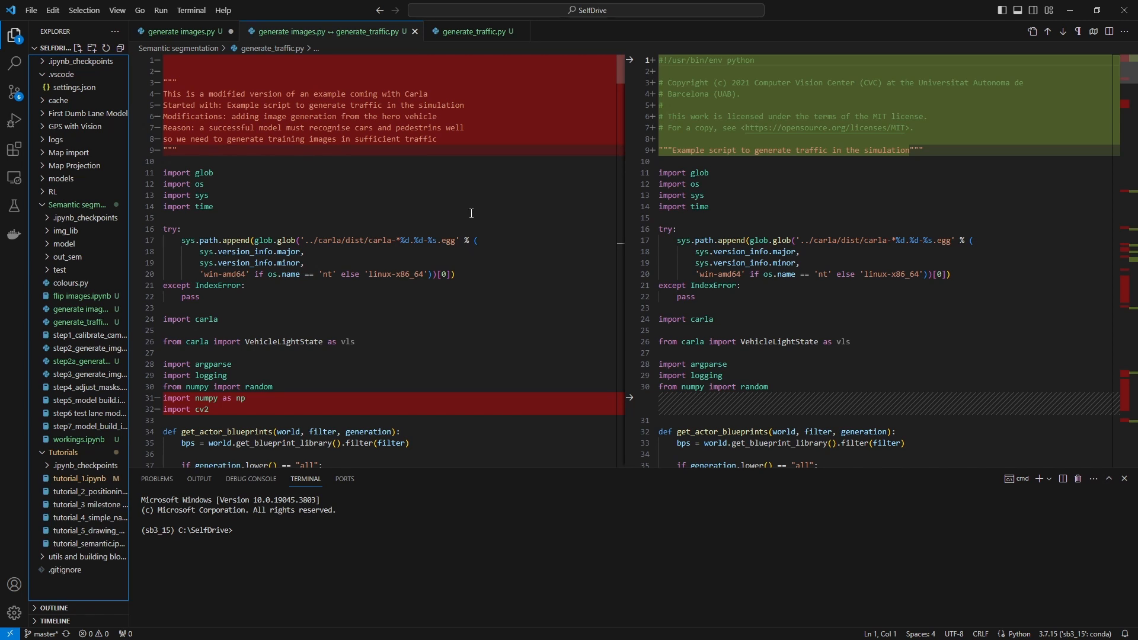
pyautogui.moveTo(419, 276)
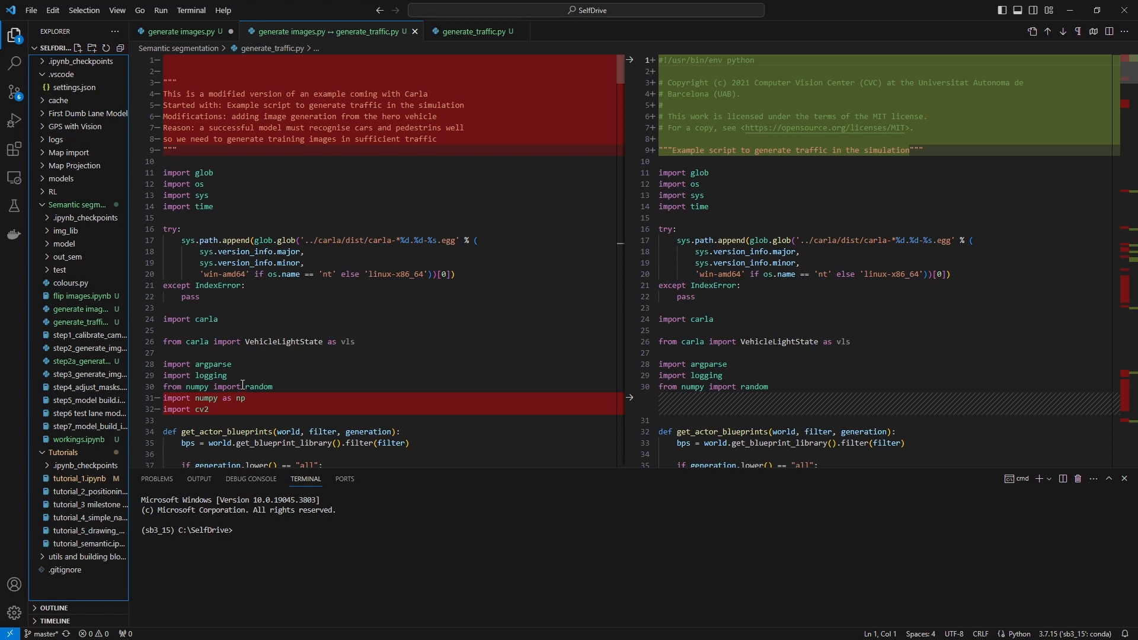
pyautogui.moveTo(239, 398)
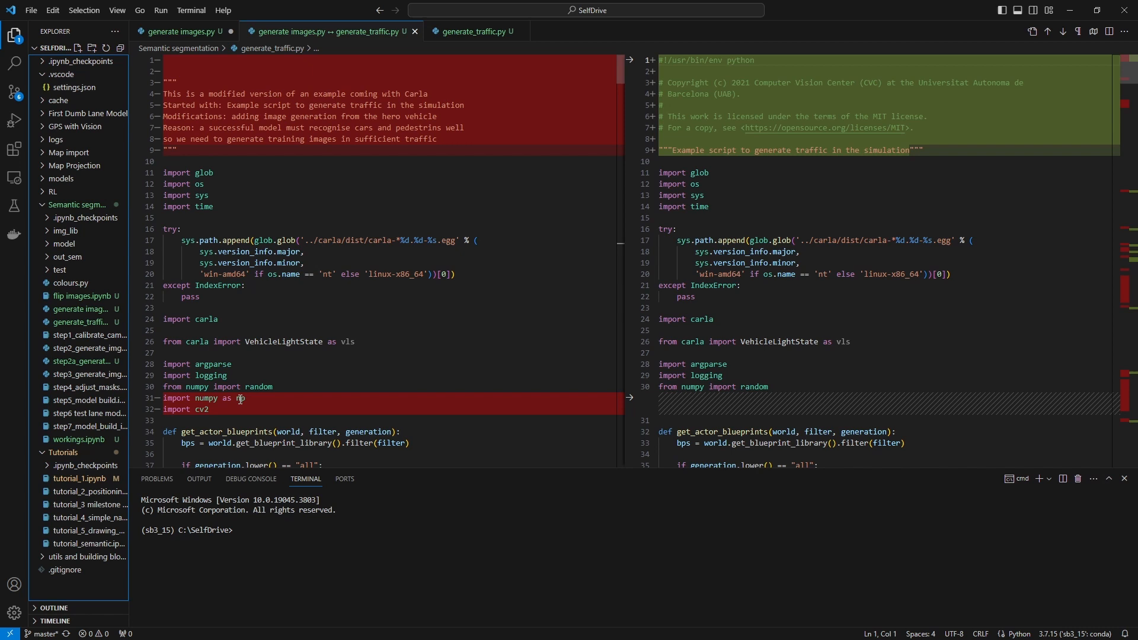
pyautogui.moveTo(240, 397)
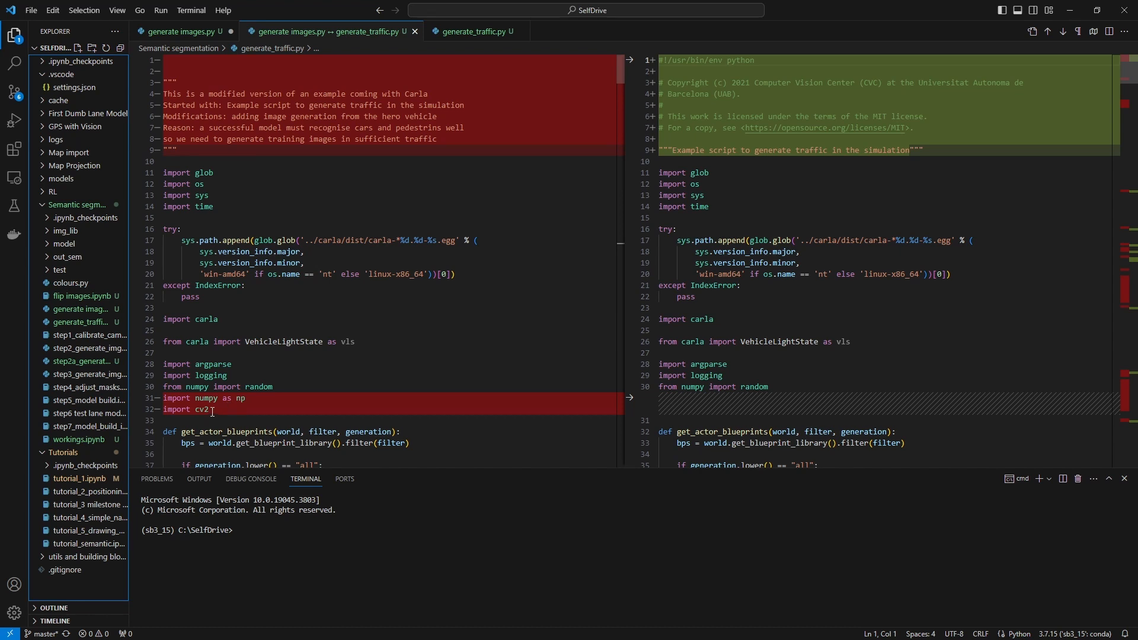
pyautogui.moveTo(206, 409)
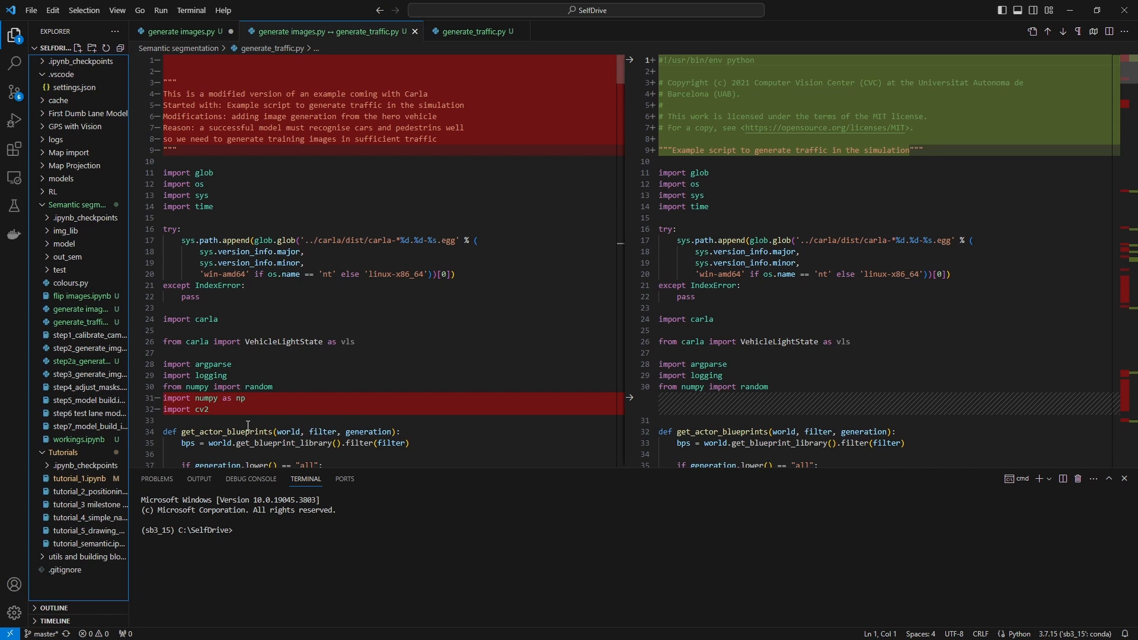
pyautogui.scroll(-3)
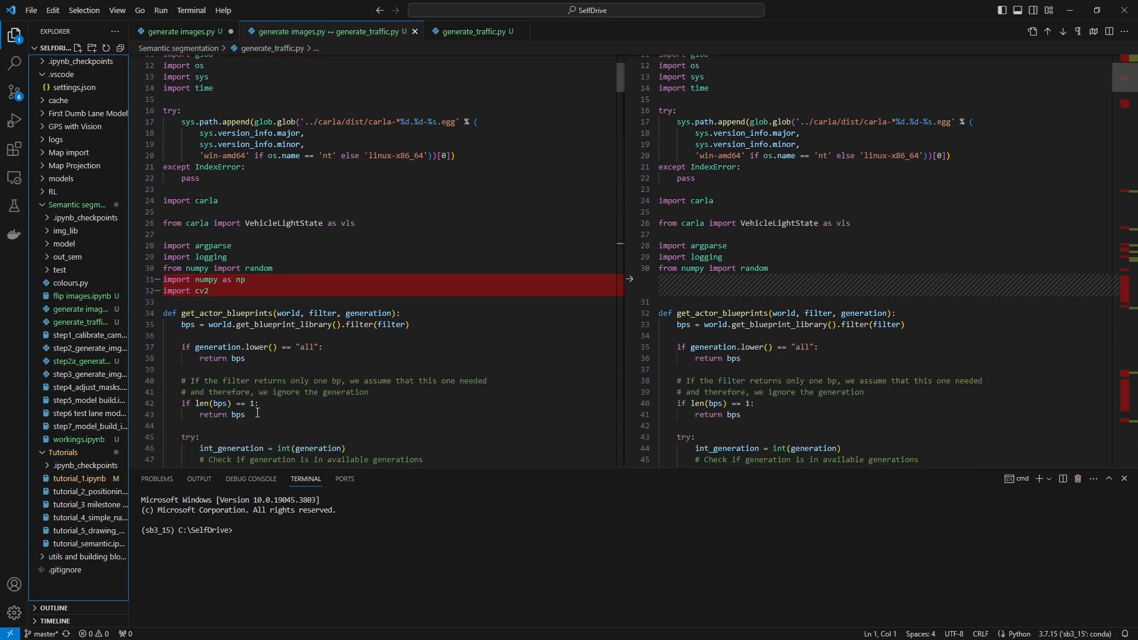
pyautogui.scroll(-3)
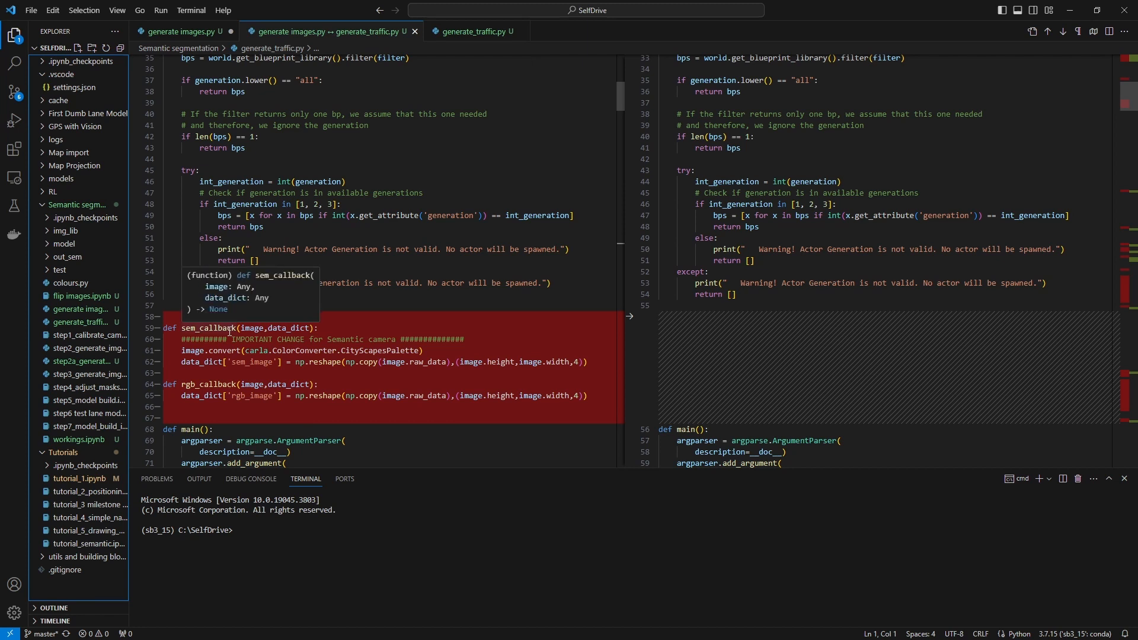
pyautogui.moveTo(419, 297)
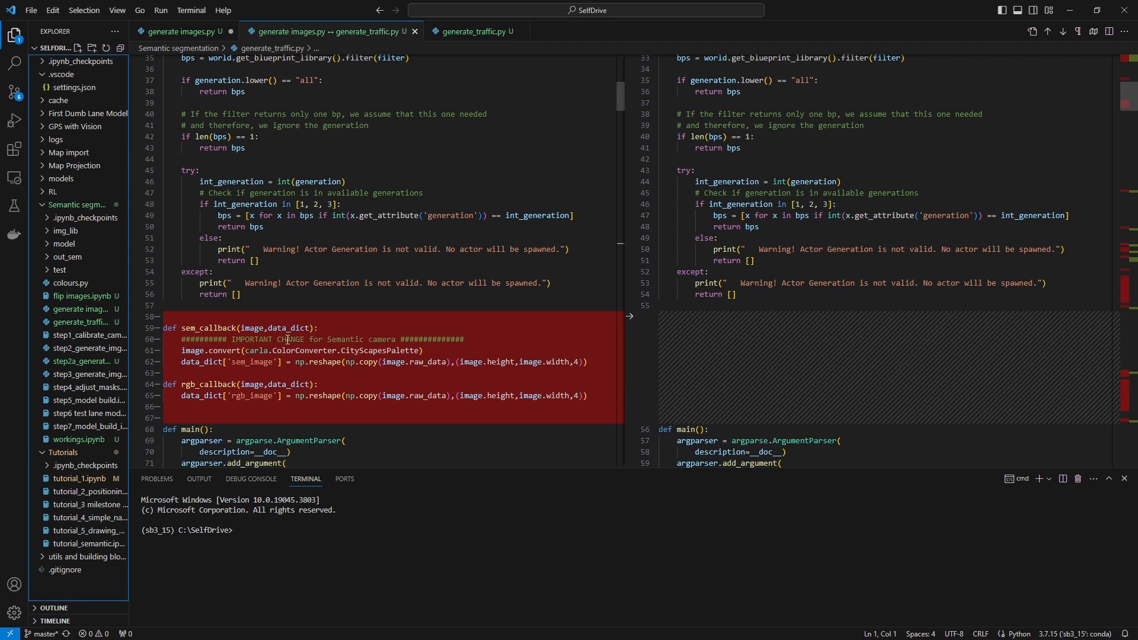
pyautogui.moveTo(259, 351)
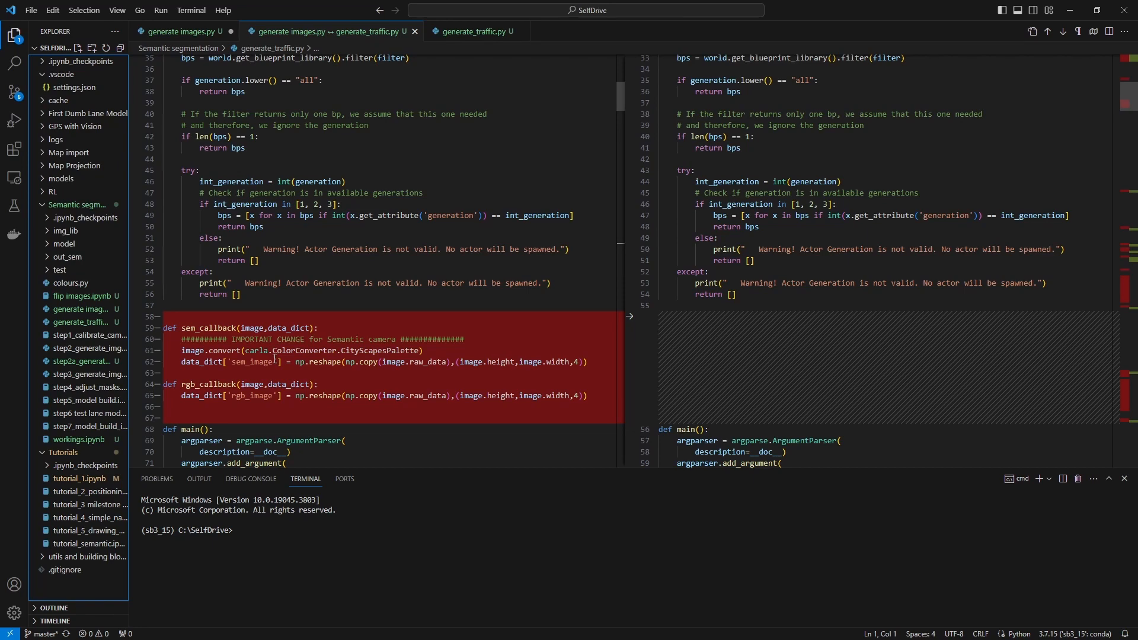
pyautogui.scroll(-3)
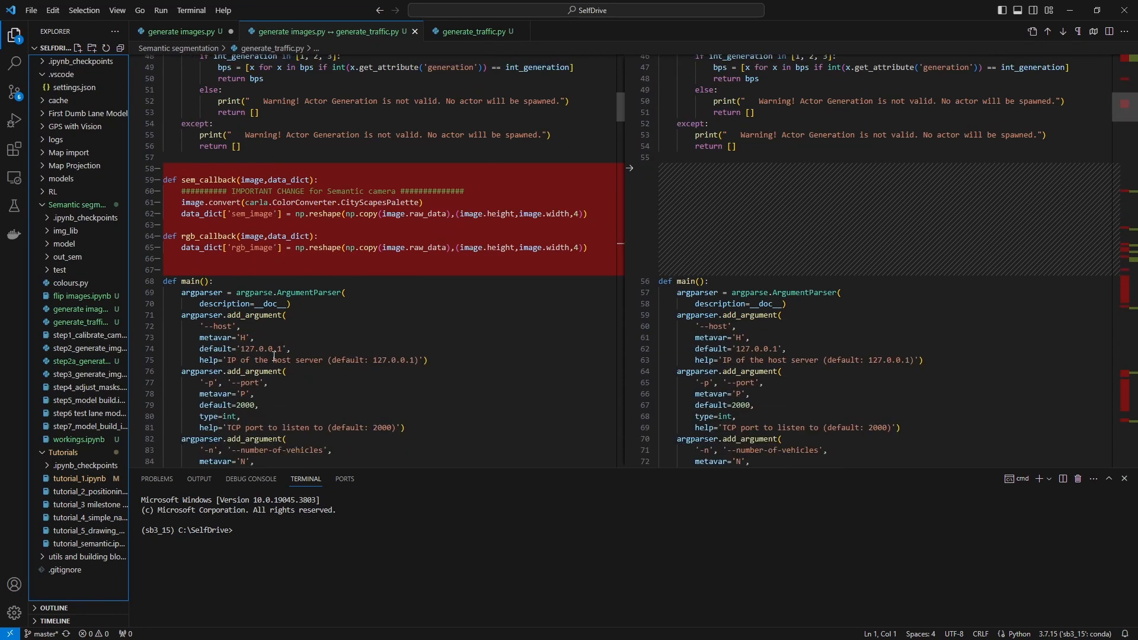
pyautogui.scroll(-3)
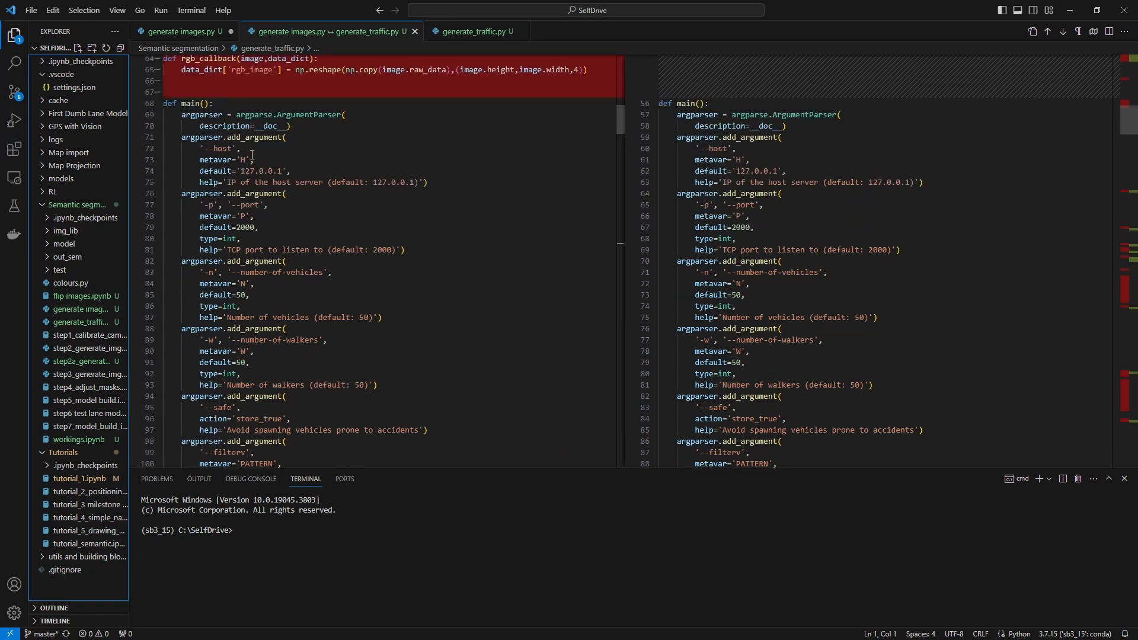
pyautogui.moveTo(311, 209)
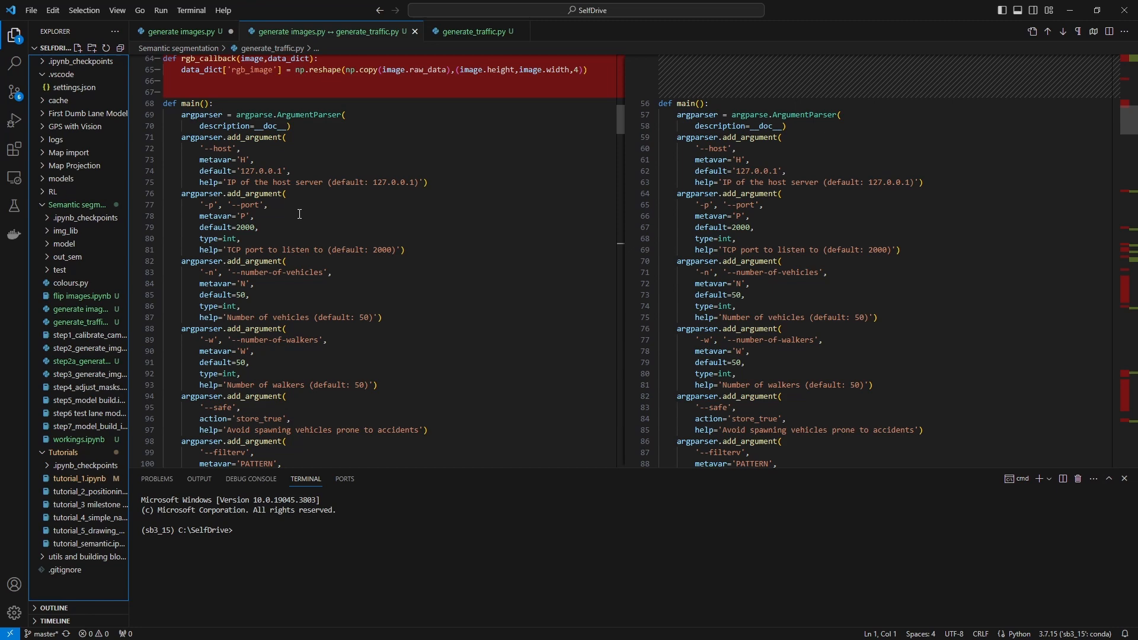
# Step: Scroll past the argparse arguments to client.set_timeout, showing 85.0 versus 10.0
pyautogui.scroll(-3)
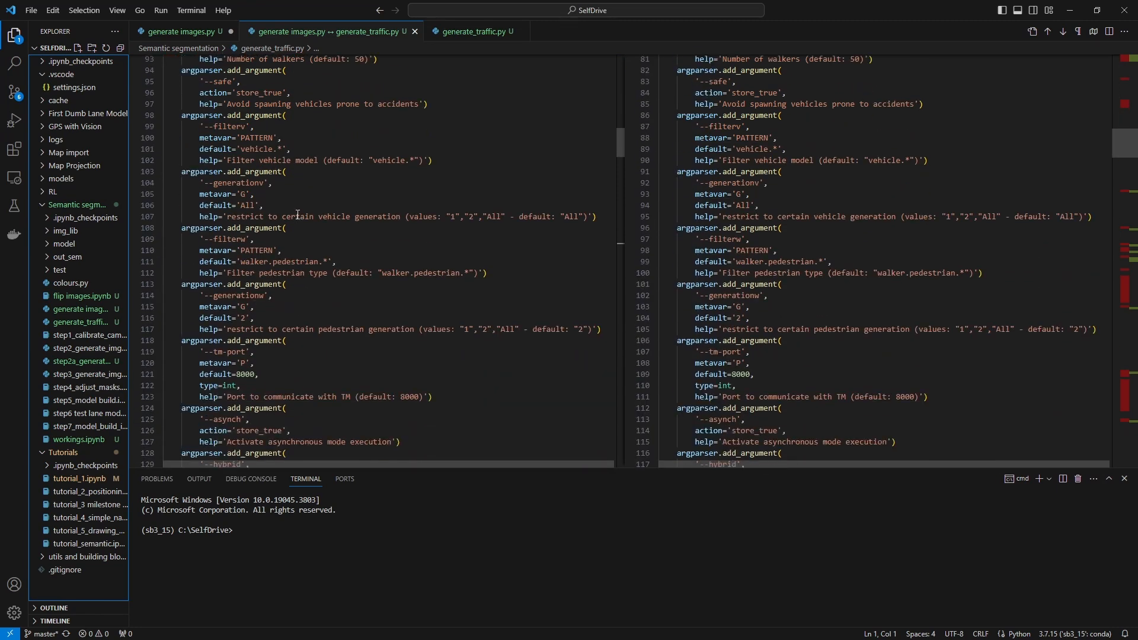
pyautogui.scroll(-3)
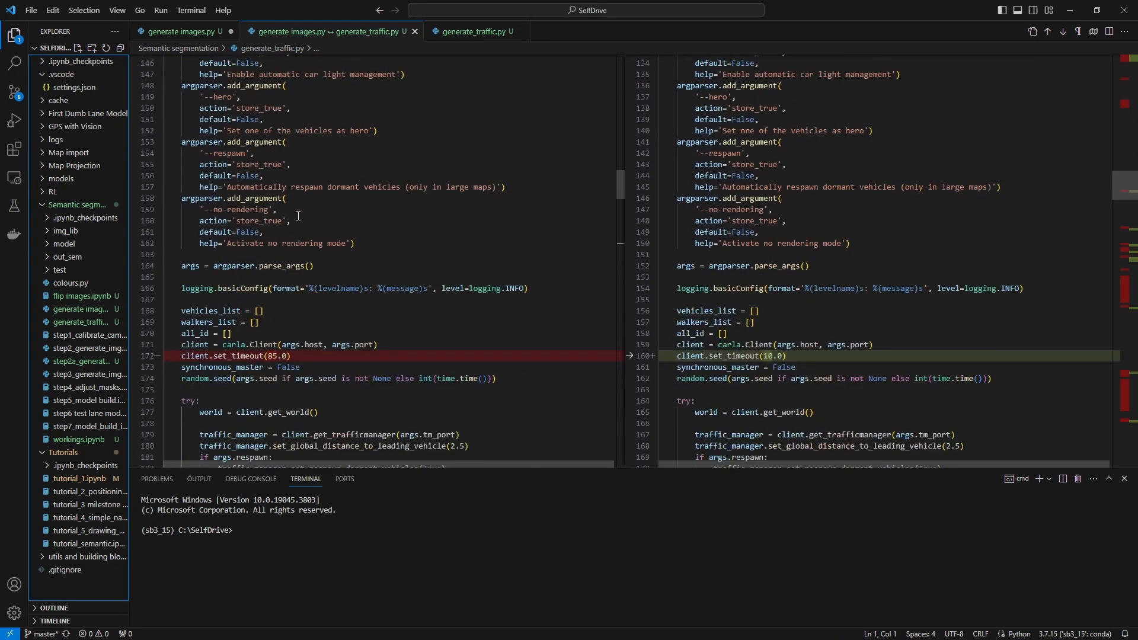
pyautogui.scroll(-3)
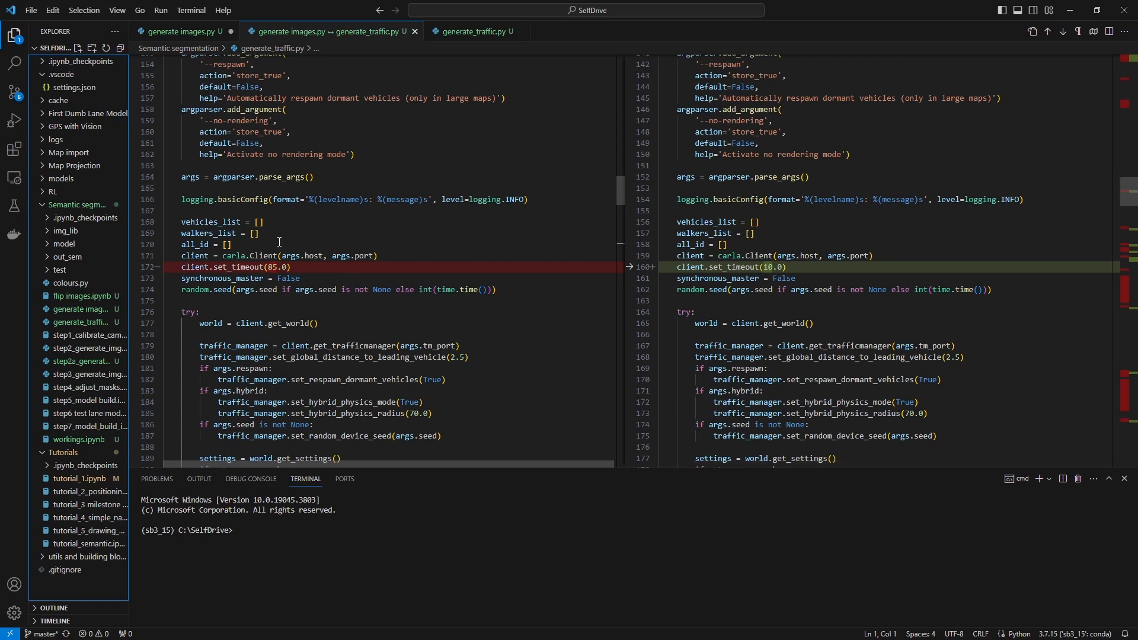
pyautogui.moveTo(242, 267)
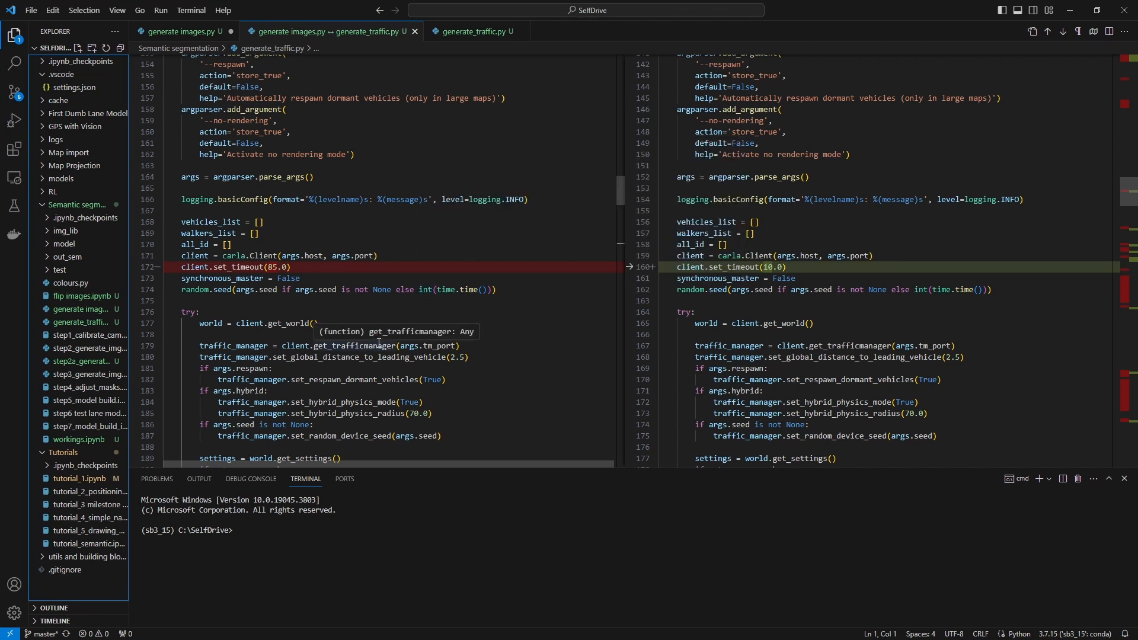
pyautogui.moveTo(377, 355)
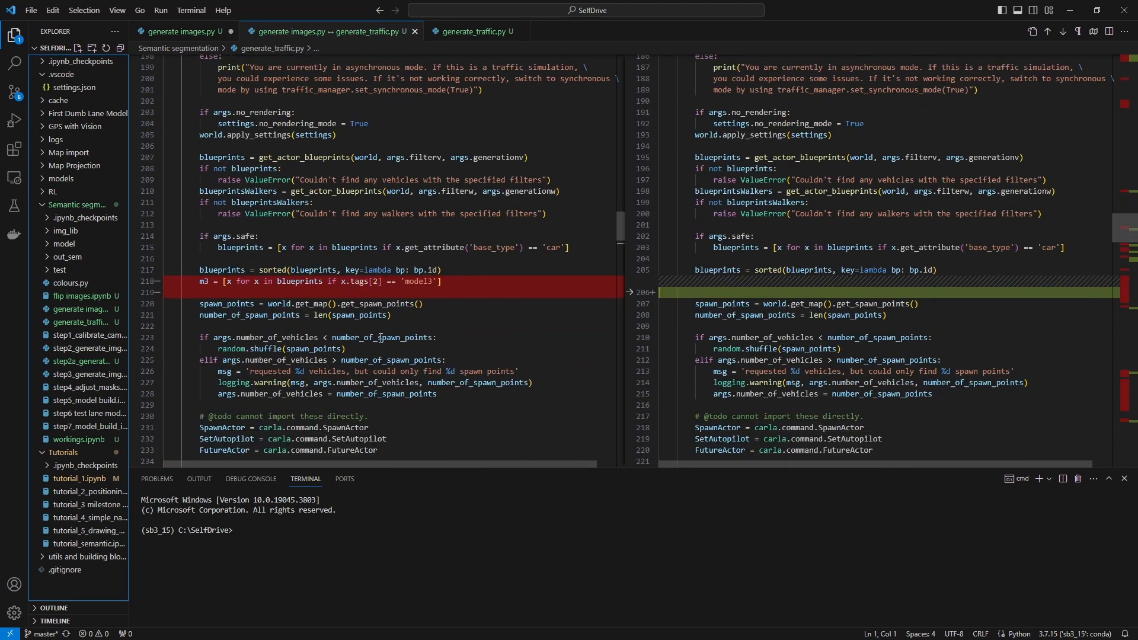
pyautogui.moveTo(240, 315)
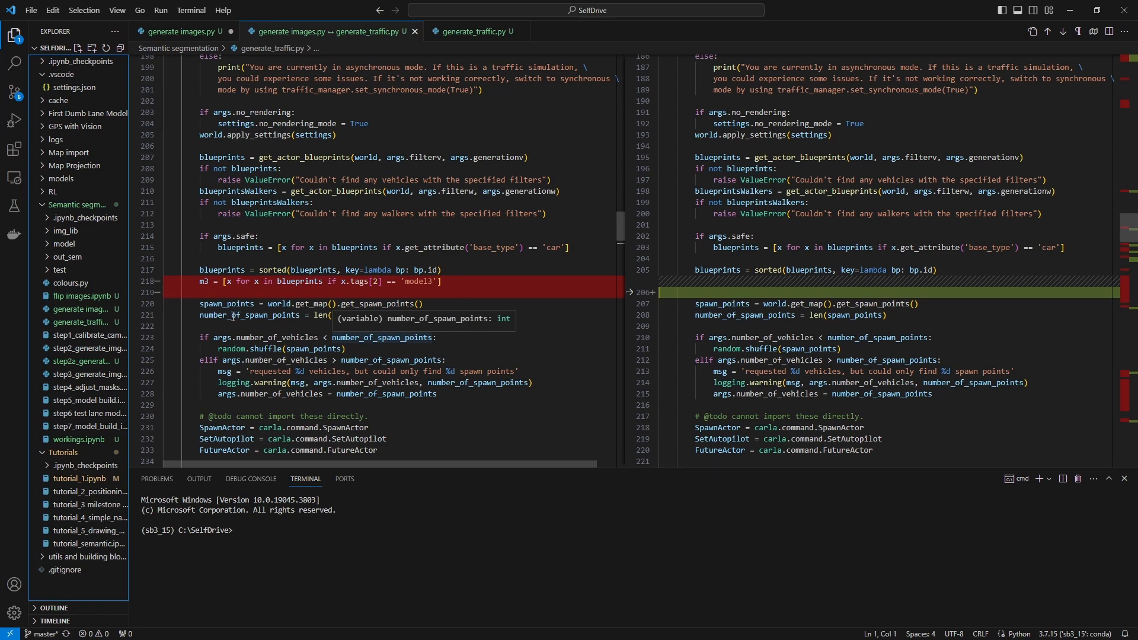
pyautogui.moveTo(239, 328)
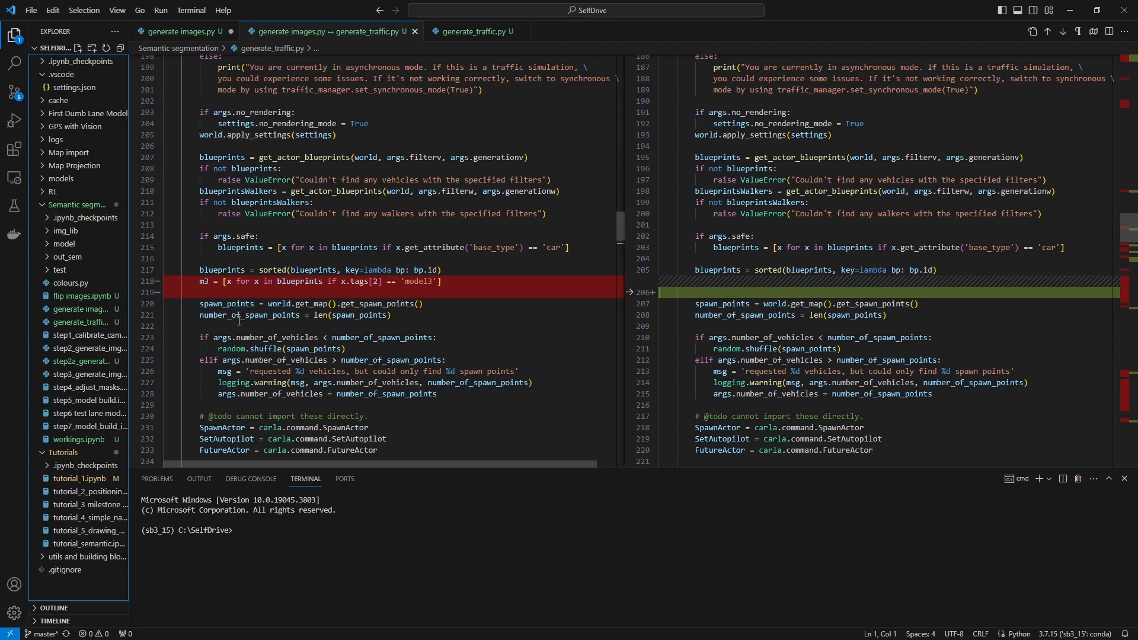
pyautogui.moveTo(313, 348)
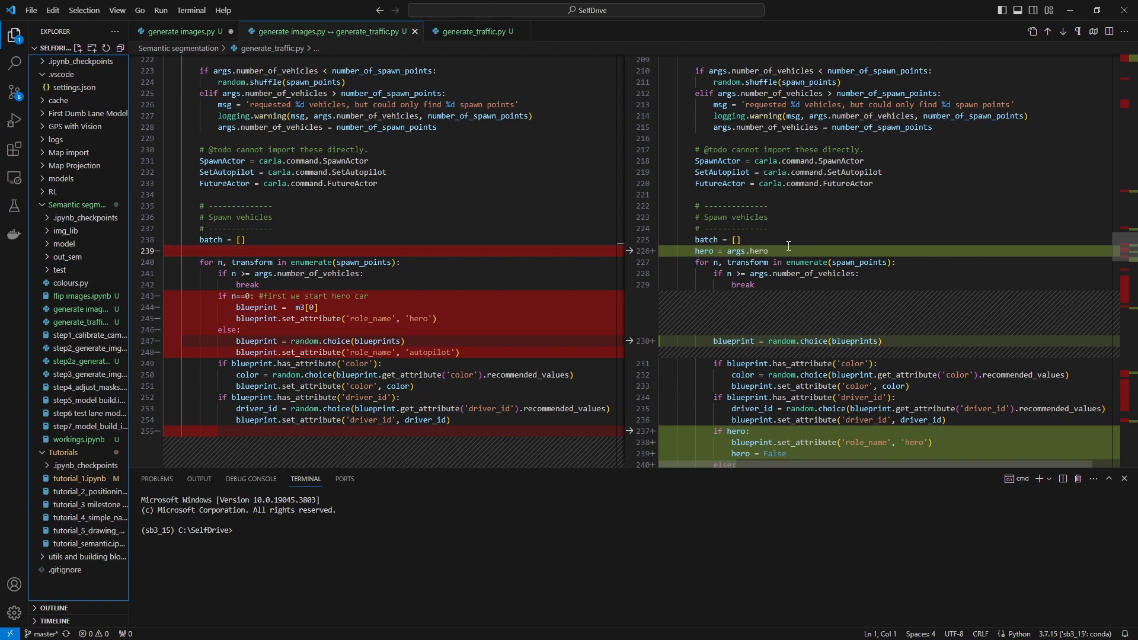
pyautogui.moveTo(705, 251)
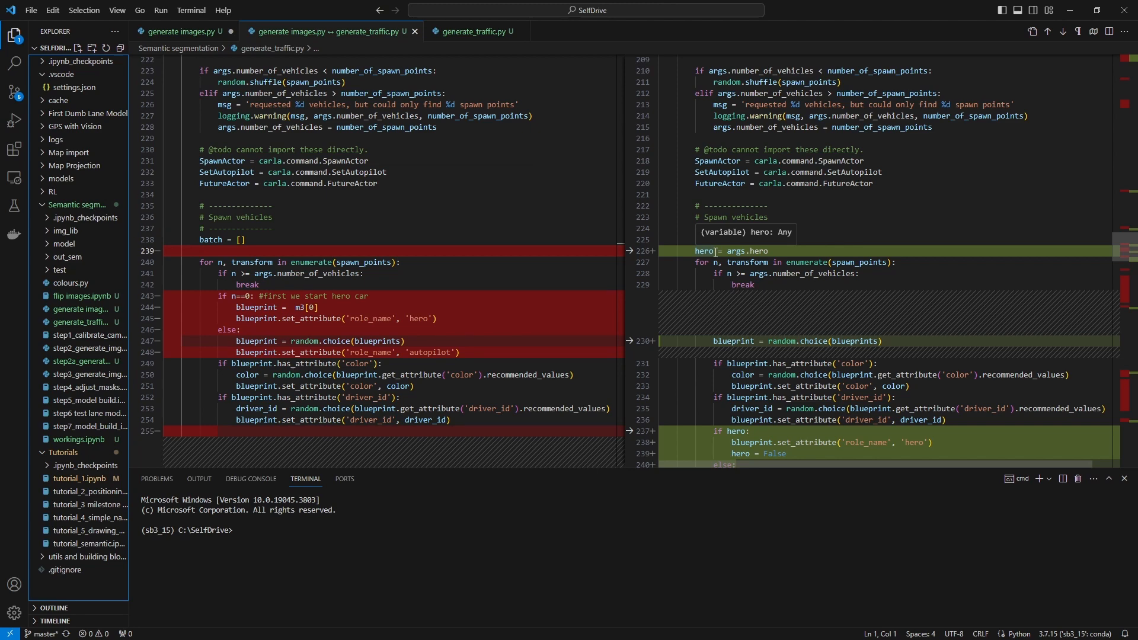
pyautogui.moveTo(313, 325)
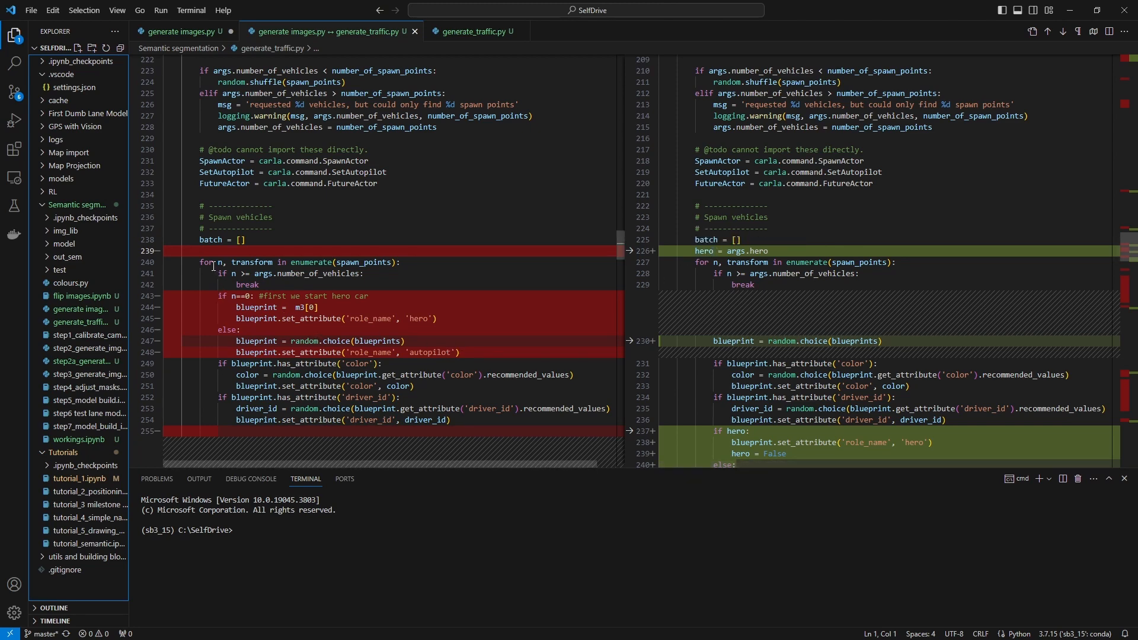
pyautogui.moveTo(233, 262)
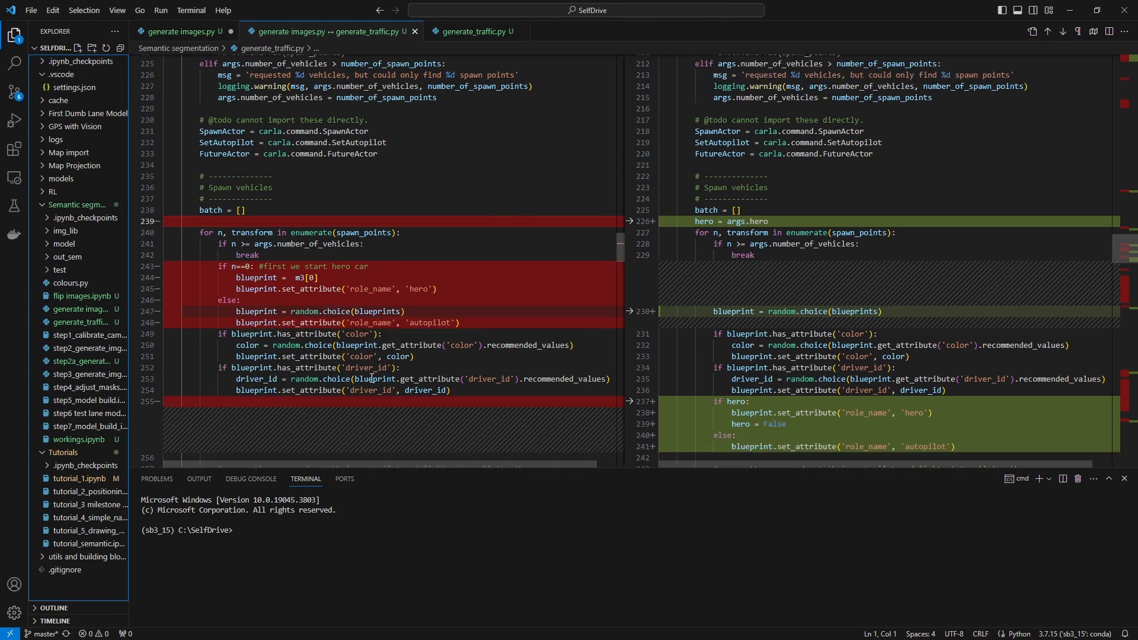
# Step: Scroll the diff to the vehicle role_name section and the added spawn-point count print
pyautogui.scroll(-3)
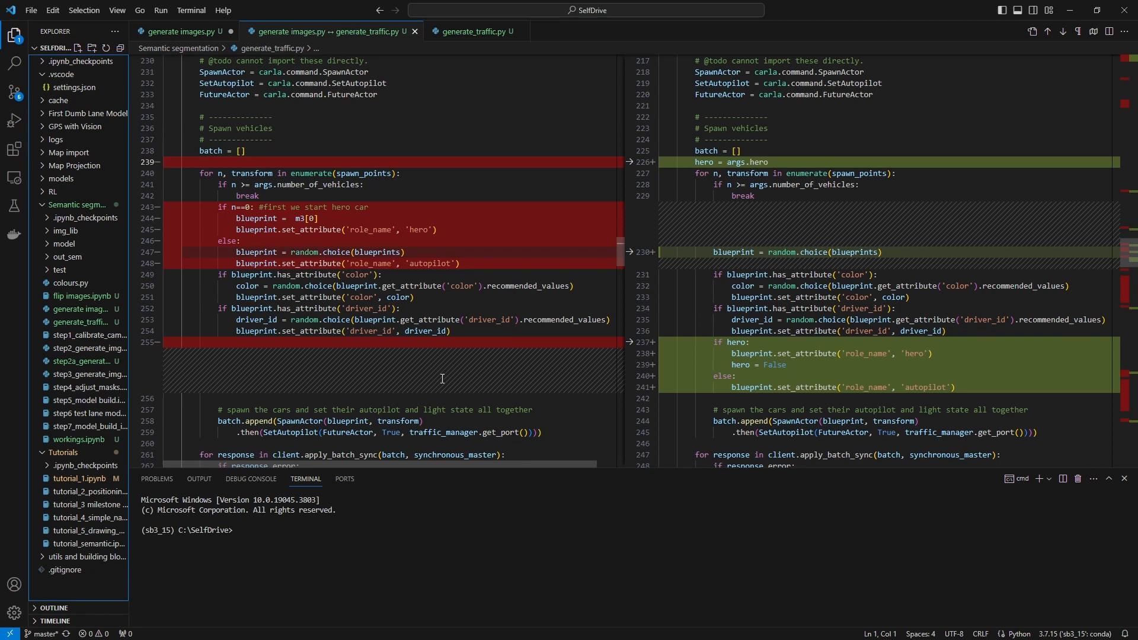
pyautogui.scroll(-3)
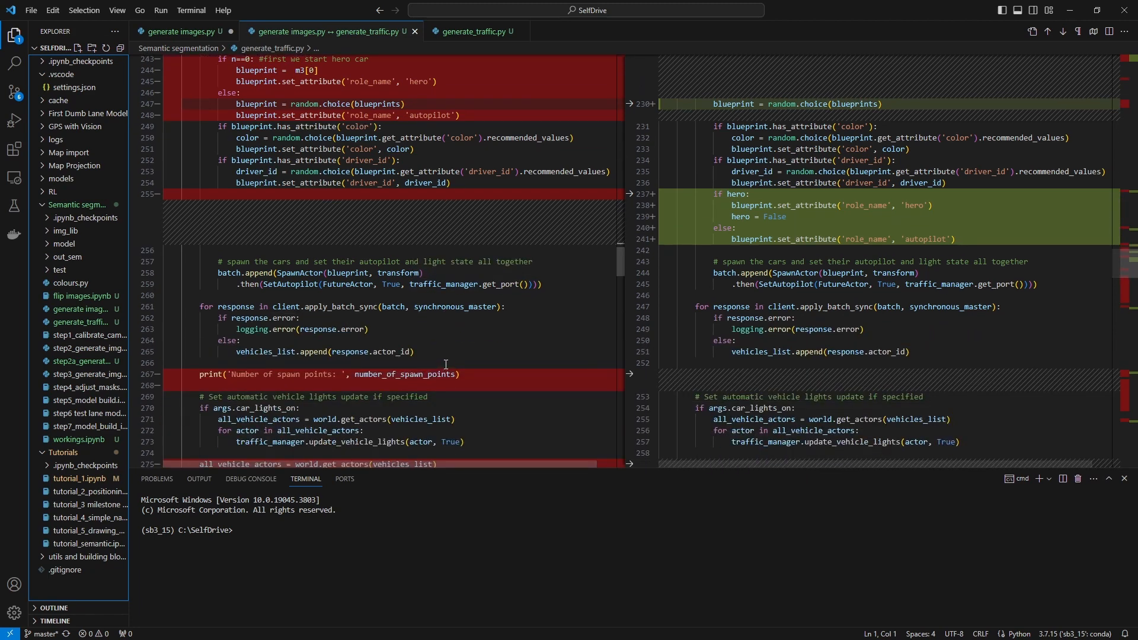
# Step: Scroll to the hero-car semantic and RGB camera code and pedestrian percentages 0.2/0.3
pyautogui.scroll(-3)
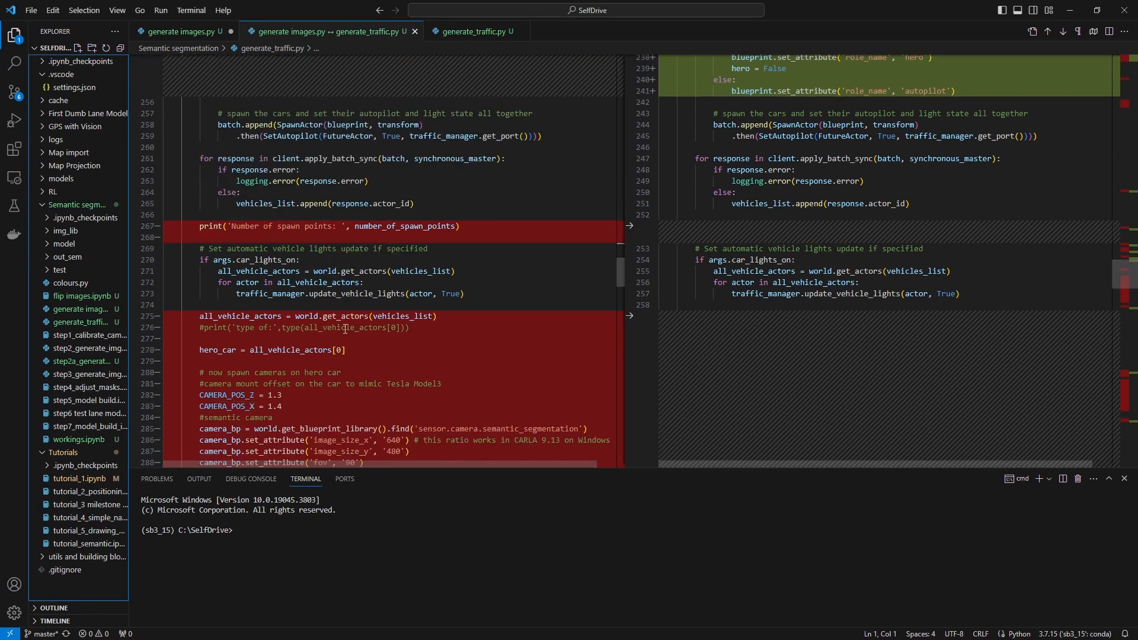
pyautogui.moveTo(363, 271)
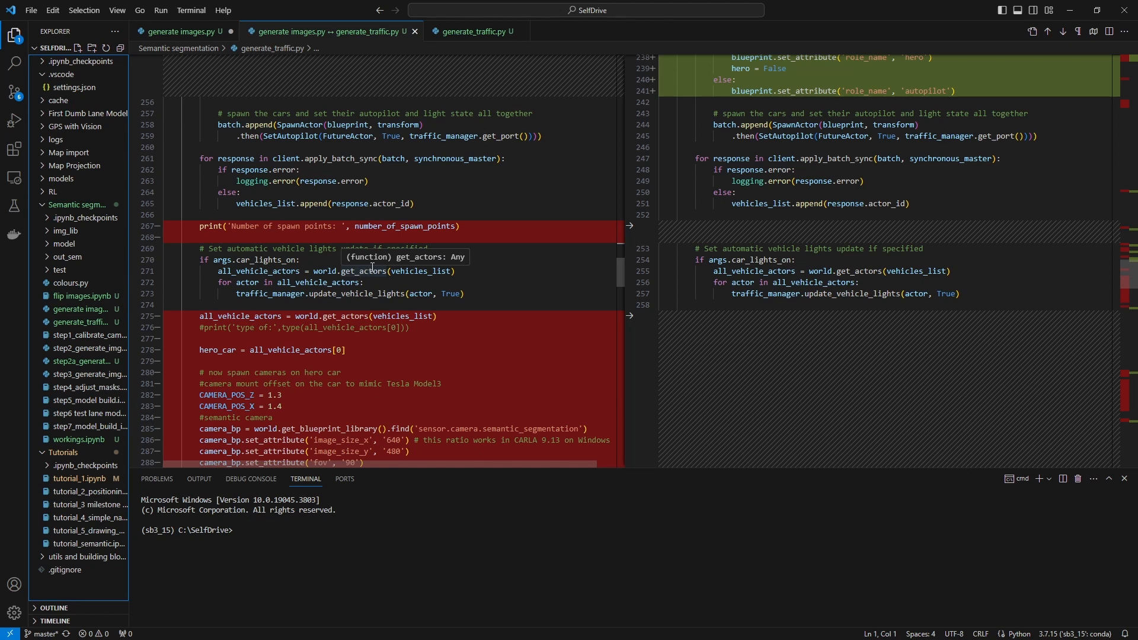
pyautogui.moveTo(375, 267)
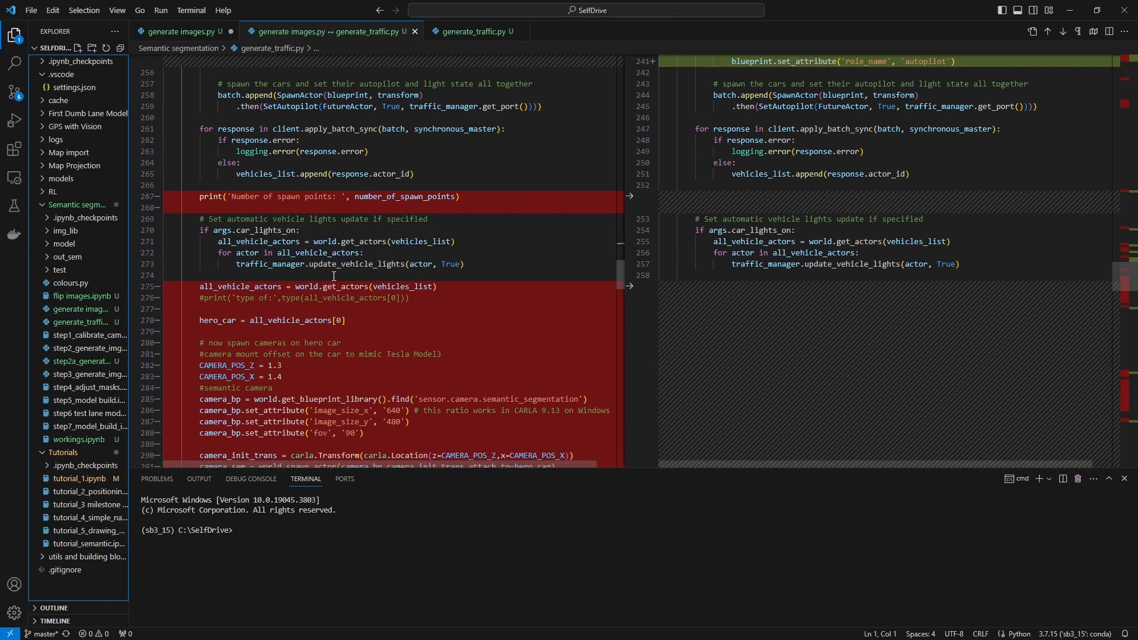
pyautogui.scroll(-3)
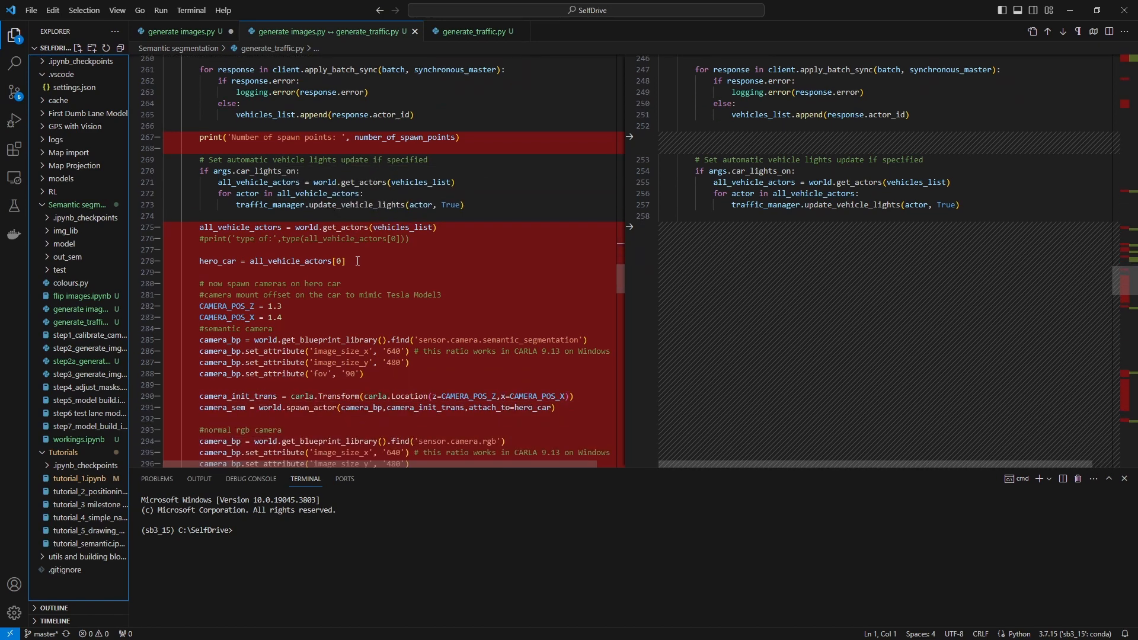
pyautogui.scroll(-3)
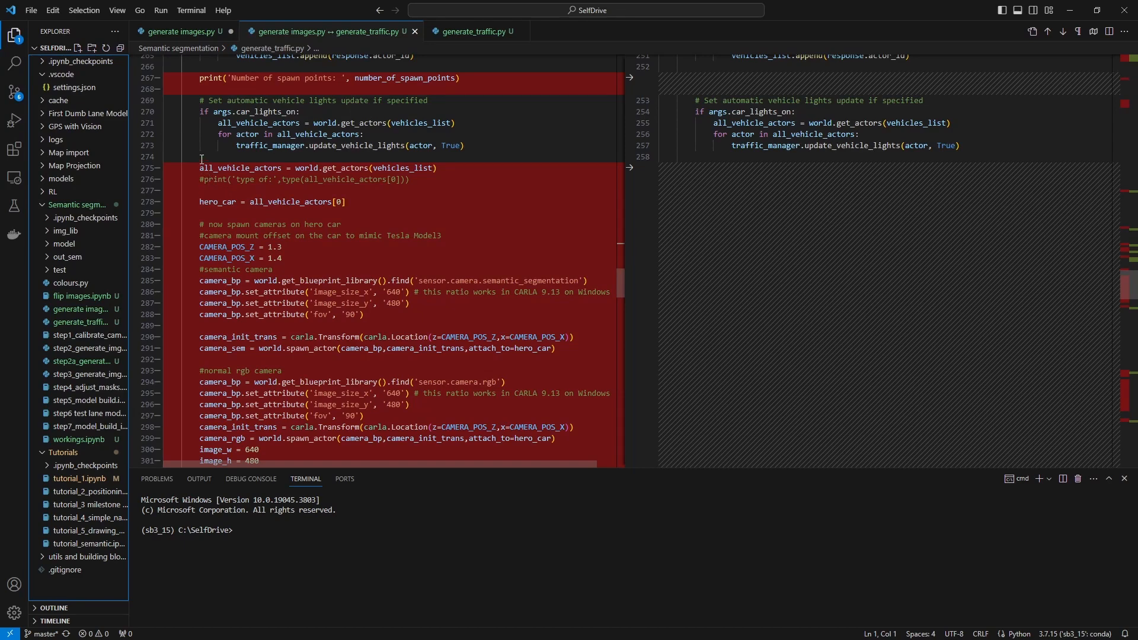
pyautogui.moveTo(240, 168)
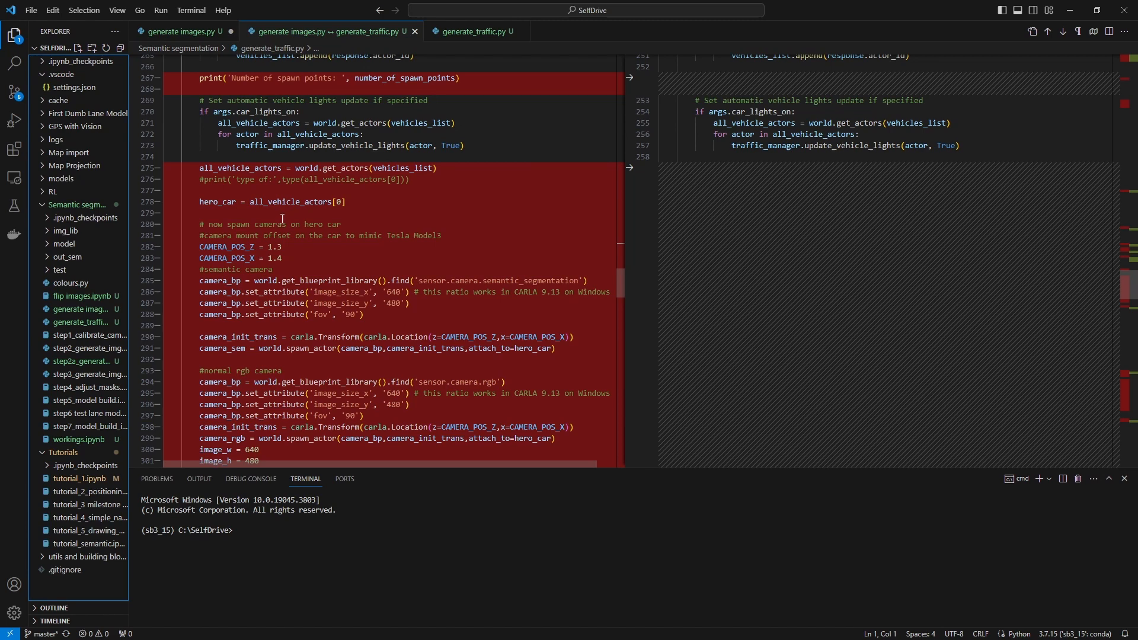
pyautogui.moveTo(258, 234)
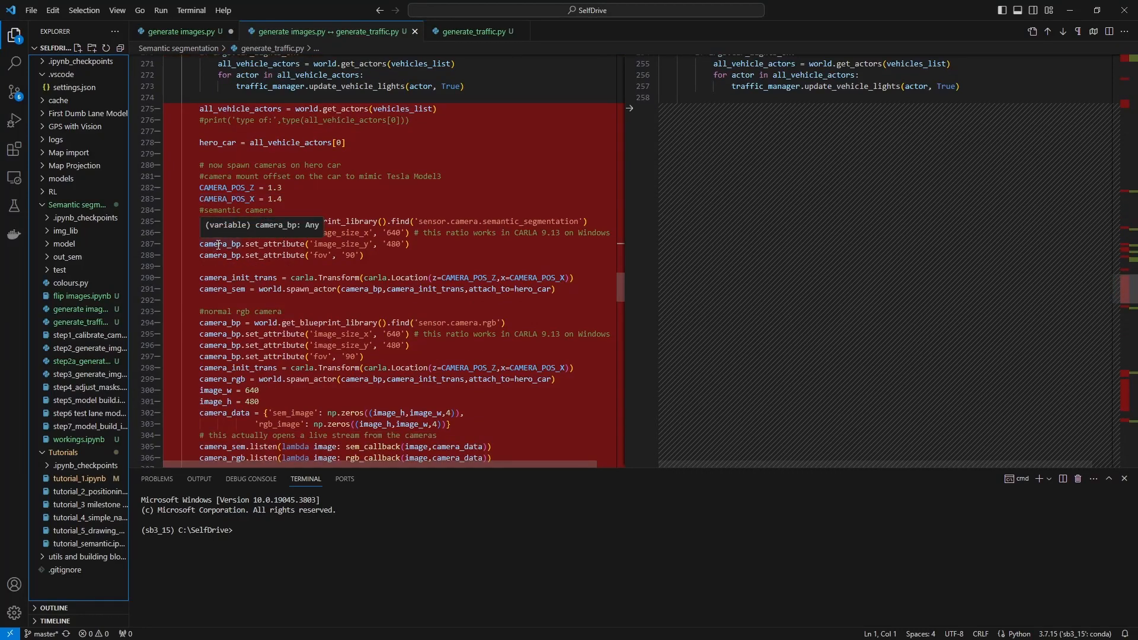
pyautogui.moveTo(356, 239)
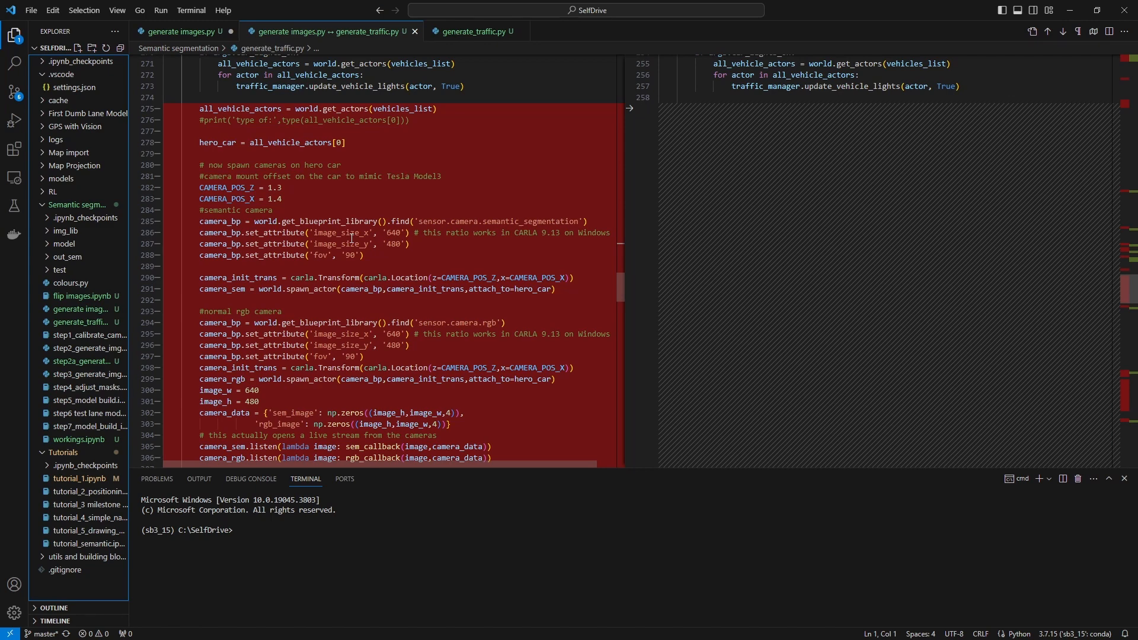
pyautogui.moveTo(394, 276)
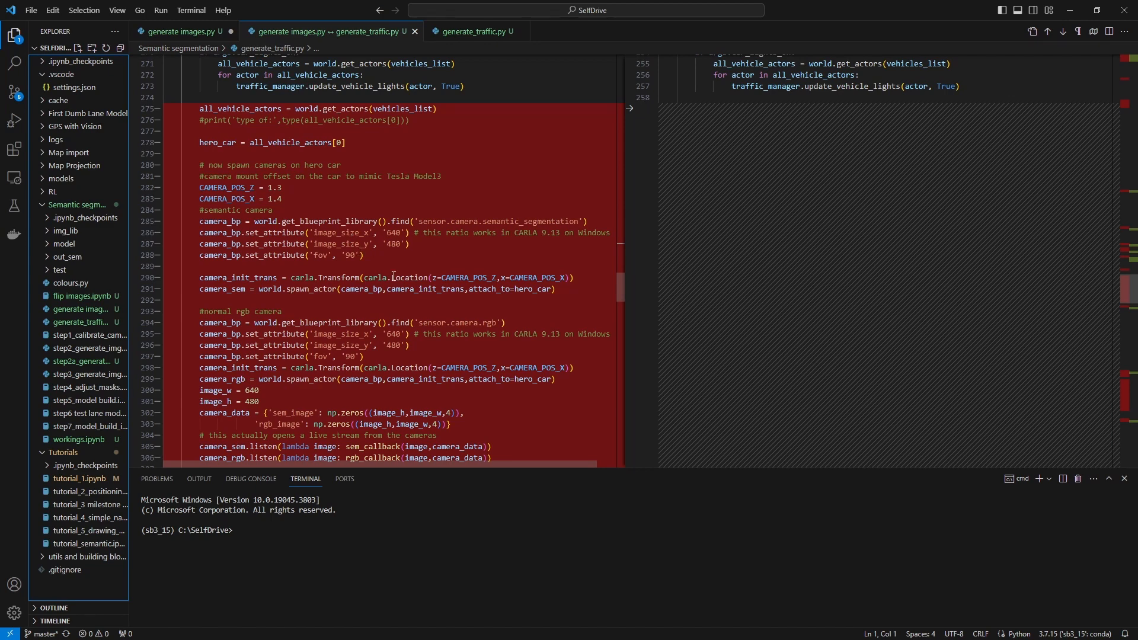
pyautogui.moveTo(457, 243)
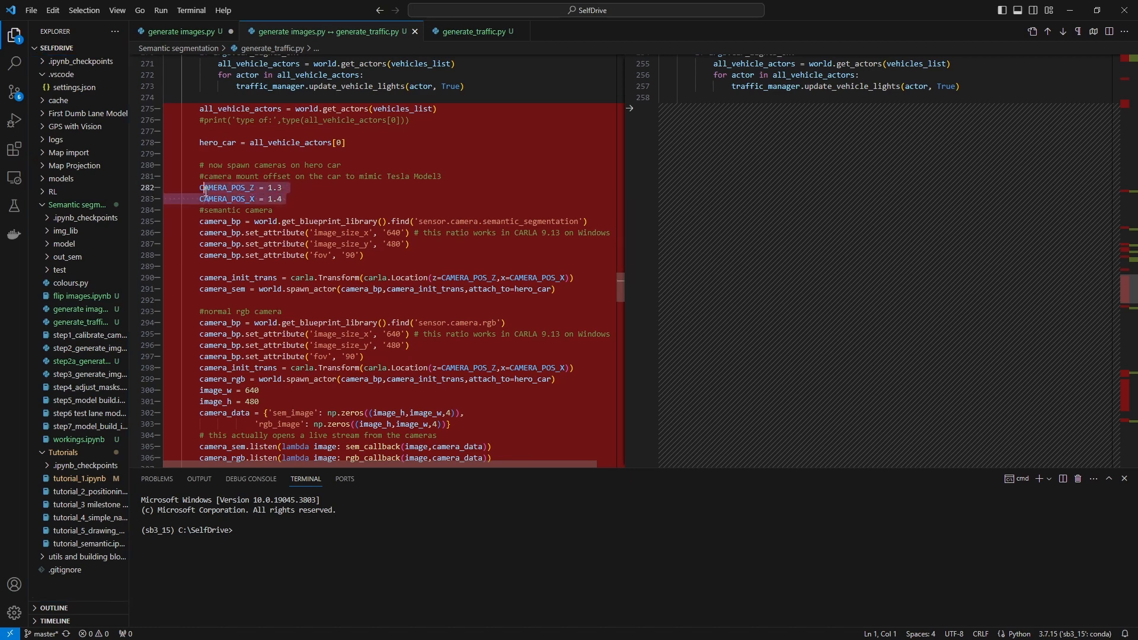
pyautogui.moveTo(226, 187)
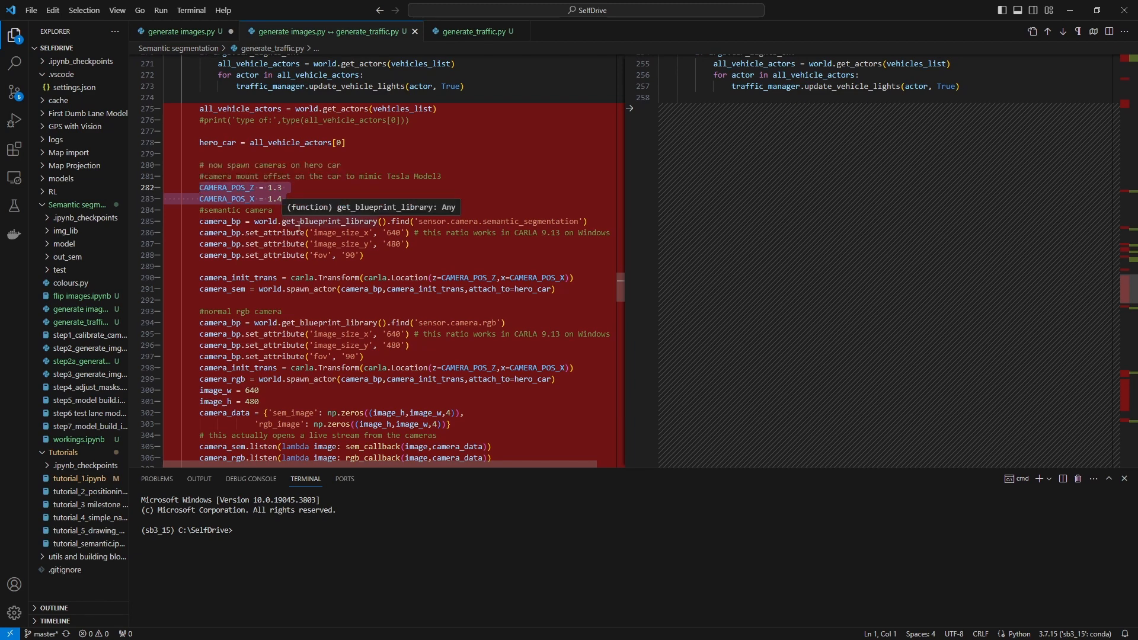
pyautogui.moveTo(349, 277)
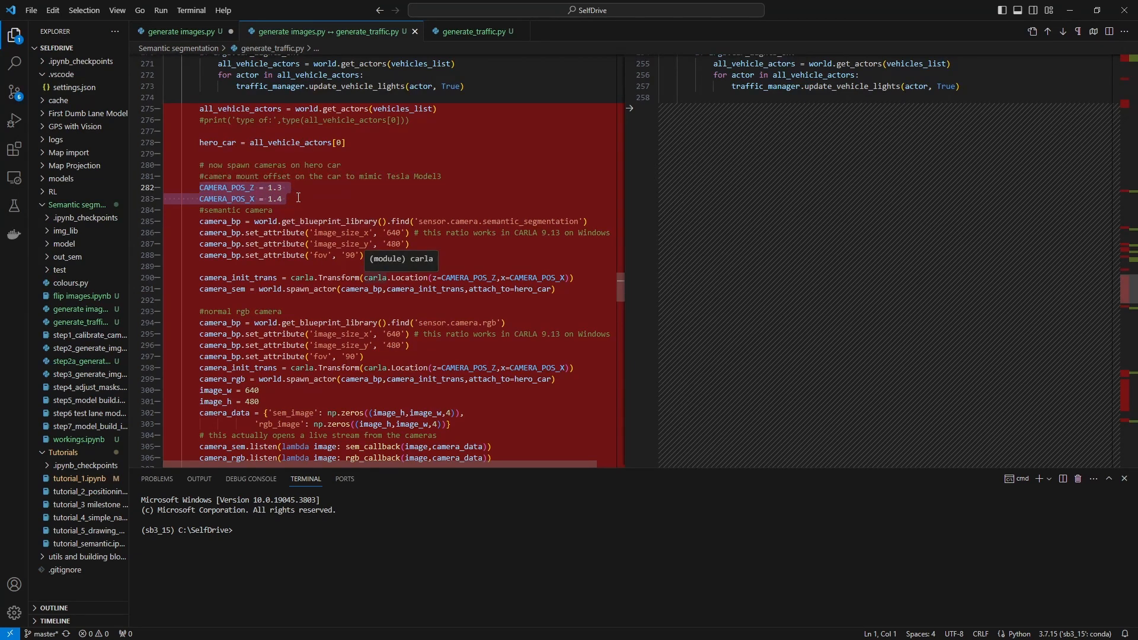
pyautogui.moveTo(294, 196)
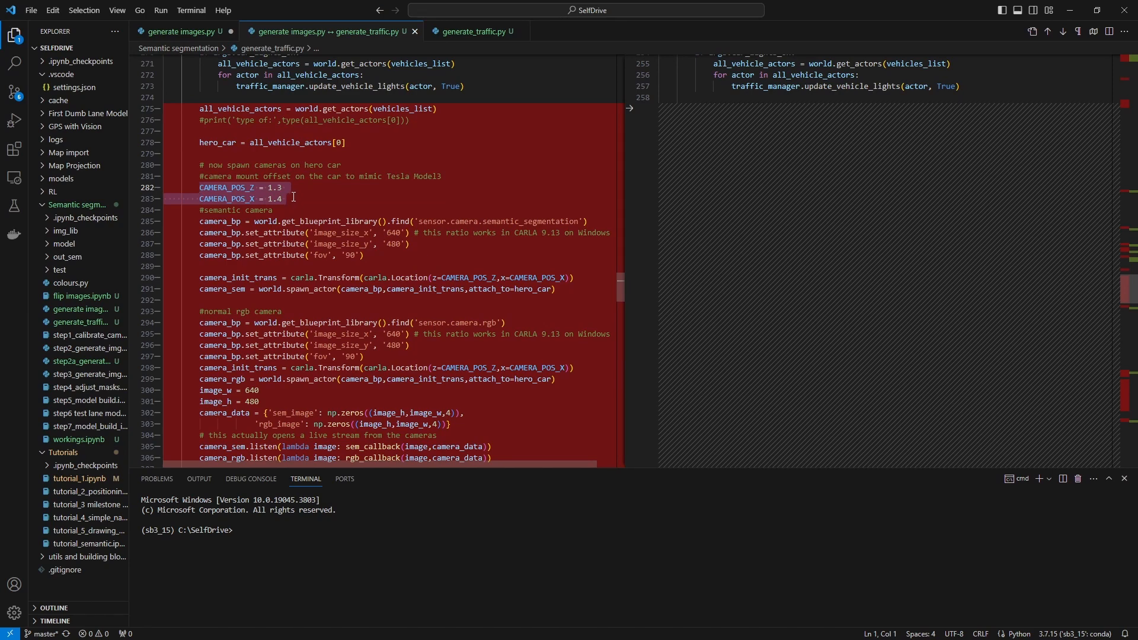
pyautogui.moveTo(384, 236)
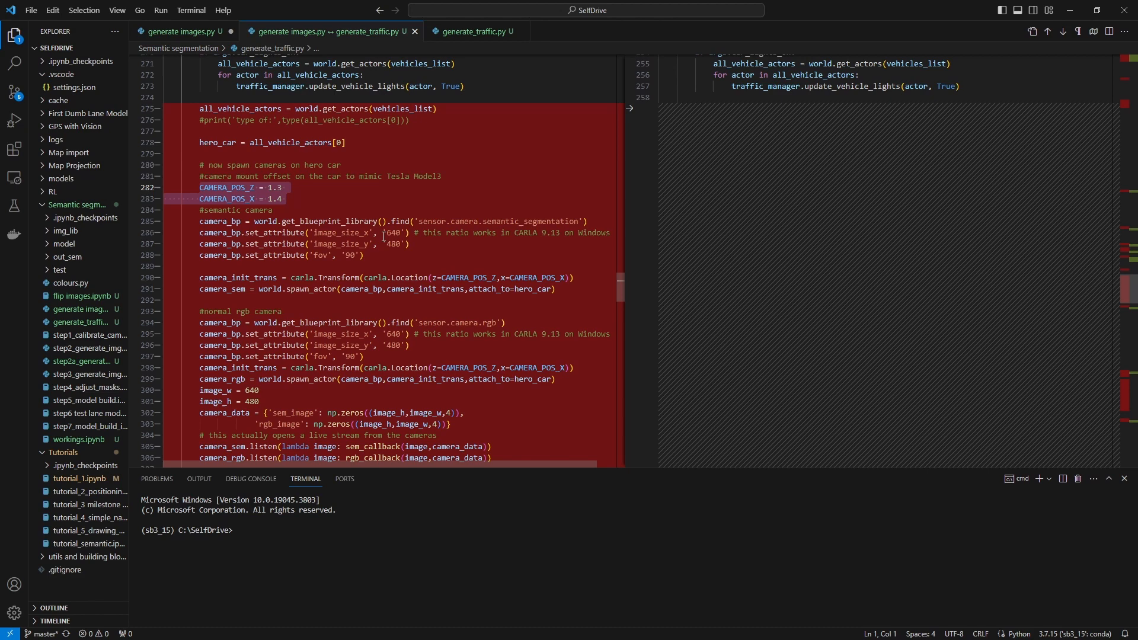
pyautogui.moveTo(385, 234)
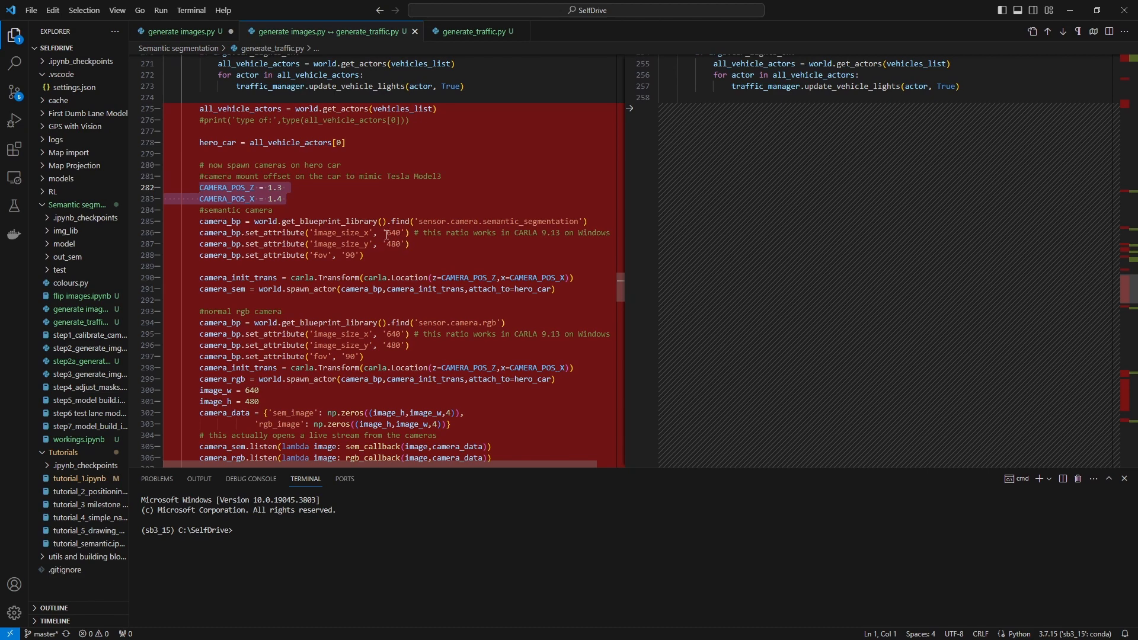
pyautogui.moveTo(392, 246)
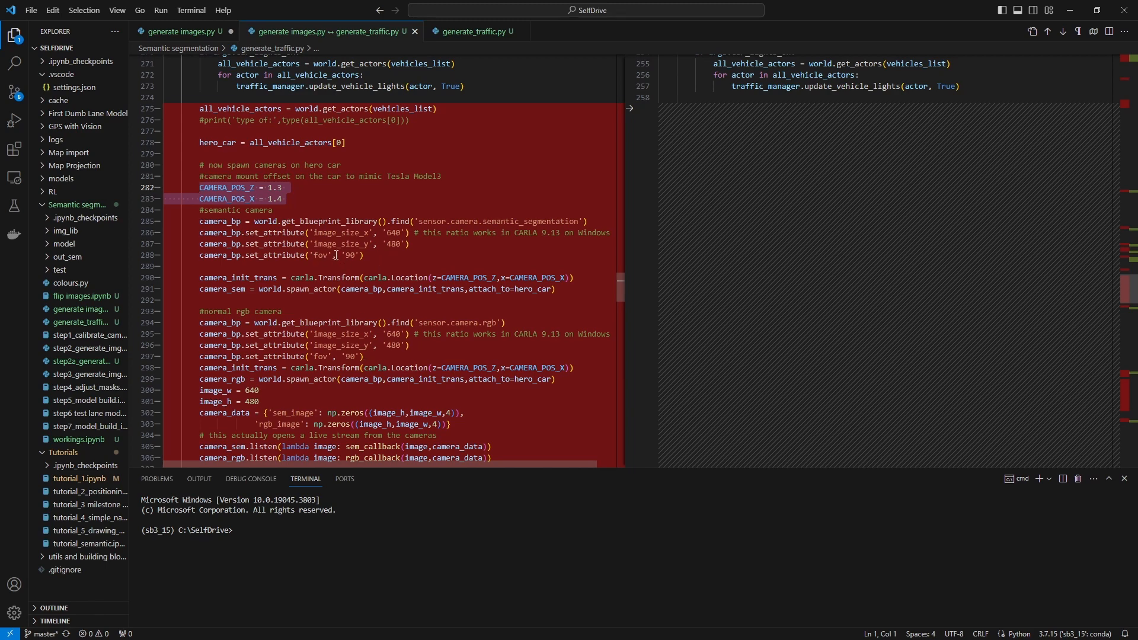
pyautogui.moveTo(415, 384)
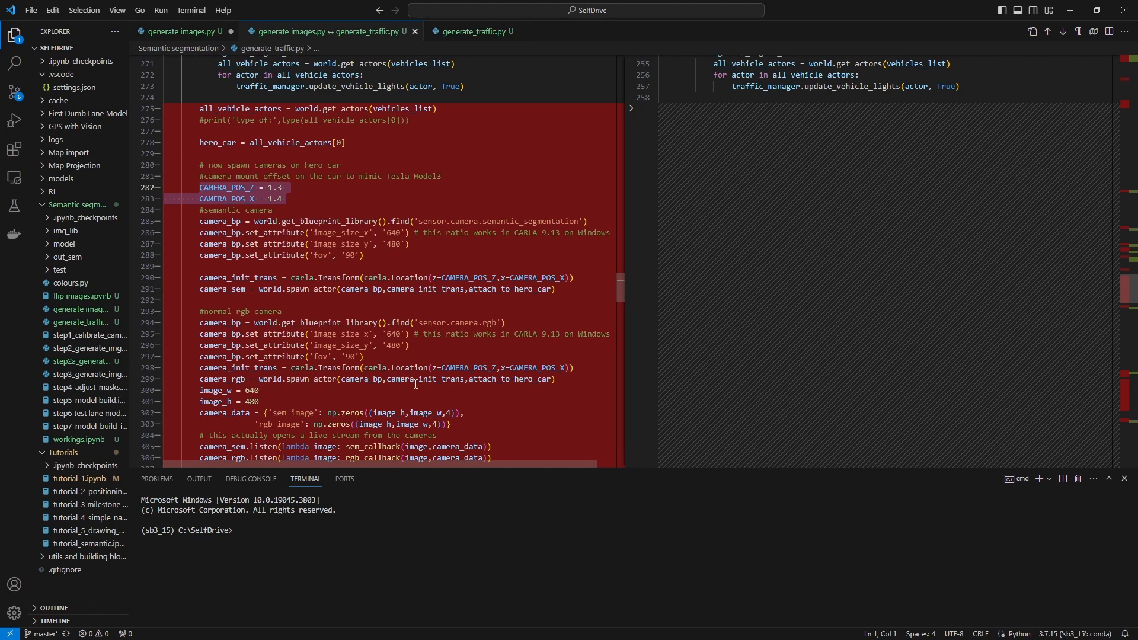
pyautogui.moveTo(418, 378)
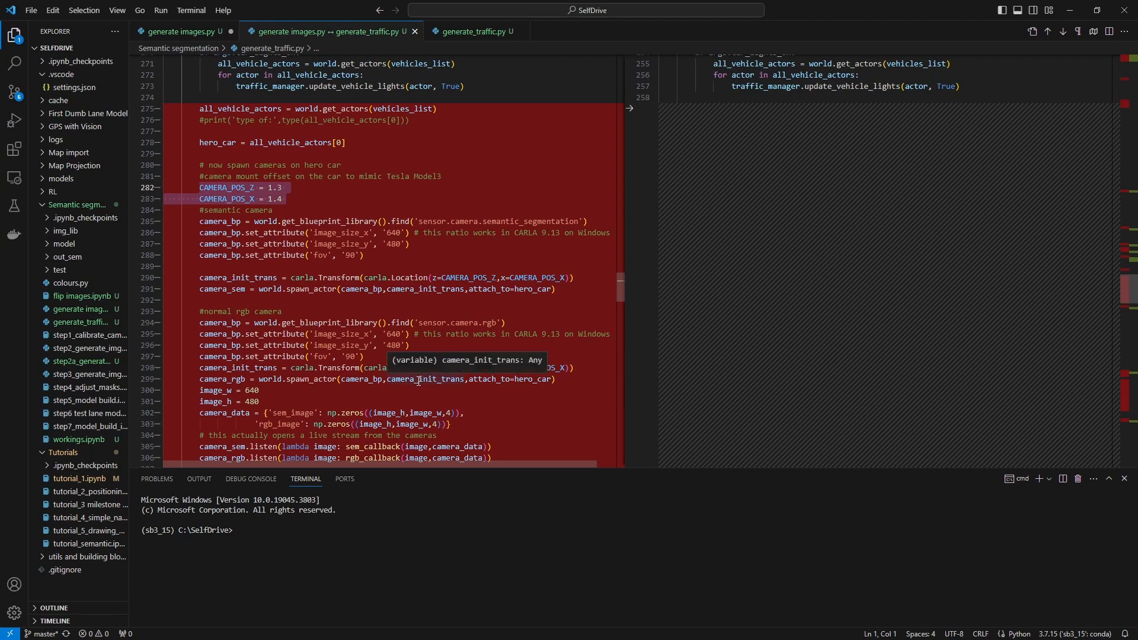
pyautogui.scroll(-3)
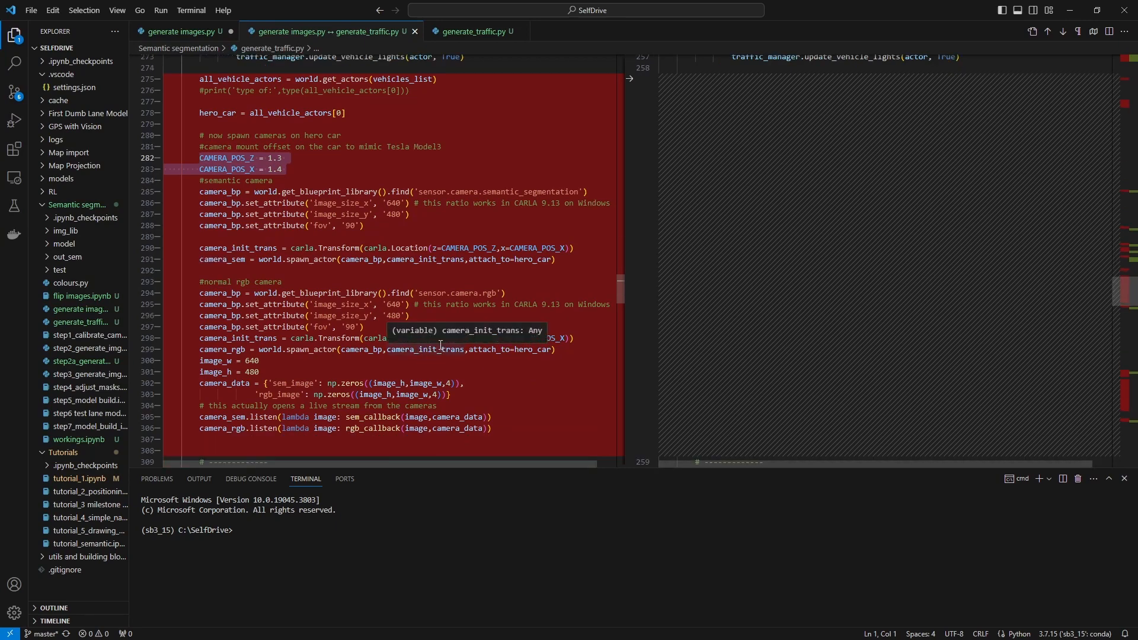
pyautogui.scroll(-3)
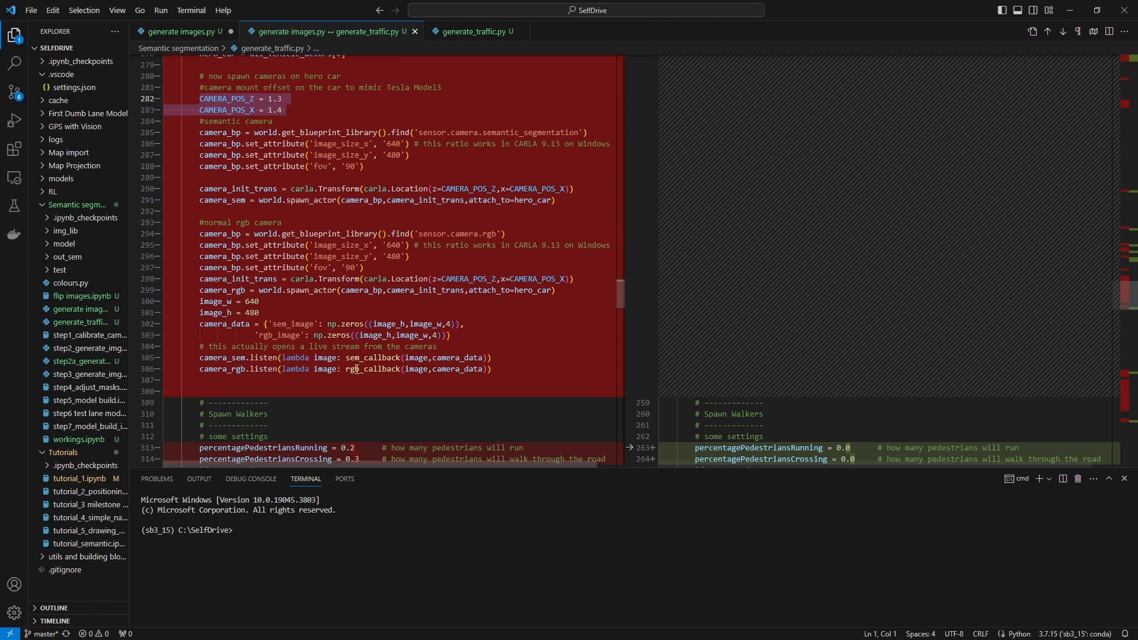
pyautogui.moveTo(359, 357)
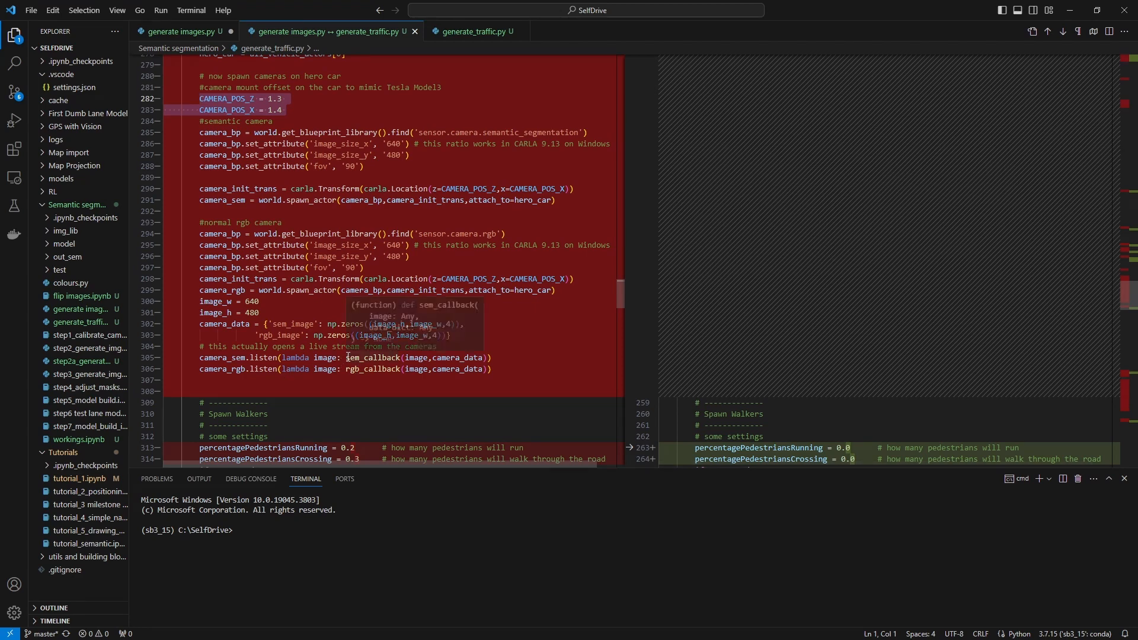
pyautogui.moveTo(369, 357)
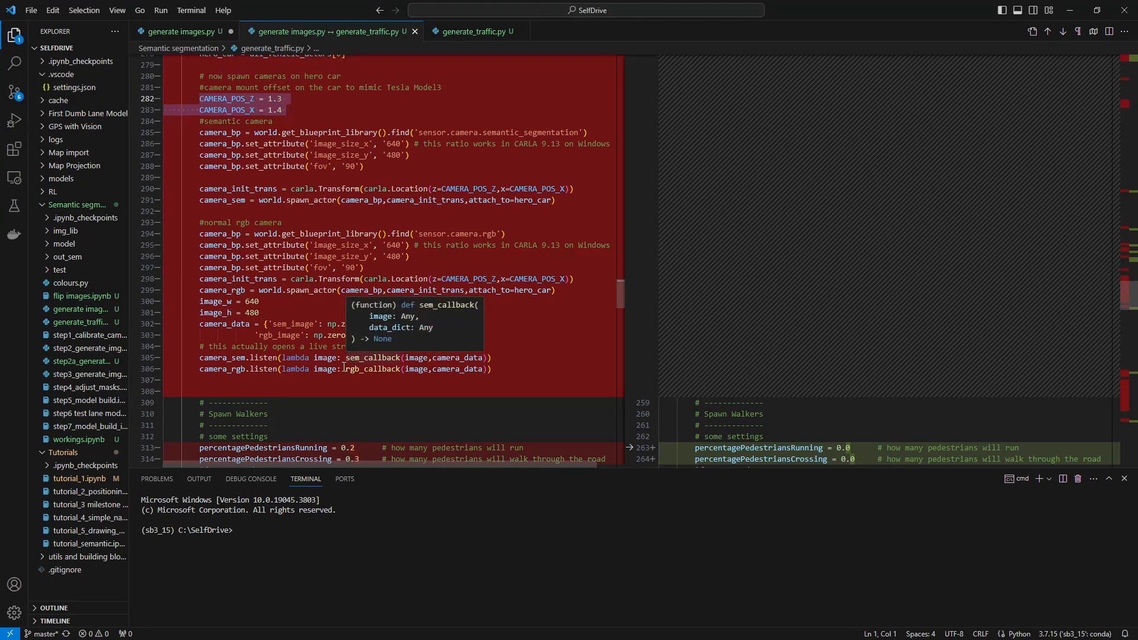
pyautogui.scroll(-3)
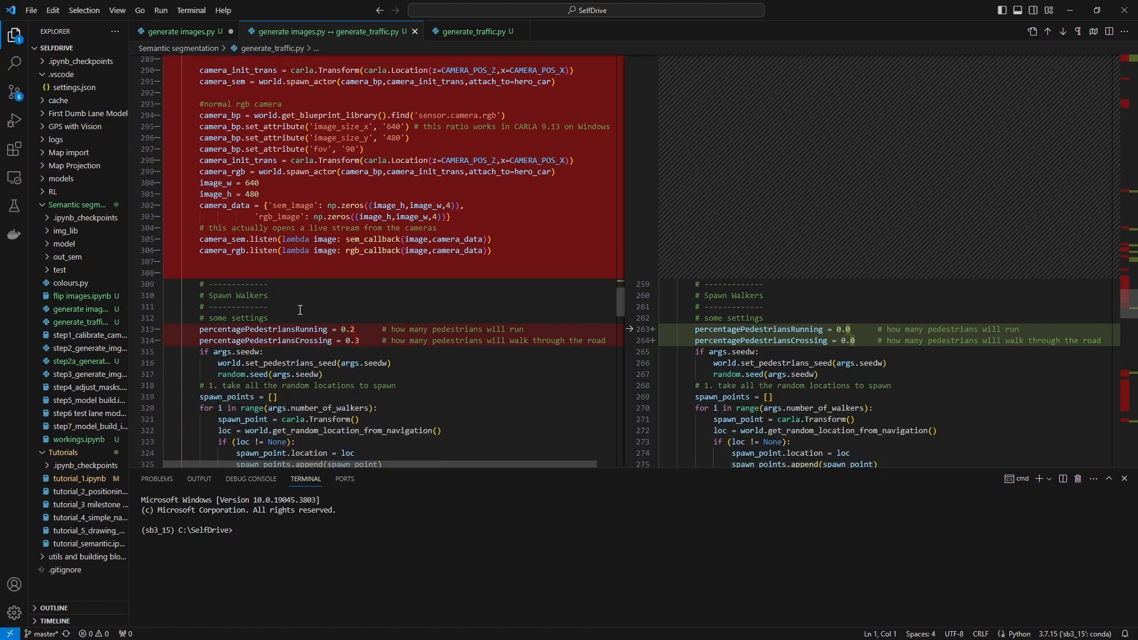
pyautogui.moveTo(221, 291)
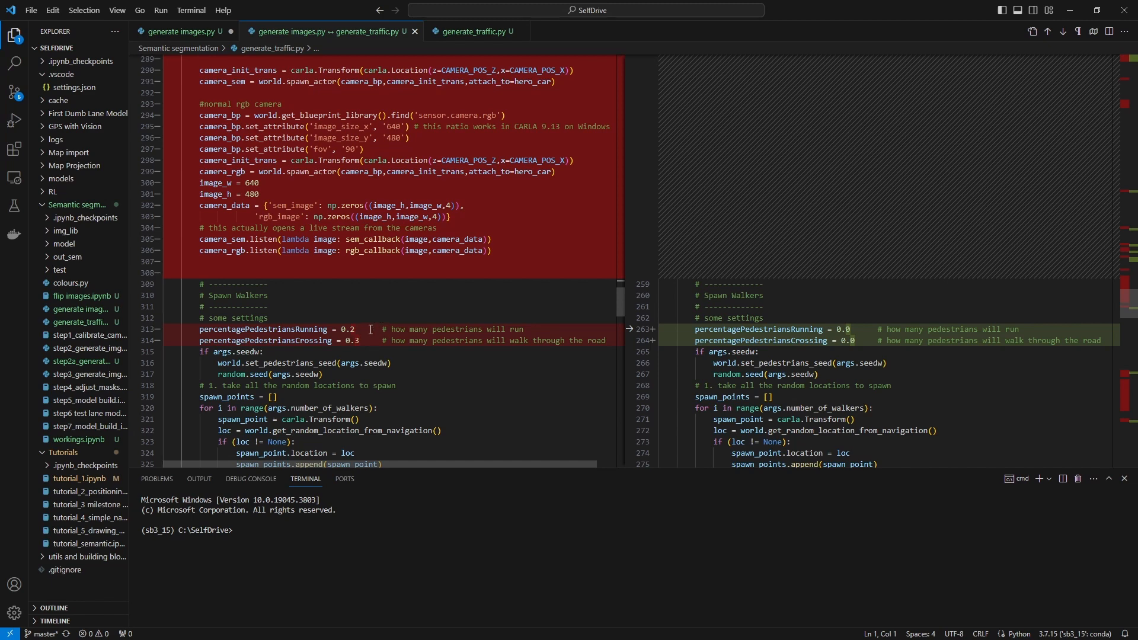
pyautogui.moveTo(350, 336)
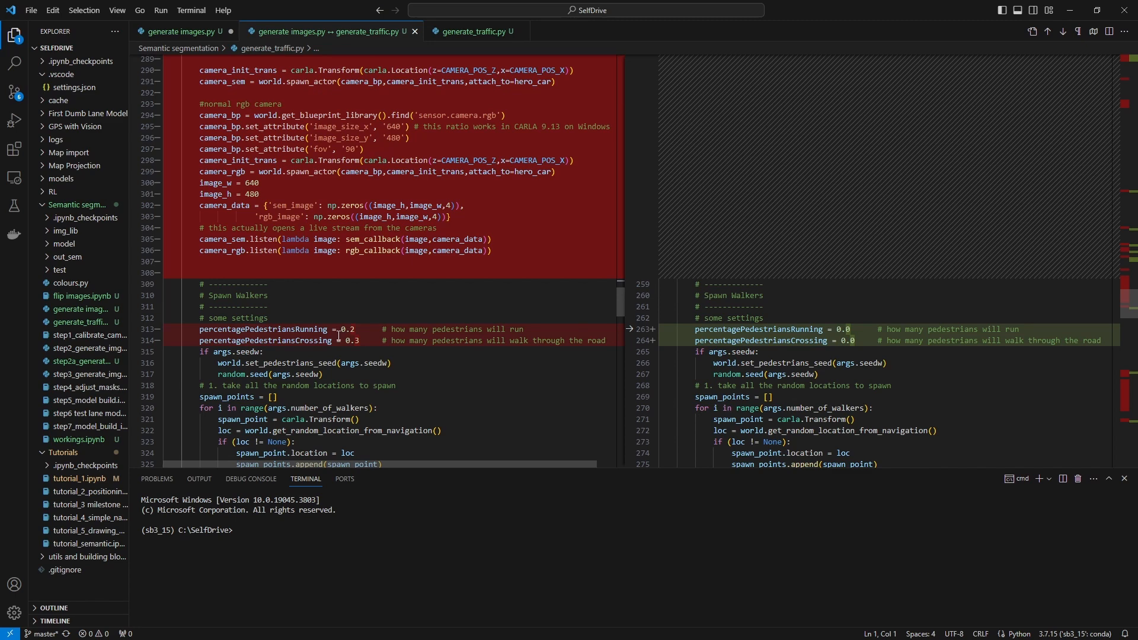
pyautogui.moveTo(335, 347)
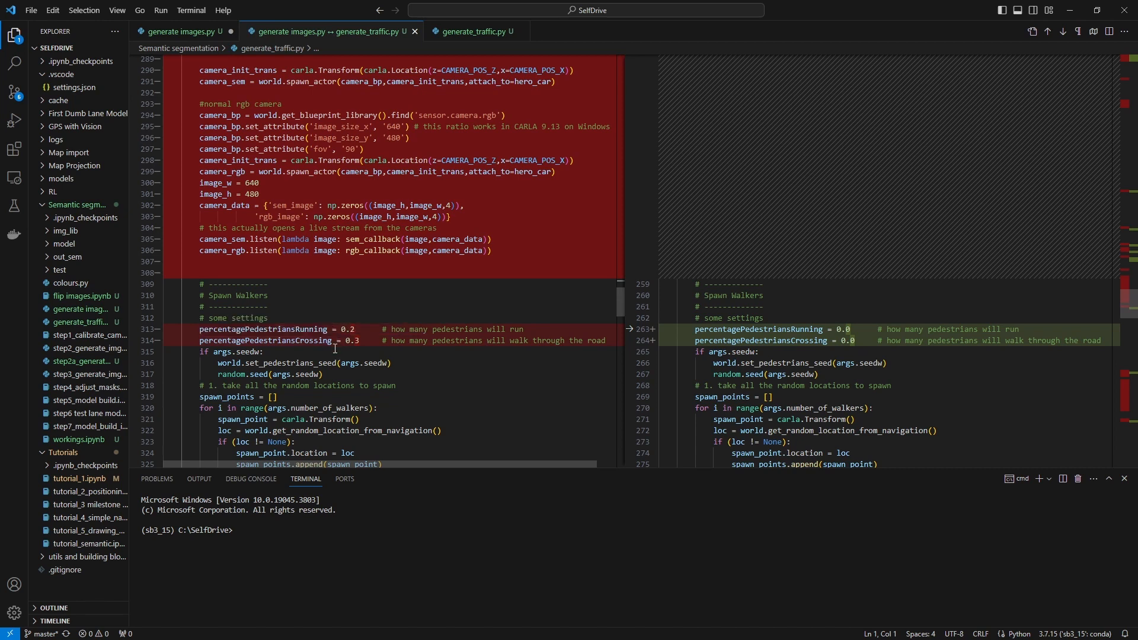
pyautogui.moveTo(372, 368)
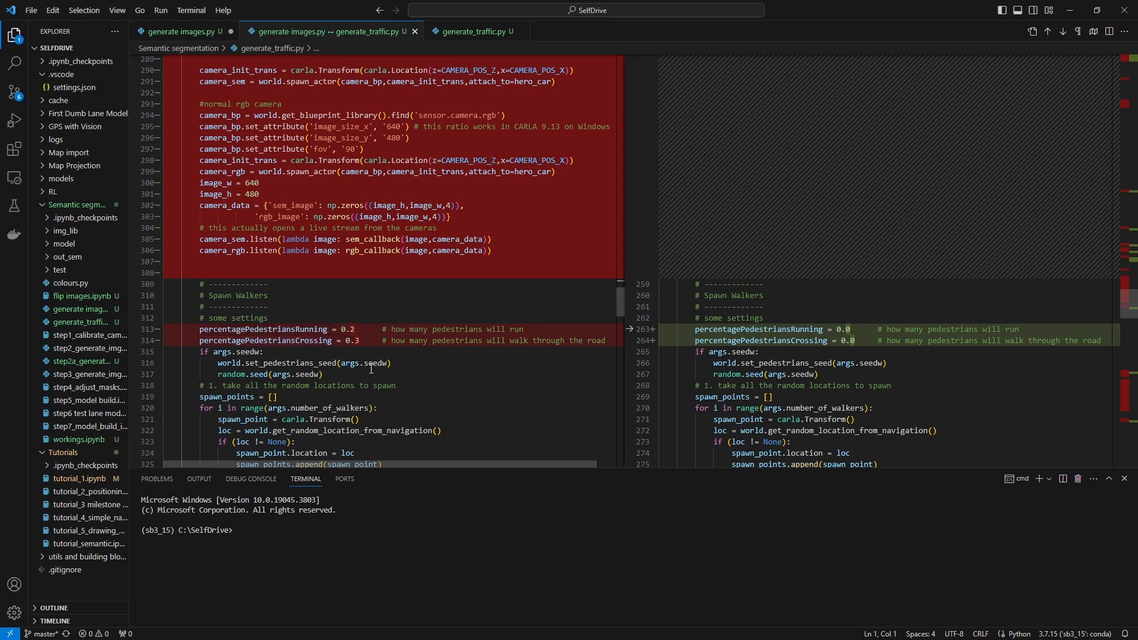
pyautogui.moveTo(379, 363)
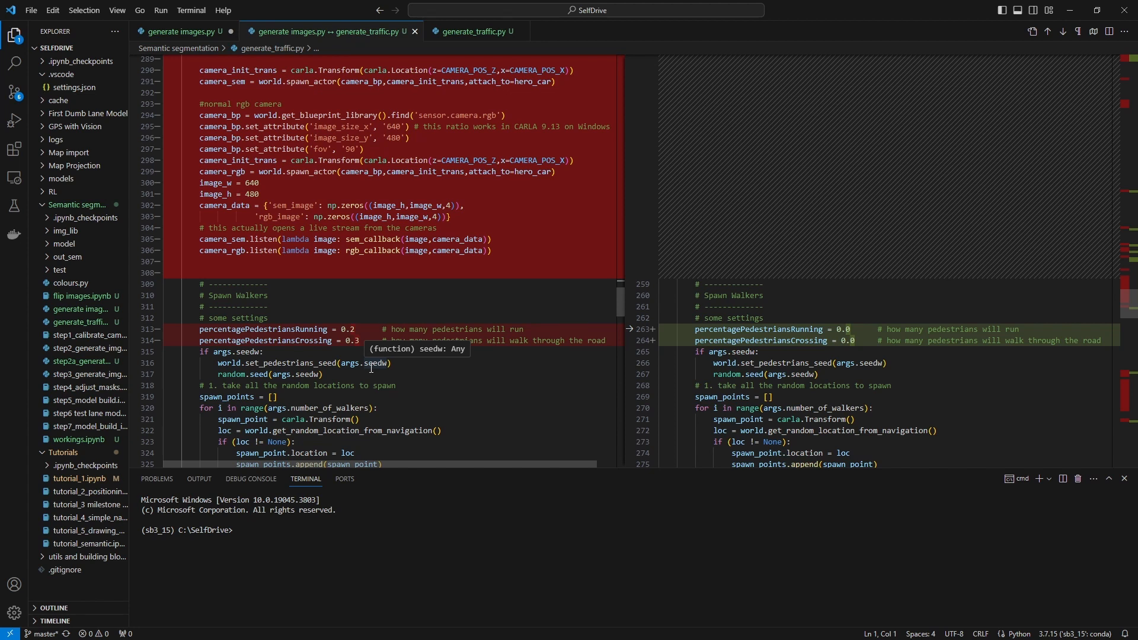
pyautogui.moveTo(363, 370)
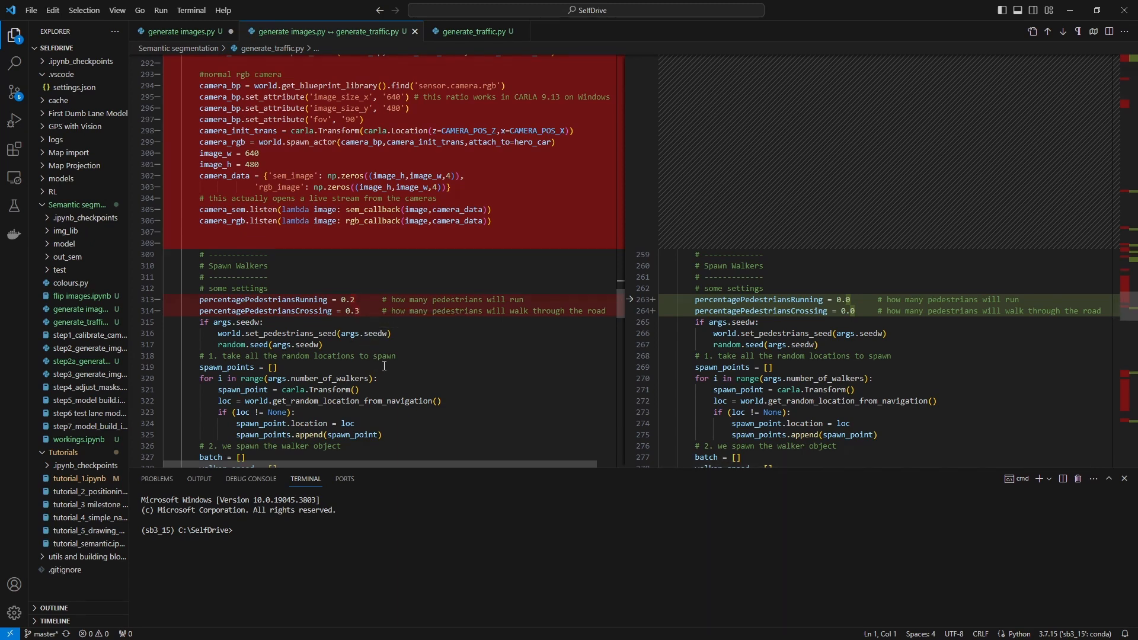
pyautogui.moveTo(381, 365)
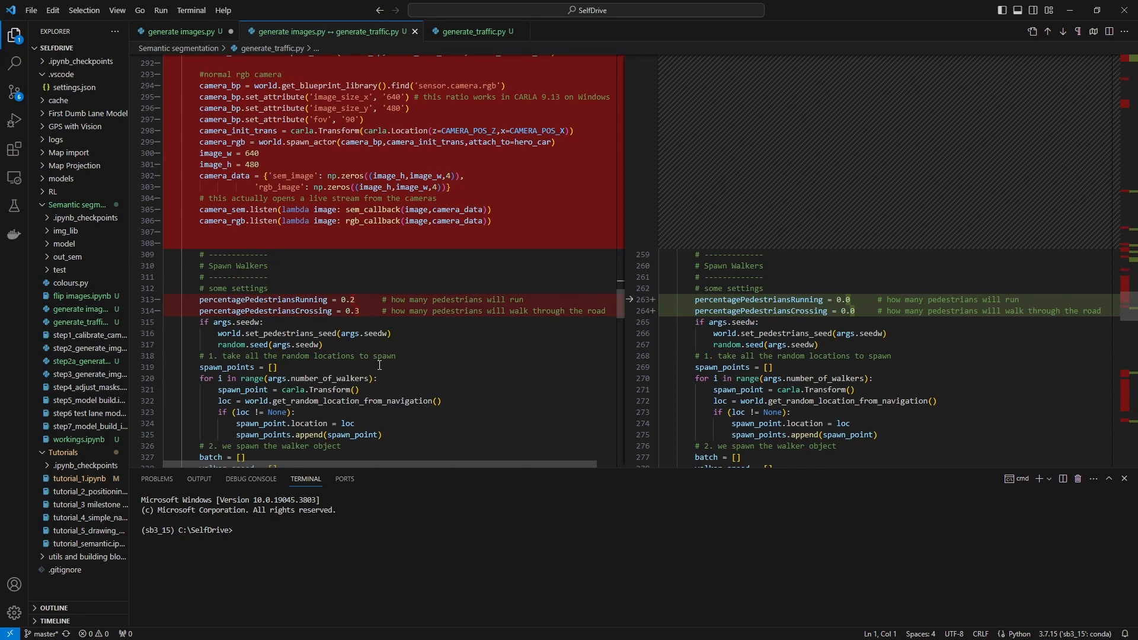
pyautogui.moveTo(372, 366)
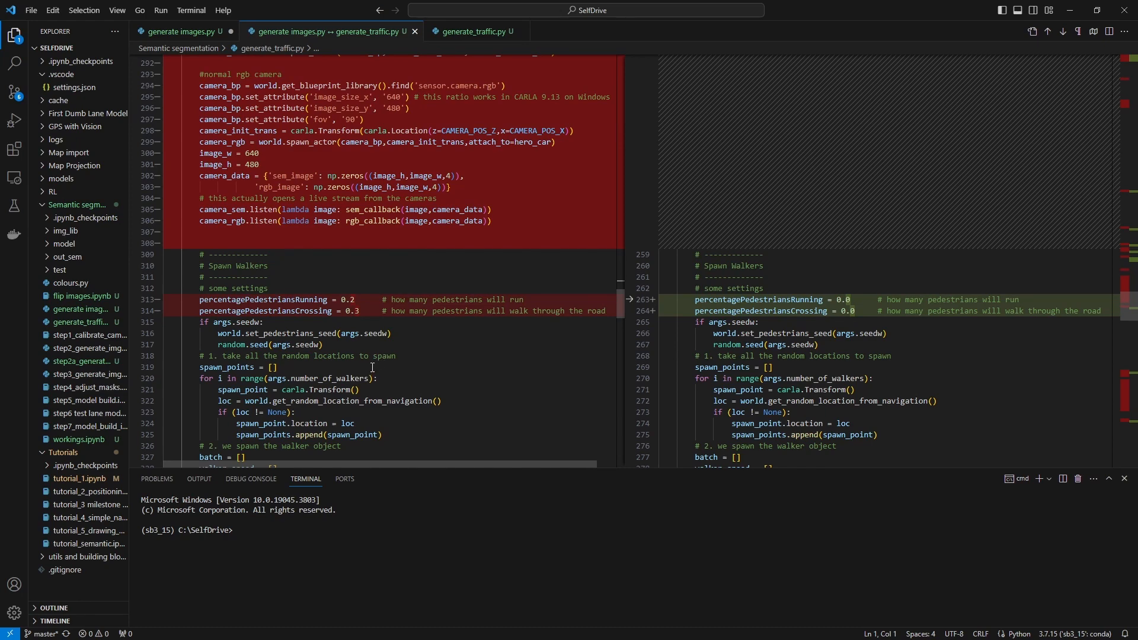
pyautogui.scroll(-3)
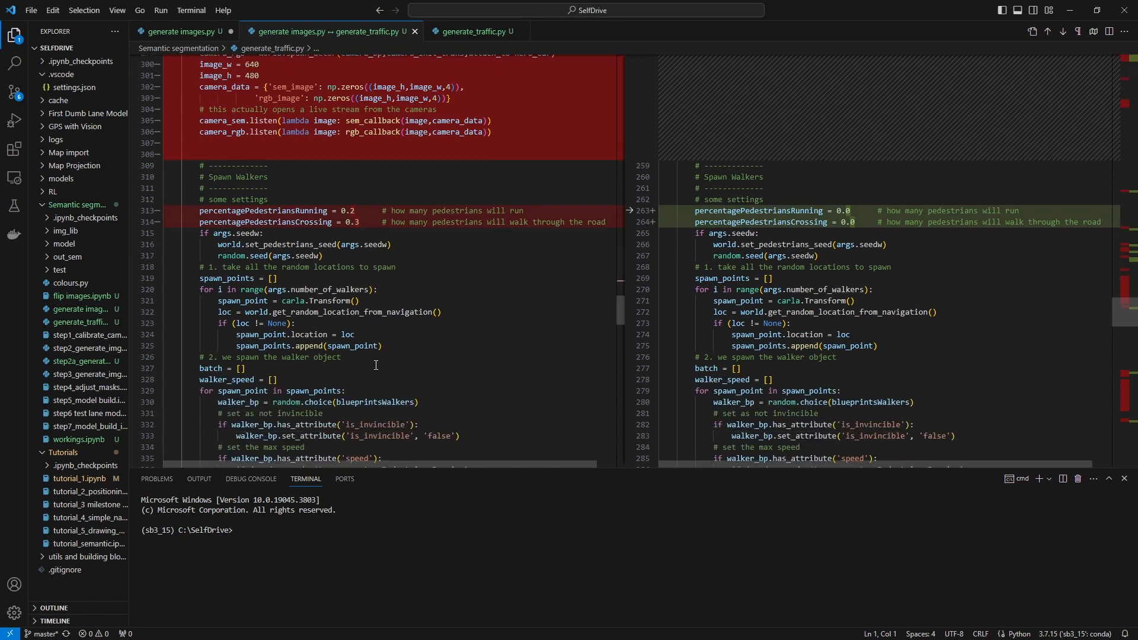
pyautogui.scroll(-3)
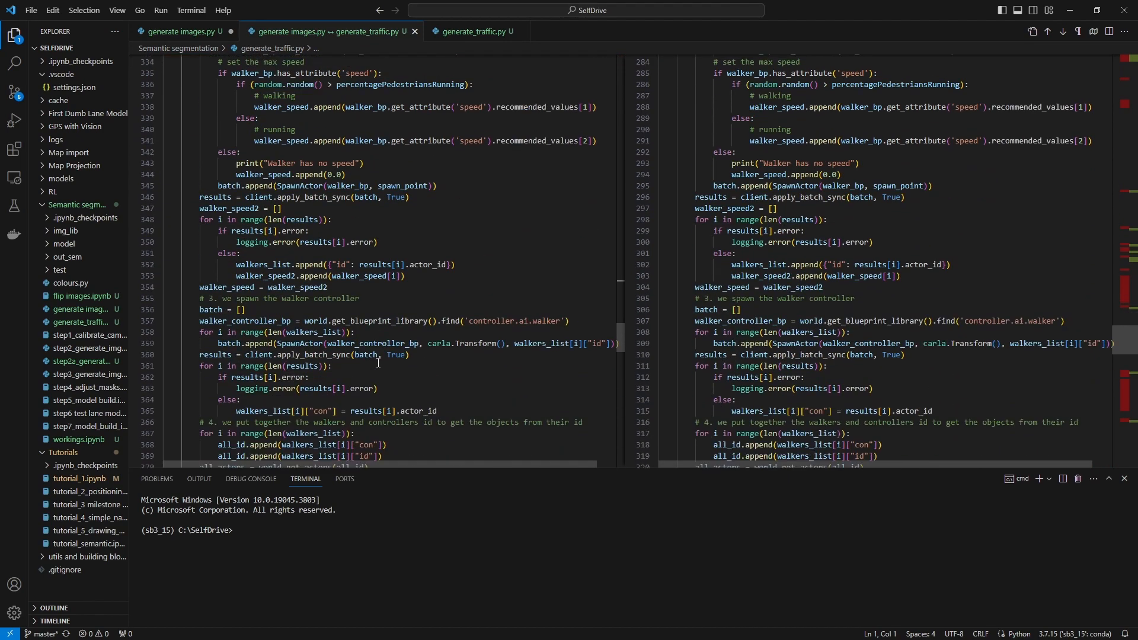
pyautogui.scroll(-3)
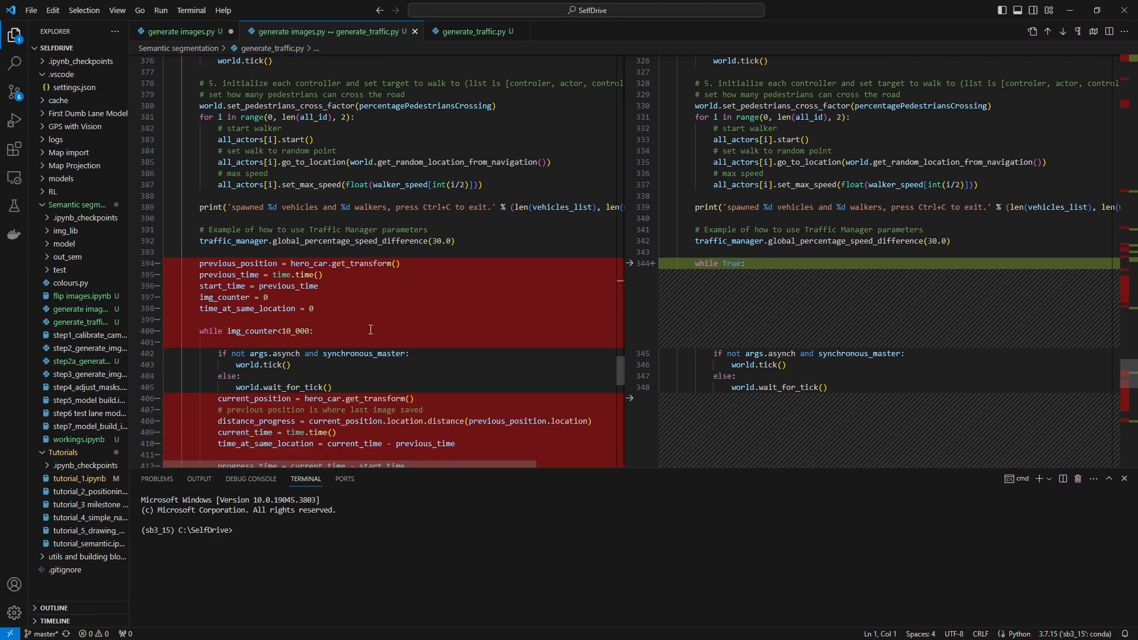
pyautogui.moveTo(377, 282)
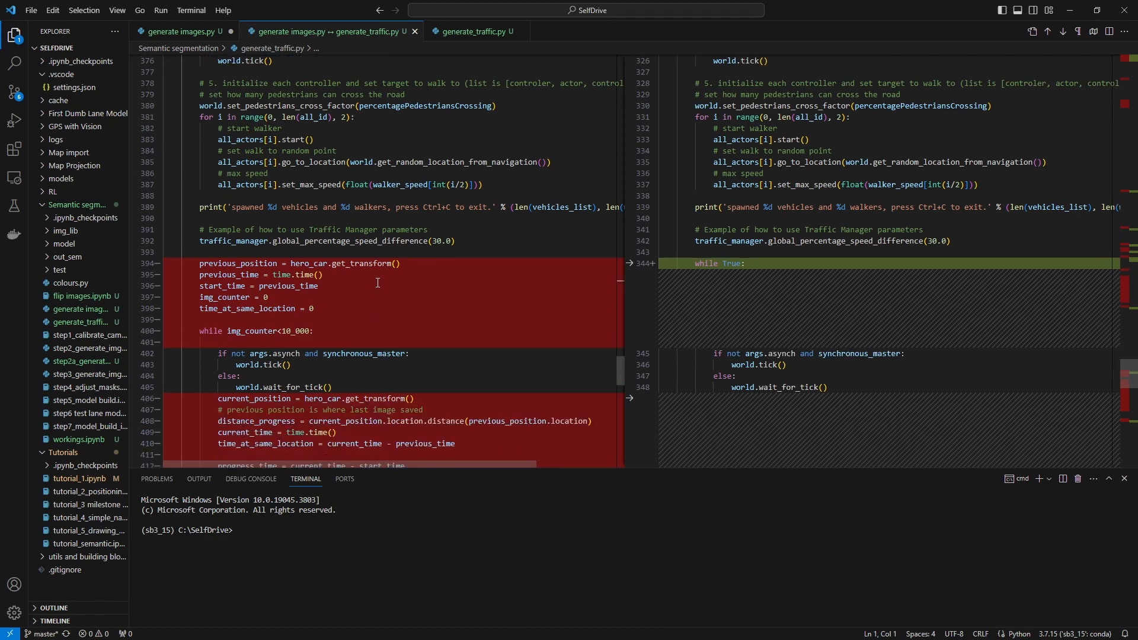
pyautogui.moveTo(231, 321)
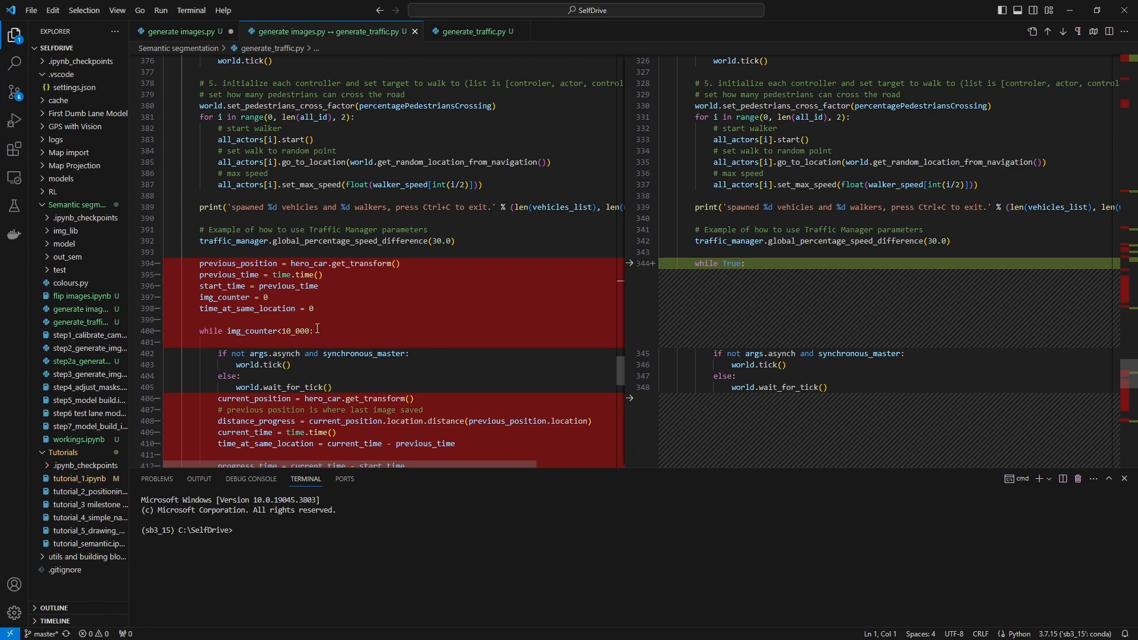
pyautogui.moveTo(317, 323)
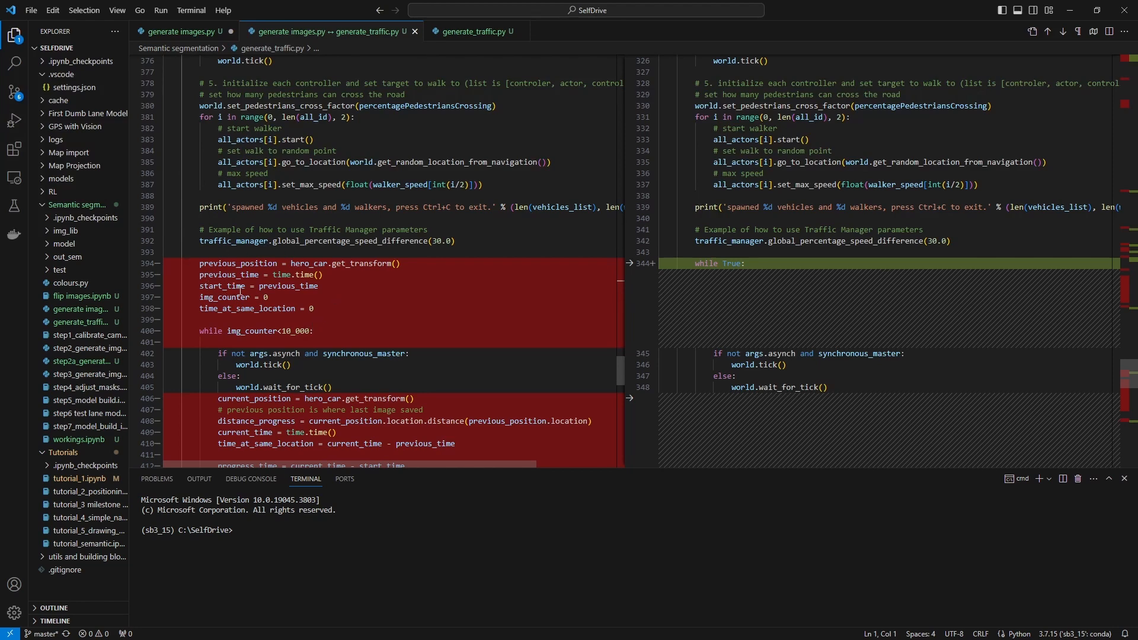
pyautogui.moveTo(232, 297)
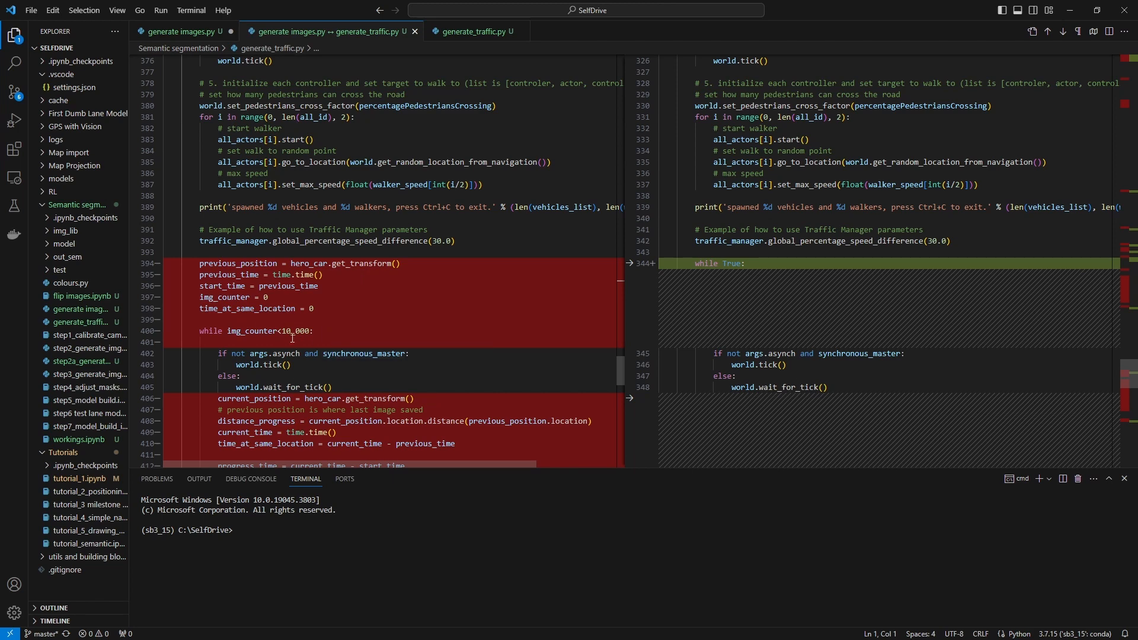
pyautogui.moveTo(416, 368)
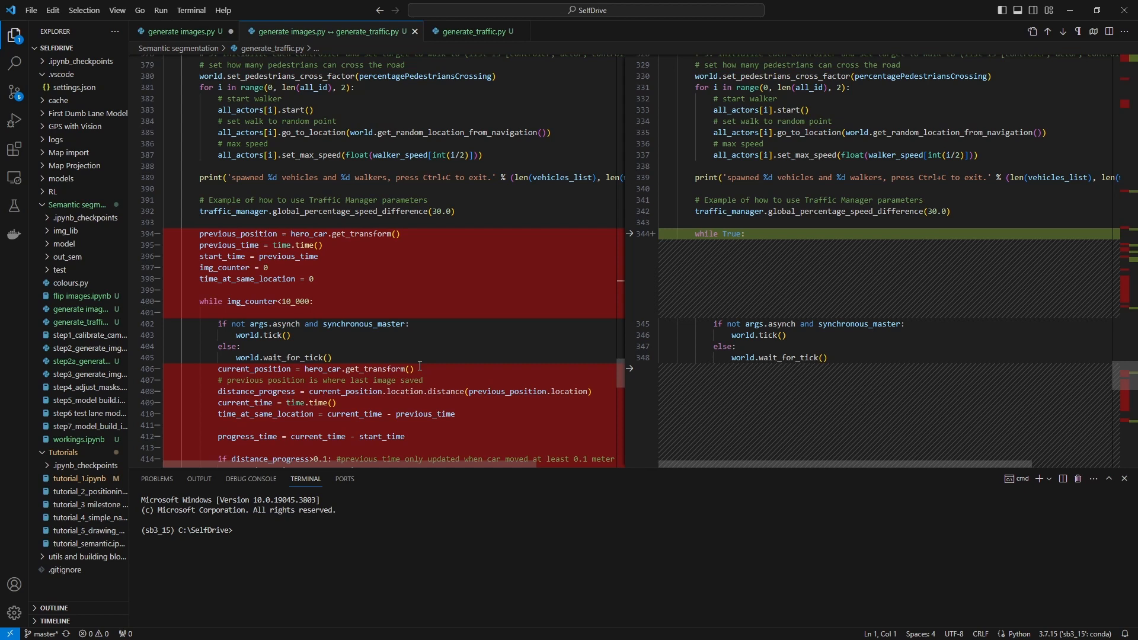
pyautogui.scroll(-3)
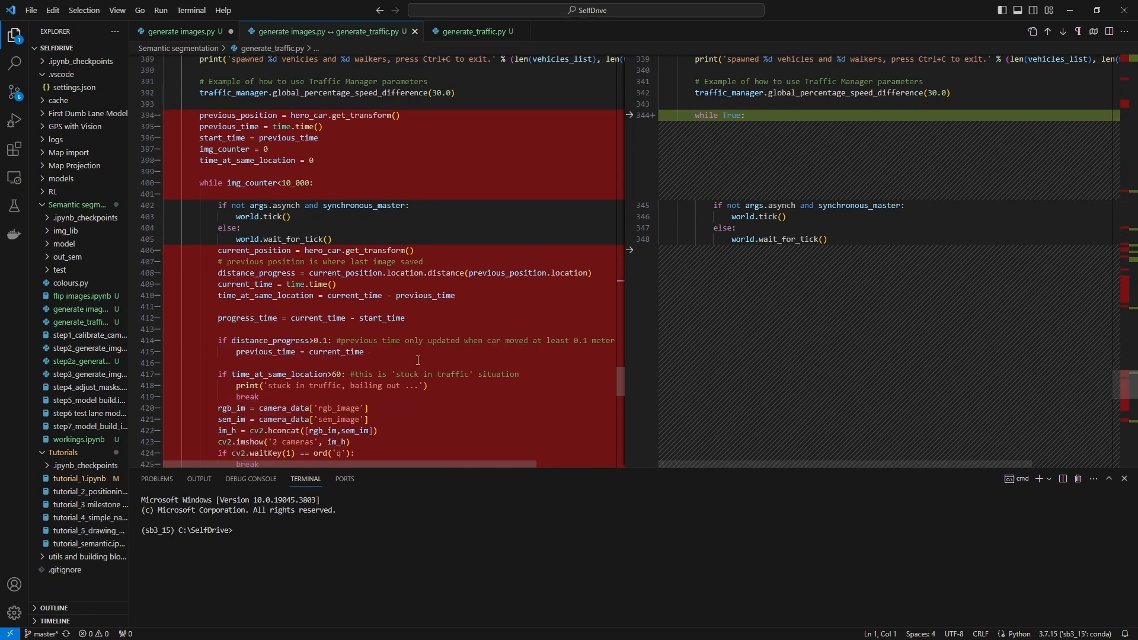
pyautogui.moveTo(398, 338)
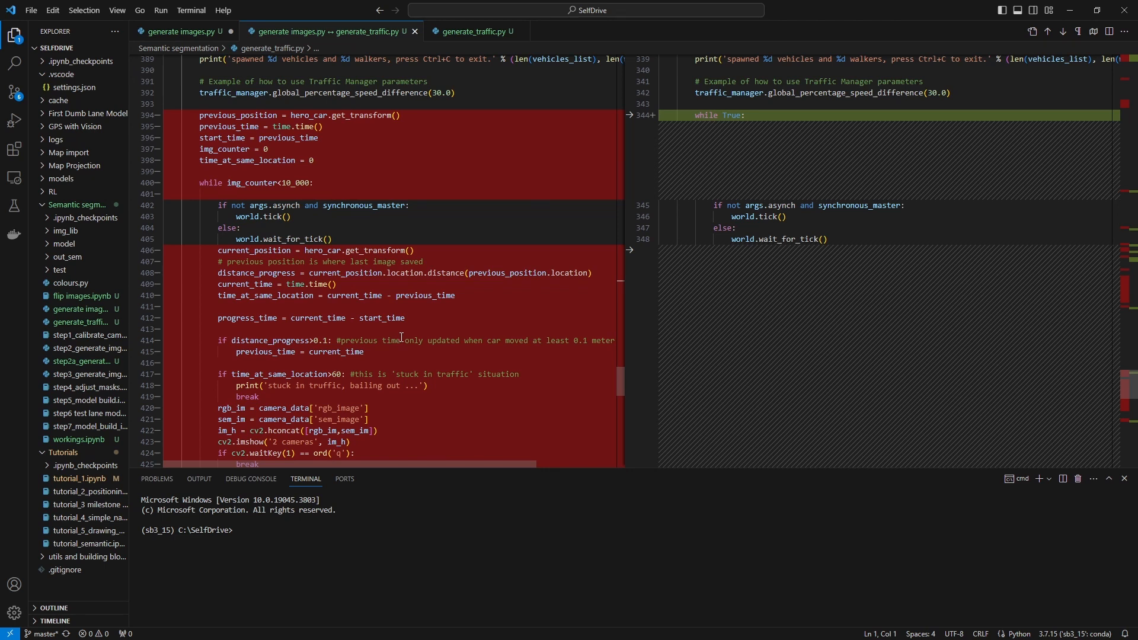
pyautogui.moveTo(403, 340)
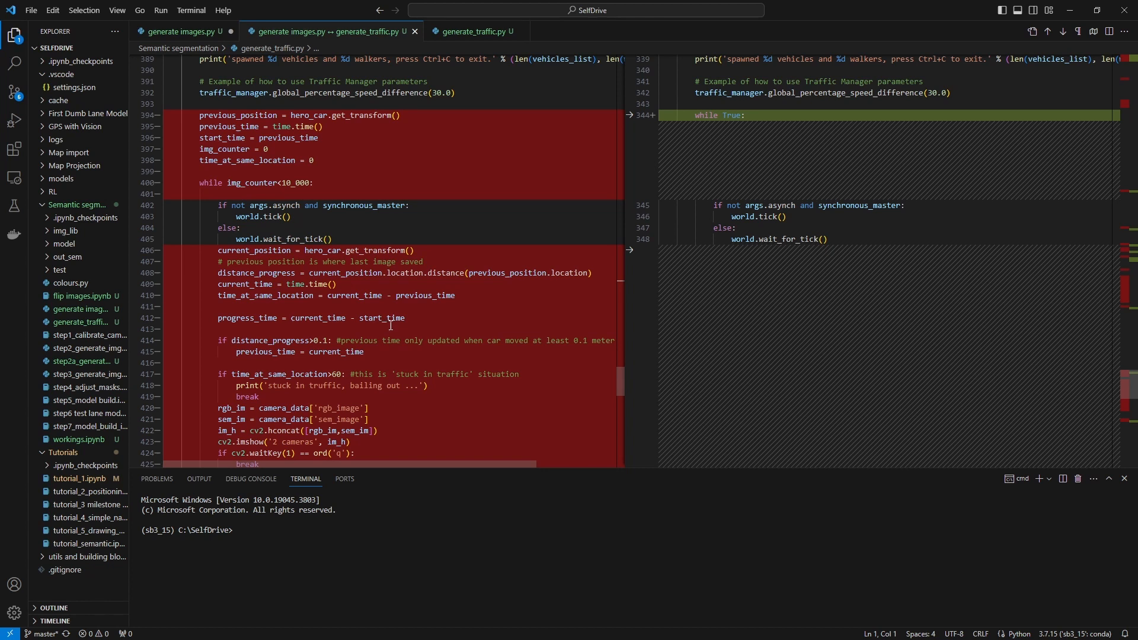
pyautogui.moveTo(382, 318)
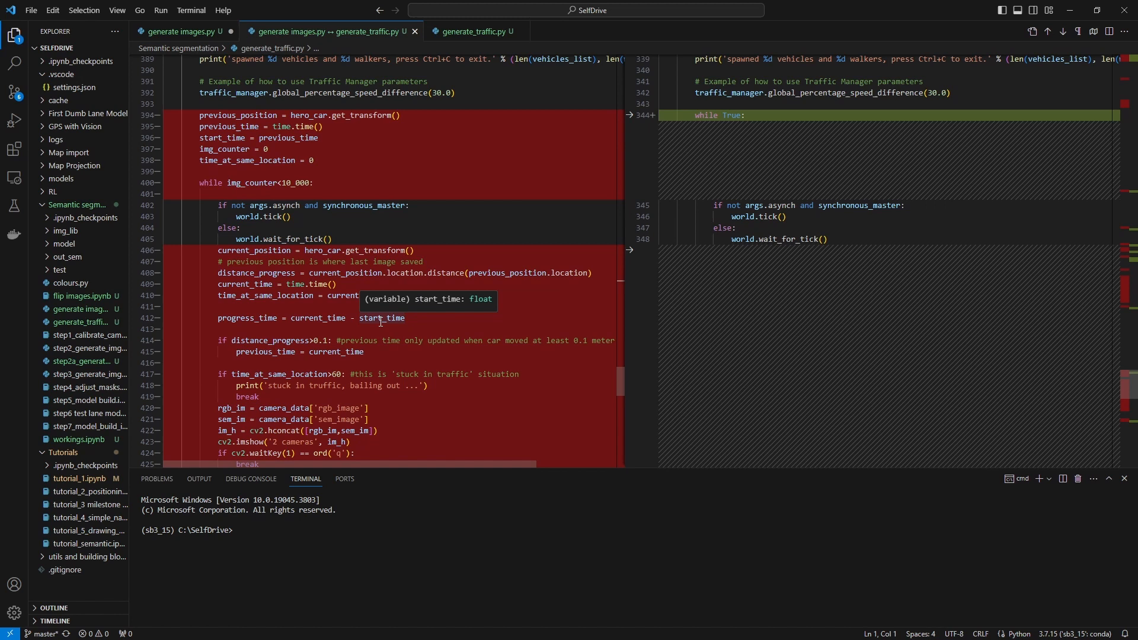
pyautogui.moveTo(449, 347)
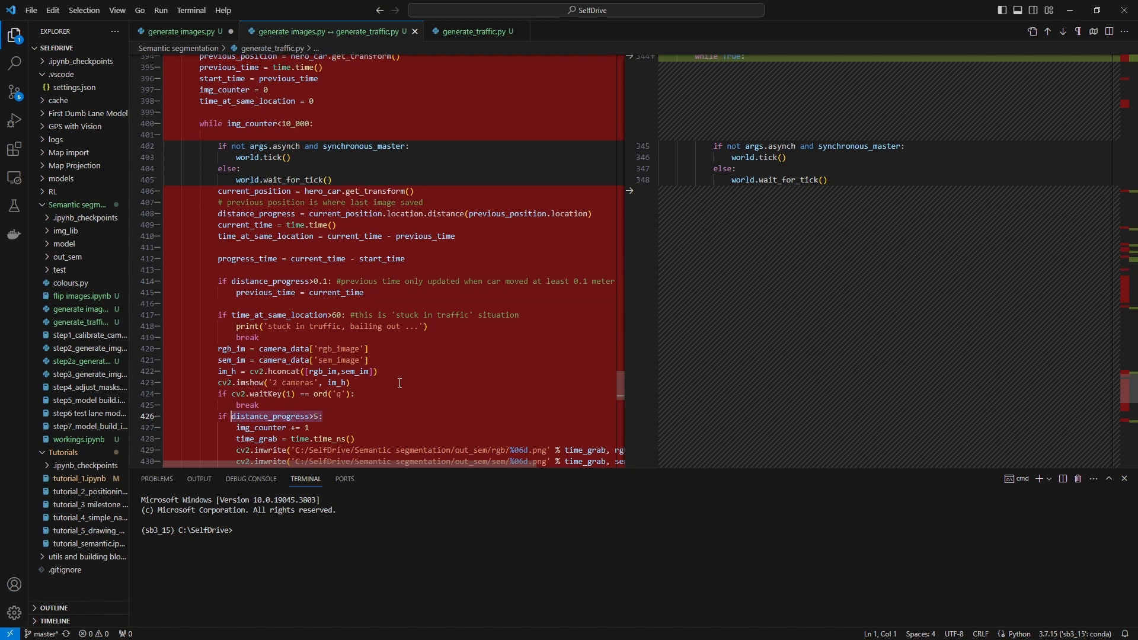
pyautogui.moveTo(433, 372)
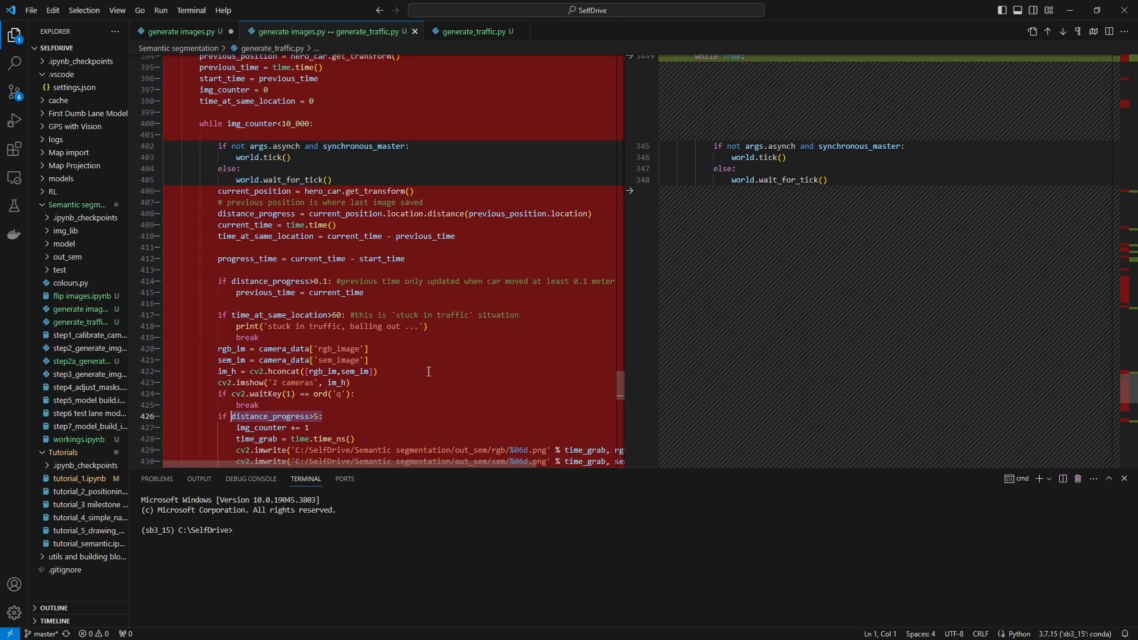
pyautogui.moveTo(428, 371)
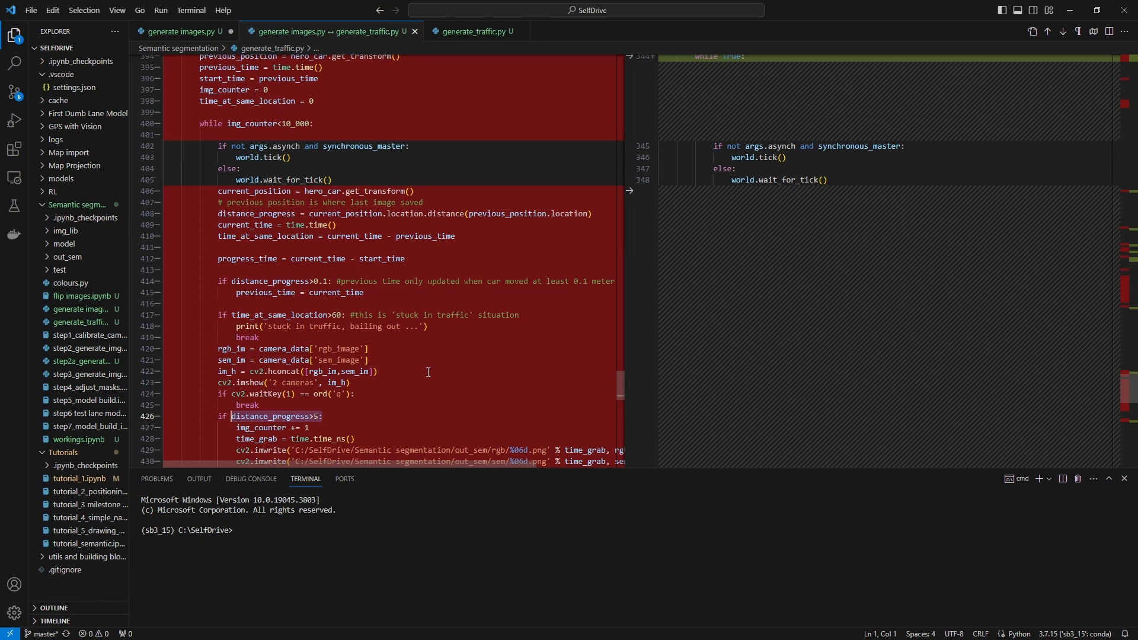
pyautogui.moveTo(427, 372)
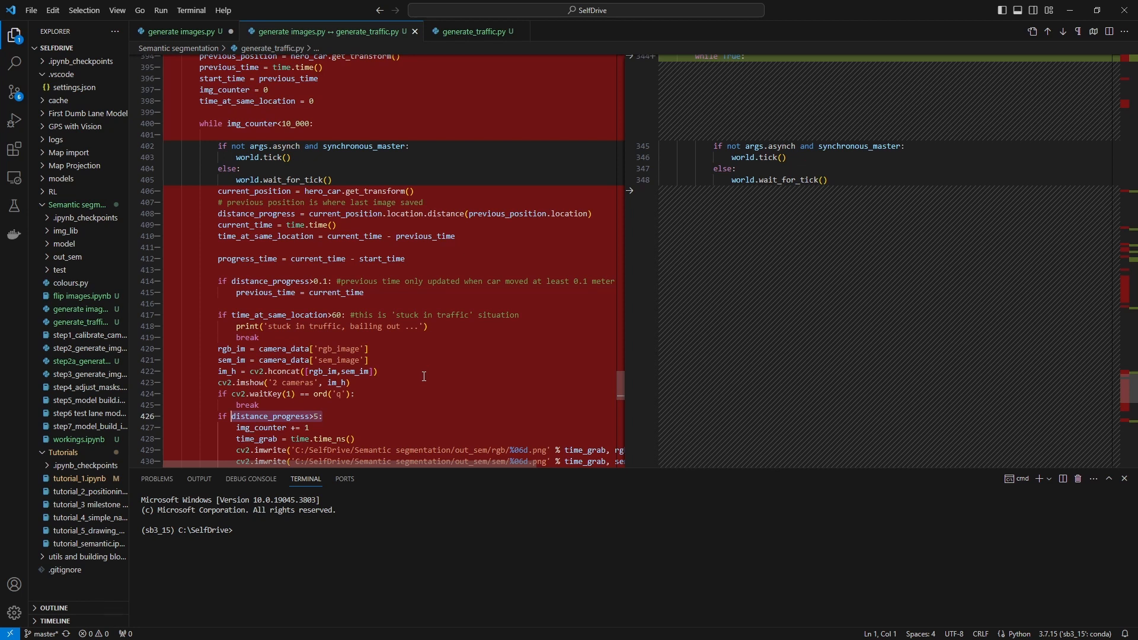
pyautogui.moveTo(419, 374)
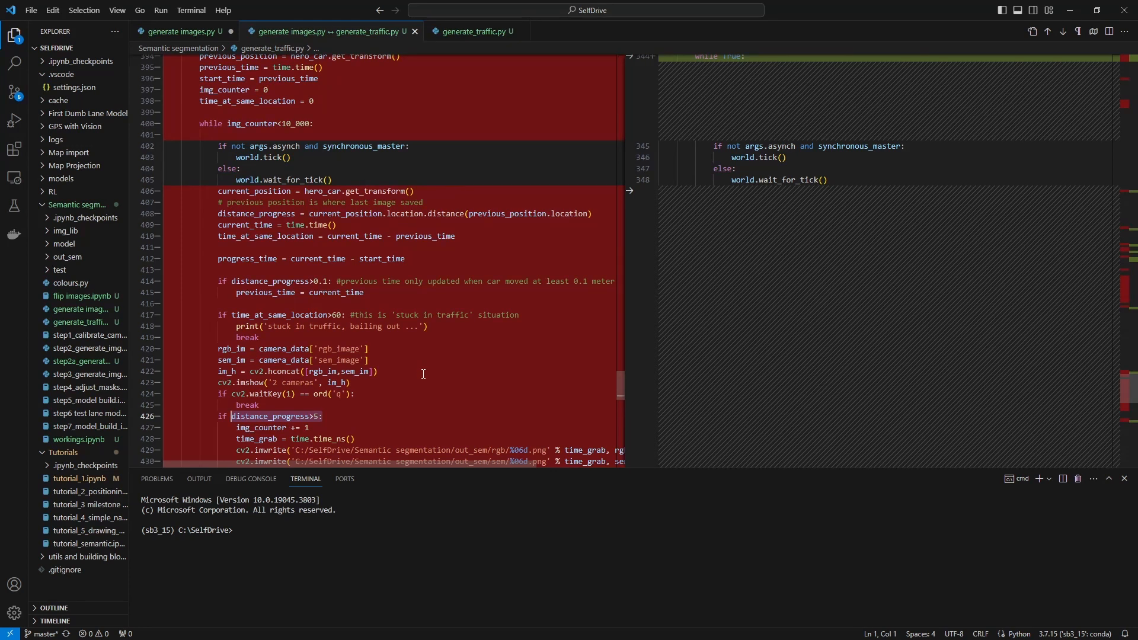
pyautogui.moveTo(419, 376)
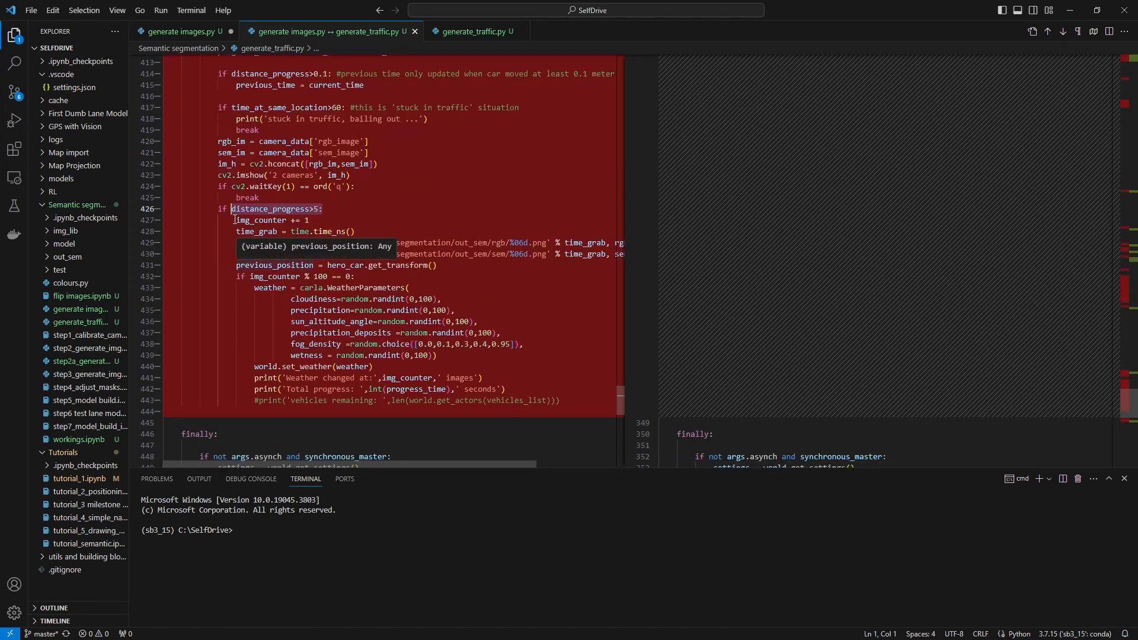
pyautogui.moveTo(276, 208)
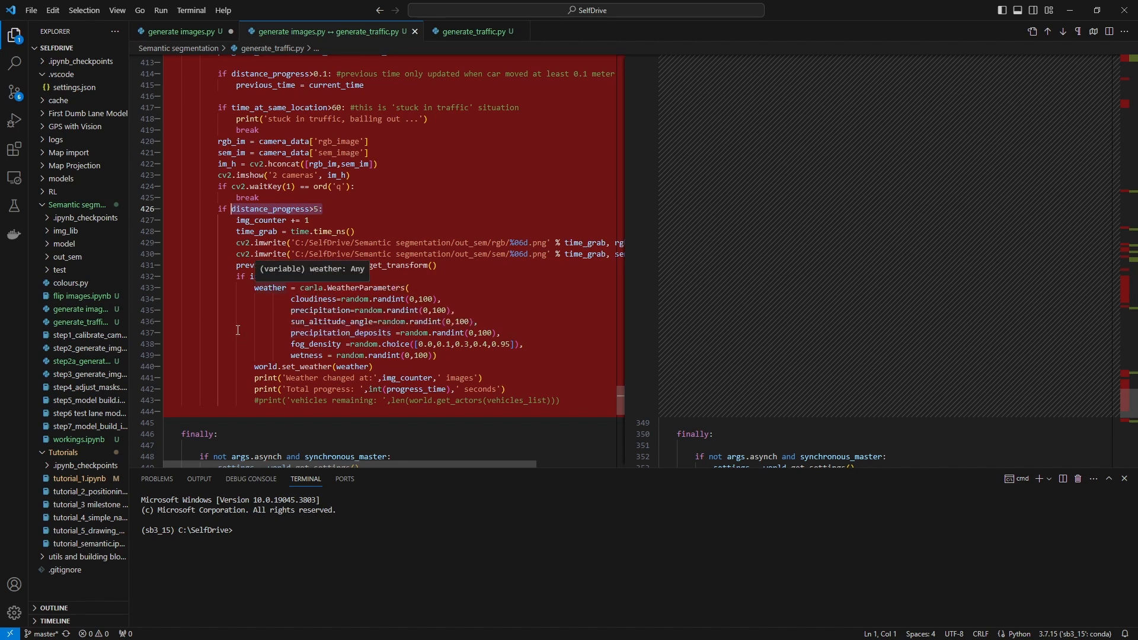
pyautogui.moveTo(240, 220)
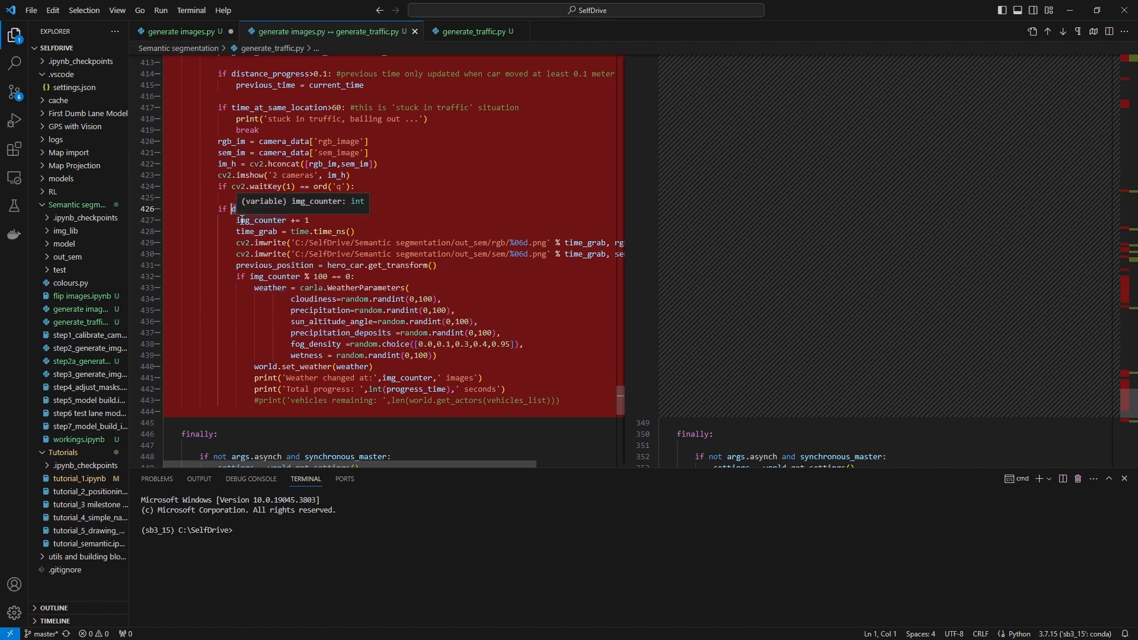
pyautogui.write('istance_progress>5:')
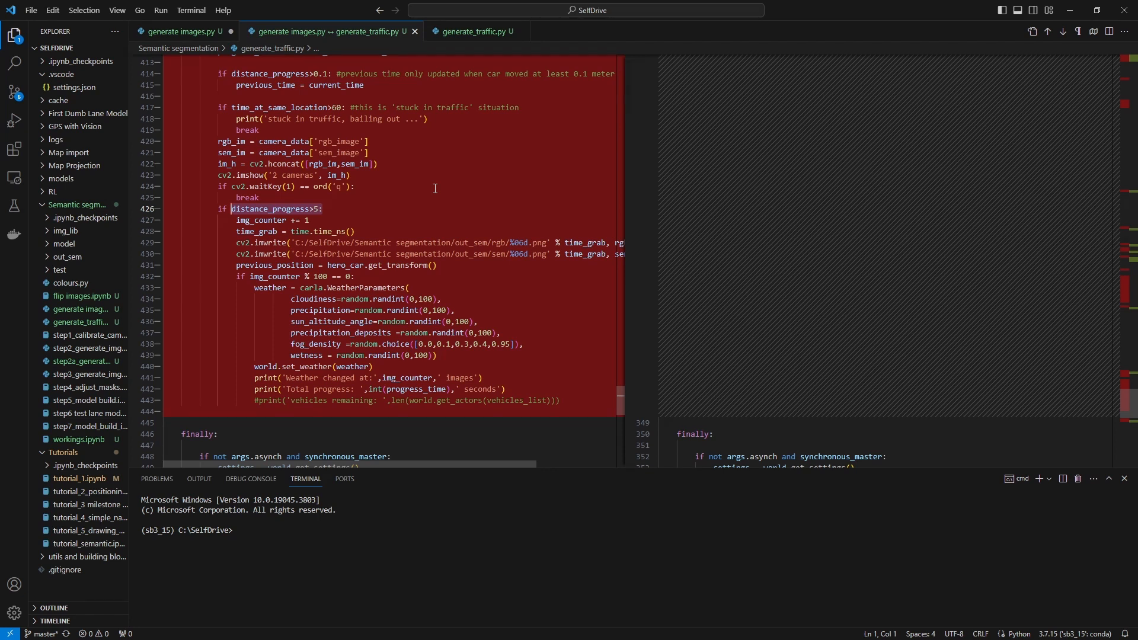
pyautogui.moveTo(247, 272)
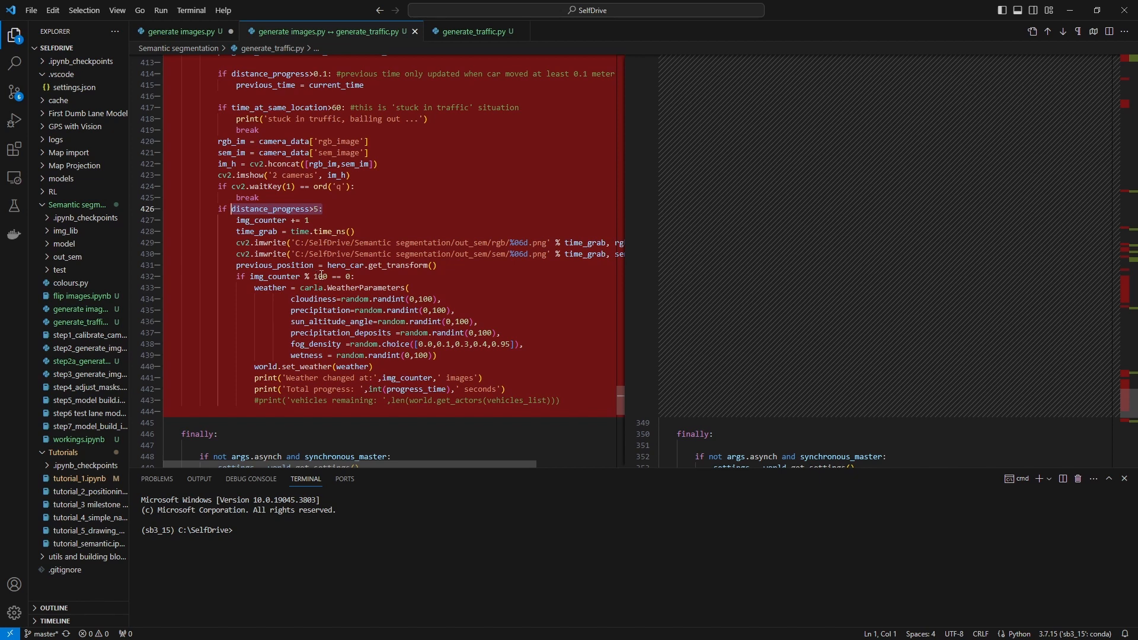
pyautogui.moveTo(320, 276)
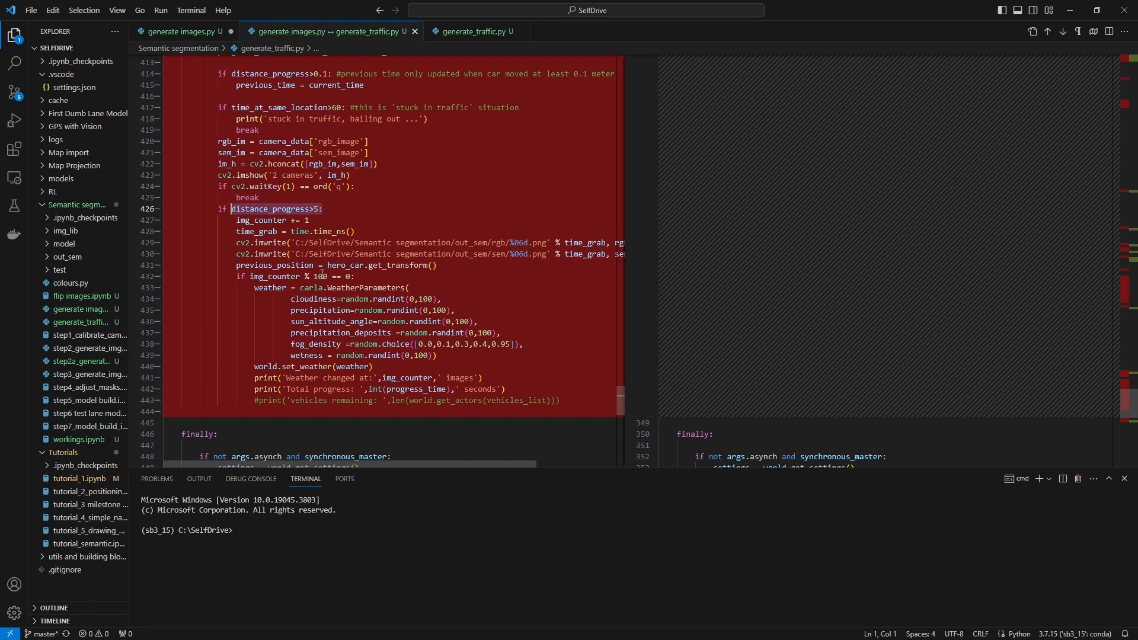
pyautogui.moveTo(314, 277)
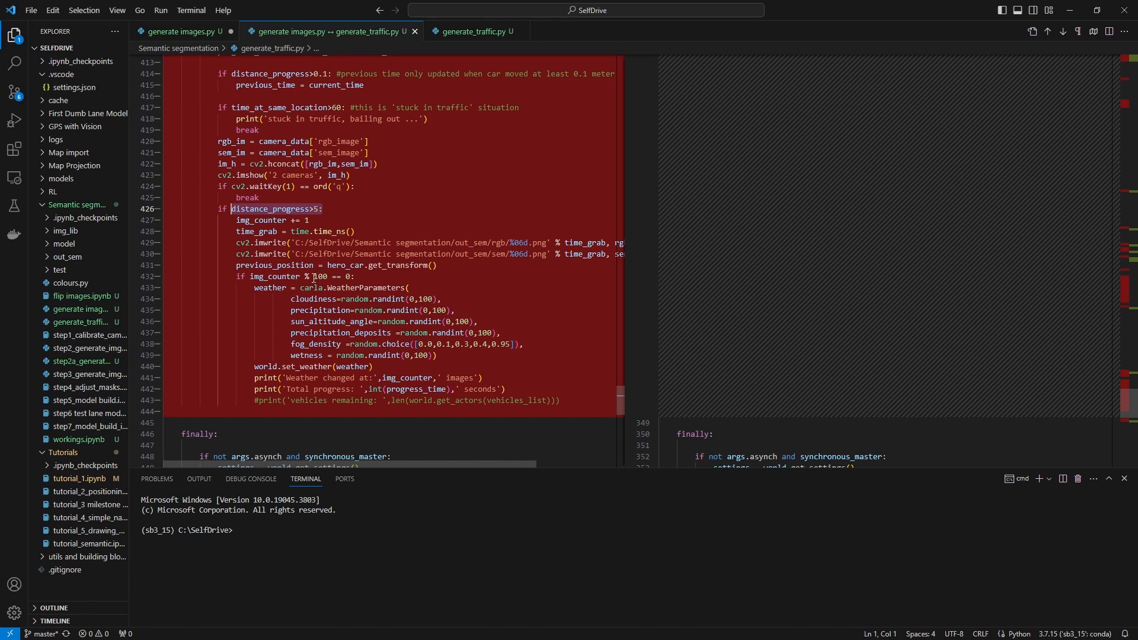
pyautogui.moveTo(307, 279)
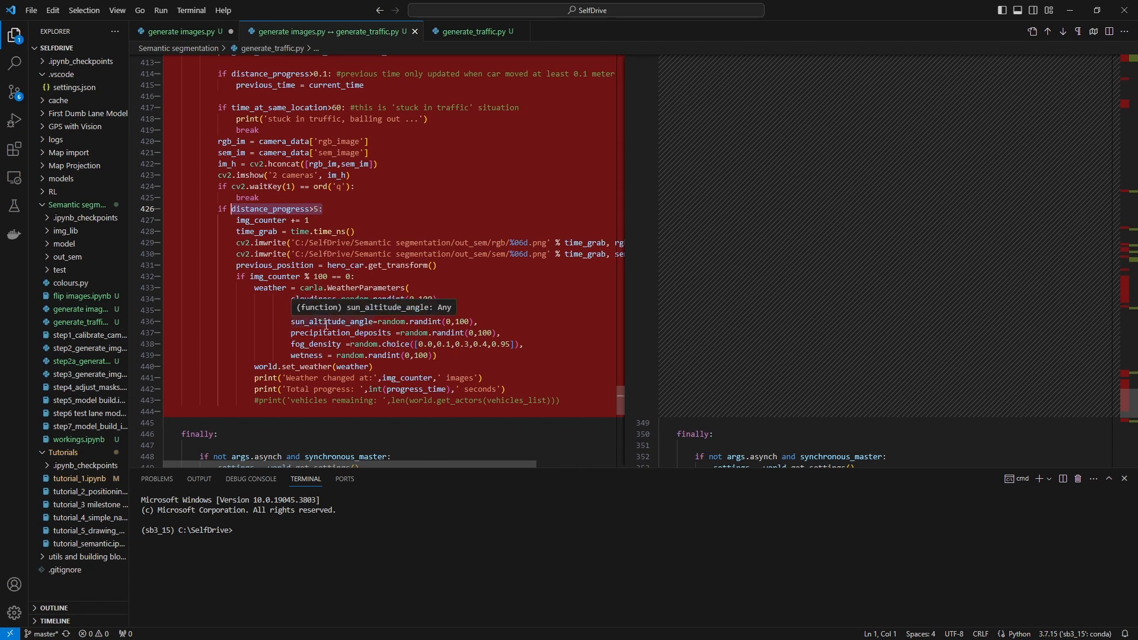
pyautogui.moveTo(598, 300)
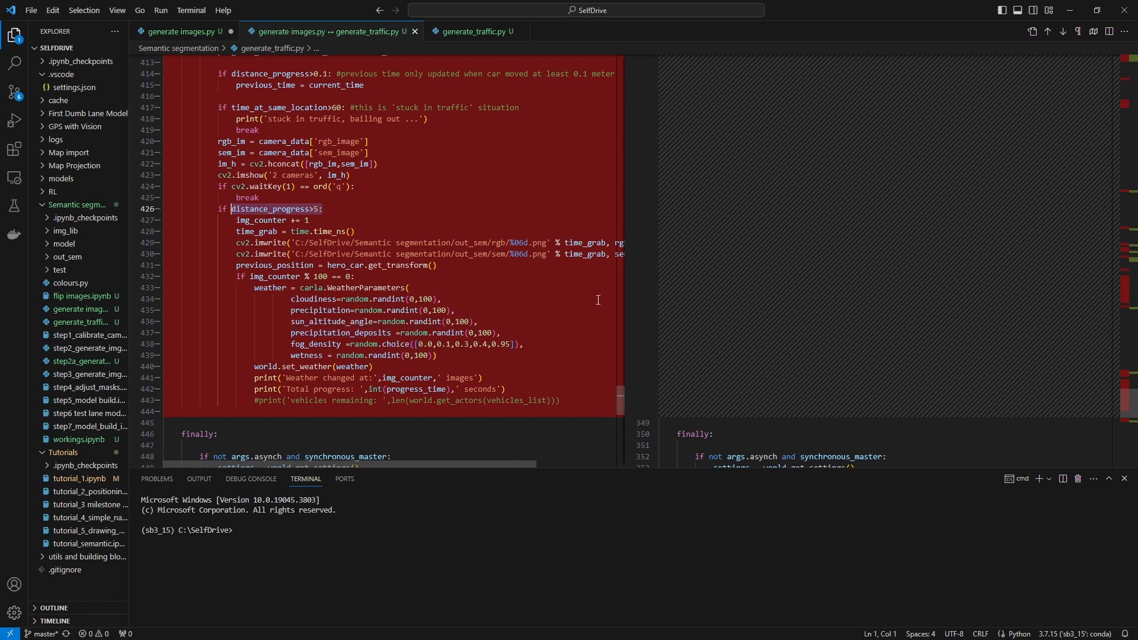
pyautogui.moveTo(598, 300)
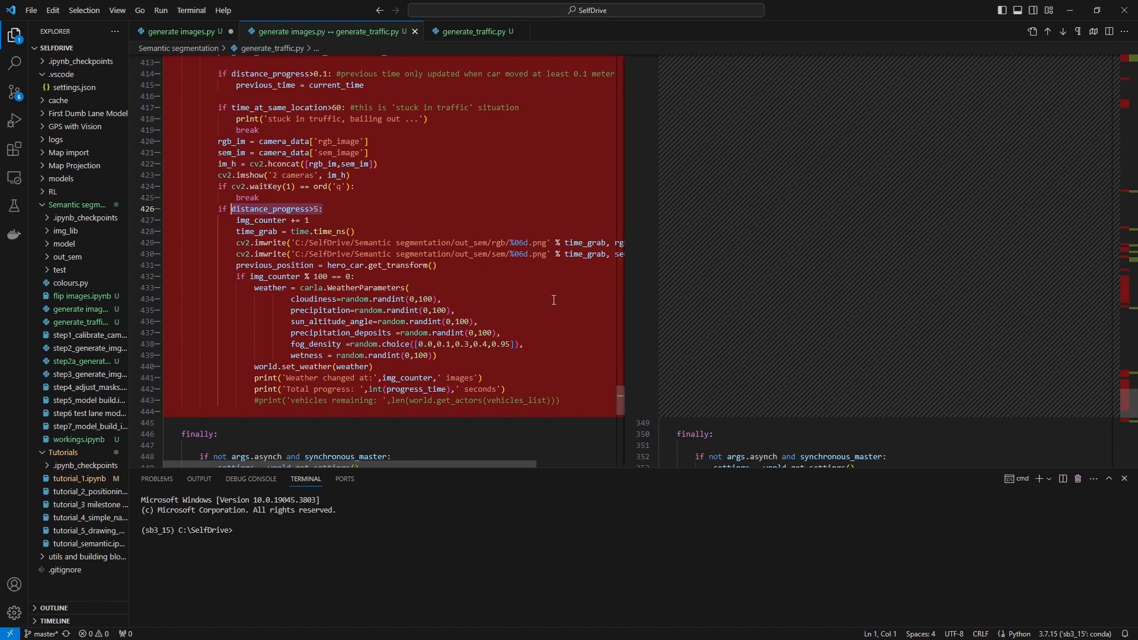
pyautogui.moveTo(331, 349)
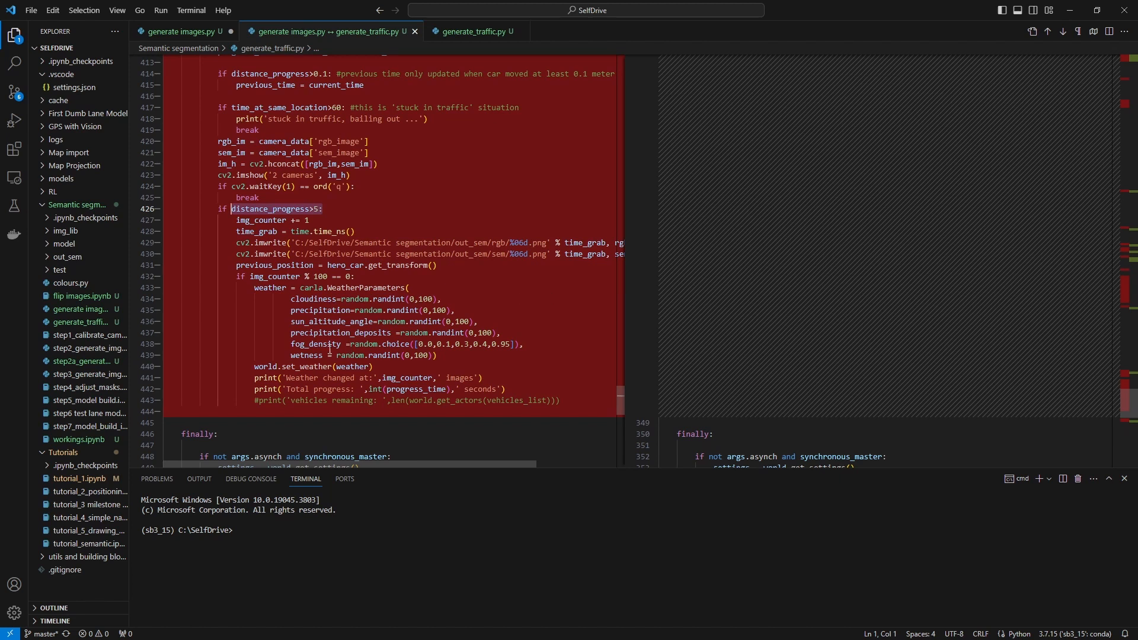
pyautogui.moveTo(317, 343)
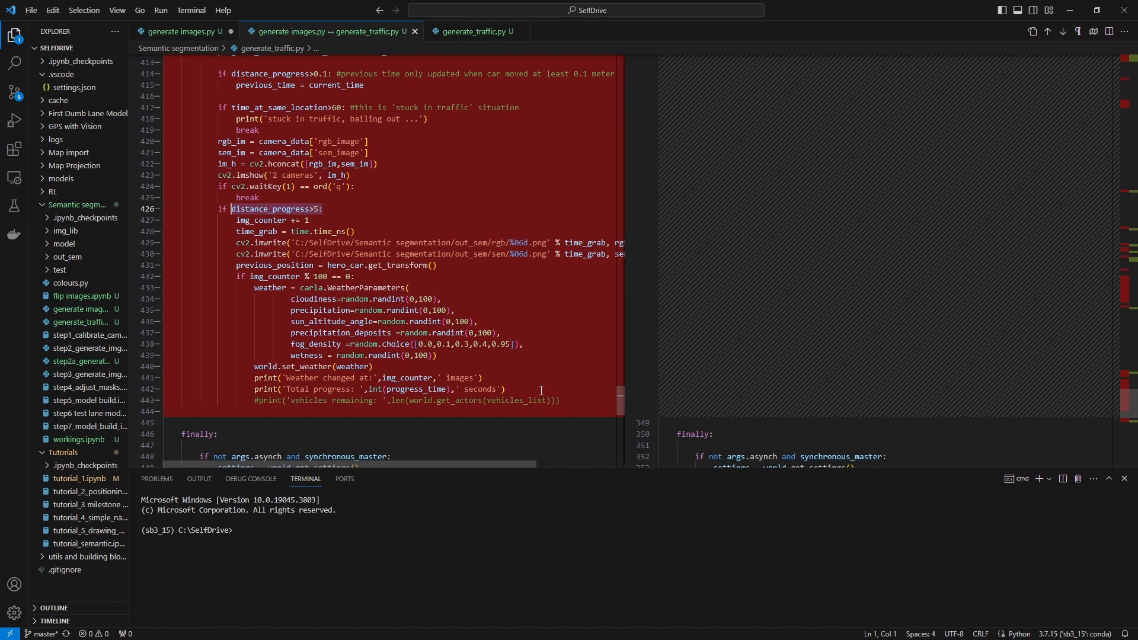
pyautogui.moveTo(526, 349)
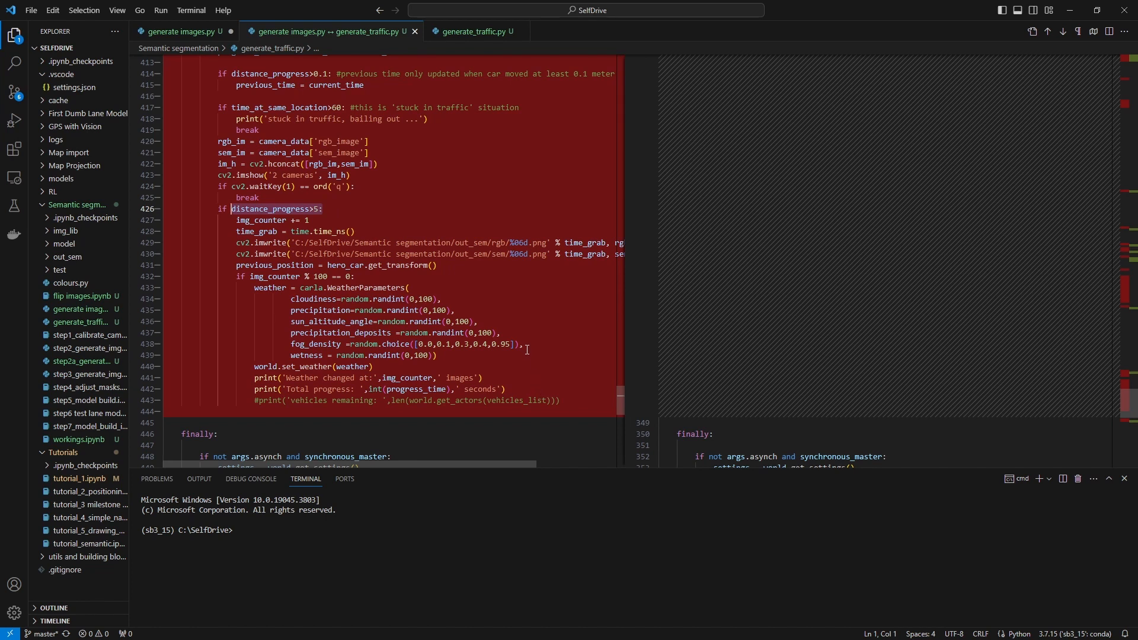
pyautogui.moveTo(523, 334)
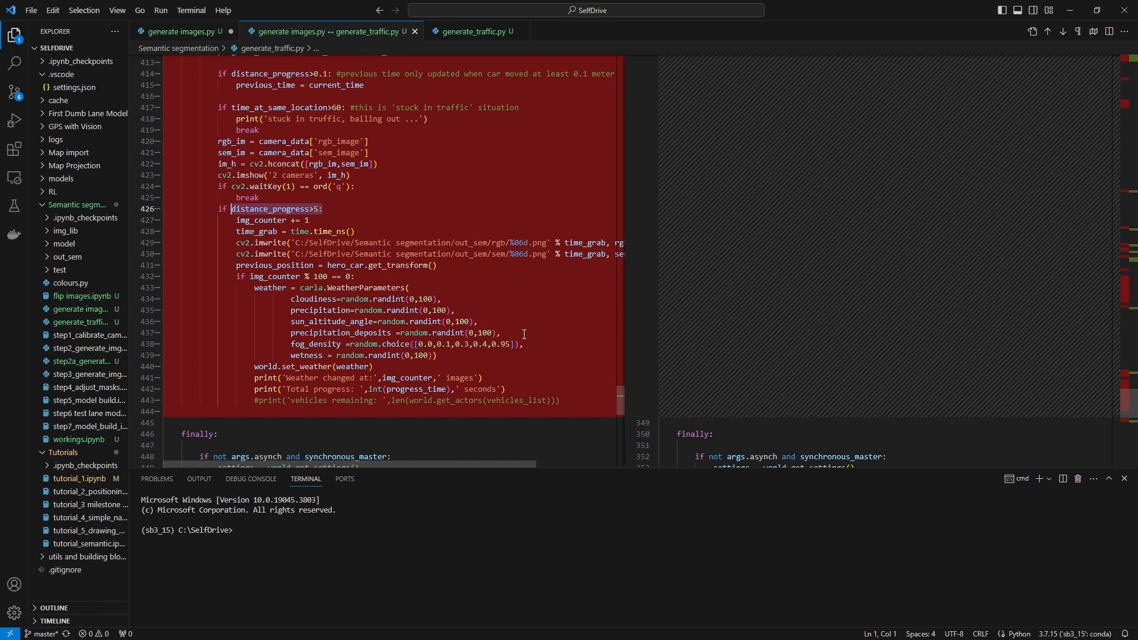
# Step: Scroll to the end of the diff while generate images.py shows its '2 cameras' window
pyautogui.scroll(-3)
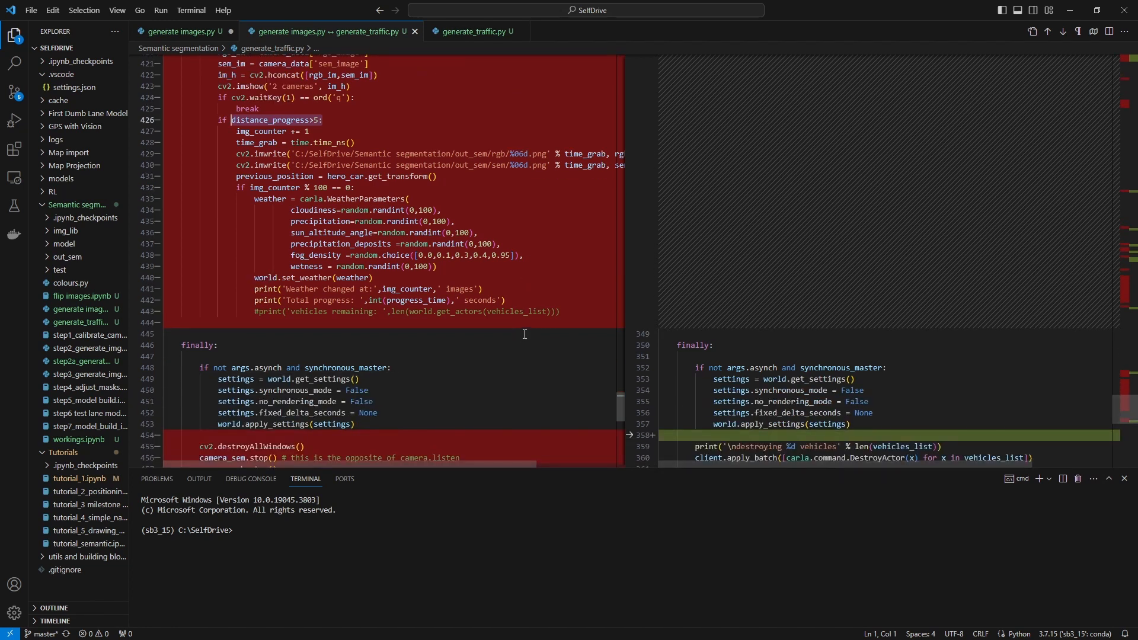
pyautogui.scroll(-3)
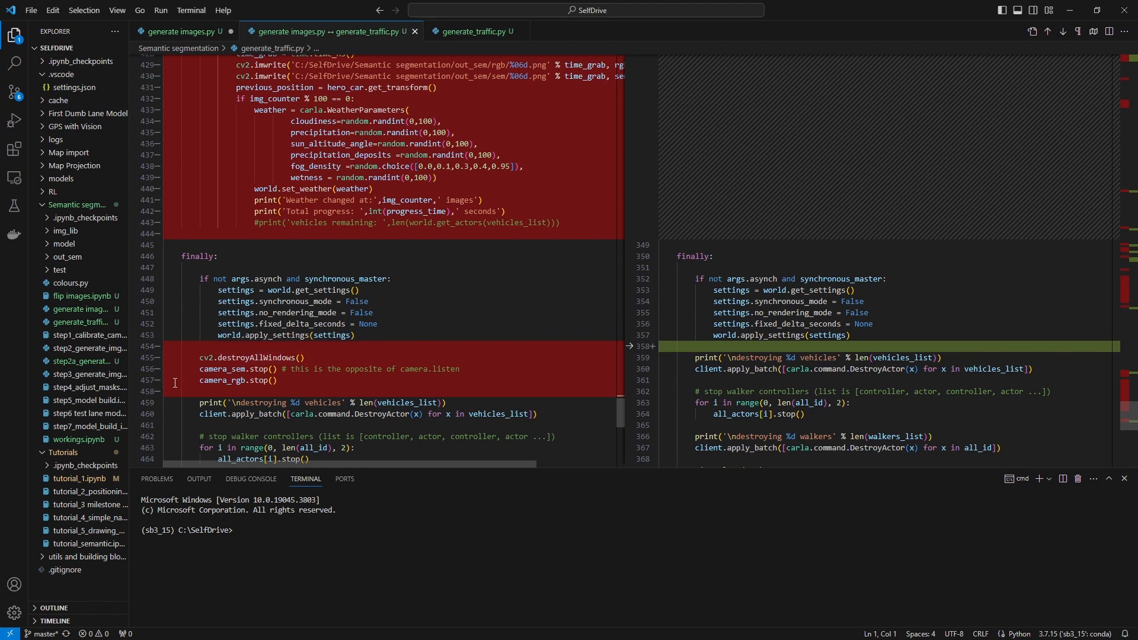
pyautogui.scroll(-3)
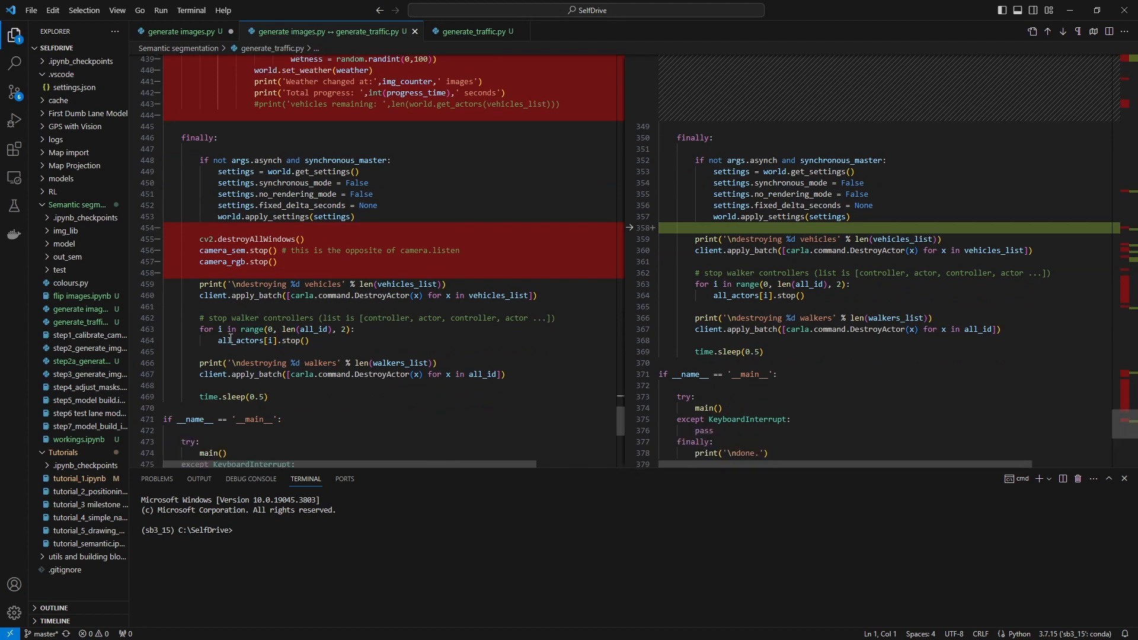
pyautogui.scroll(-3)
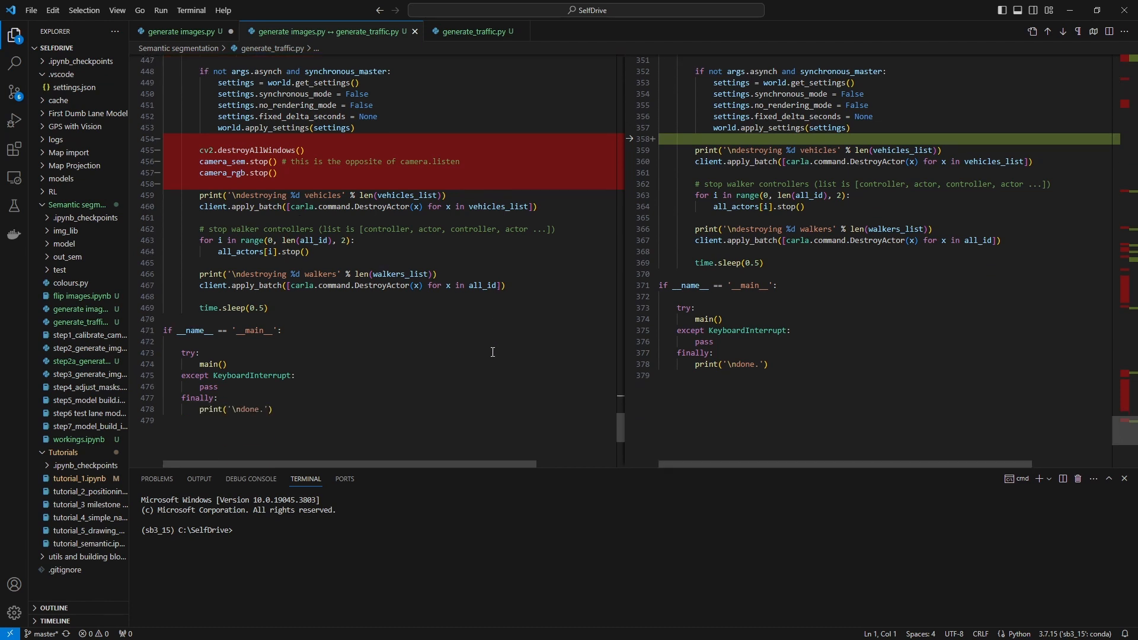
pyautogui.scroll(-3)
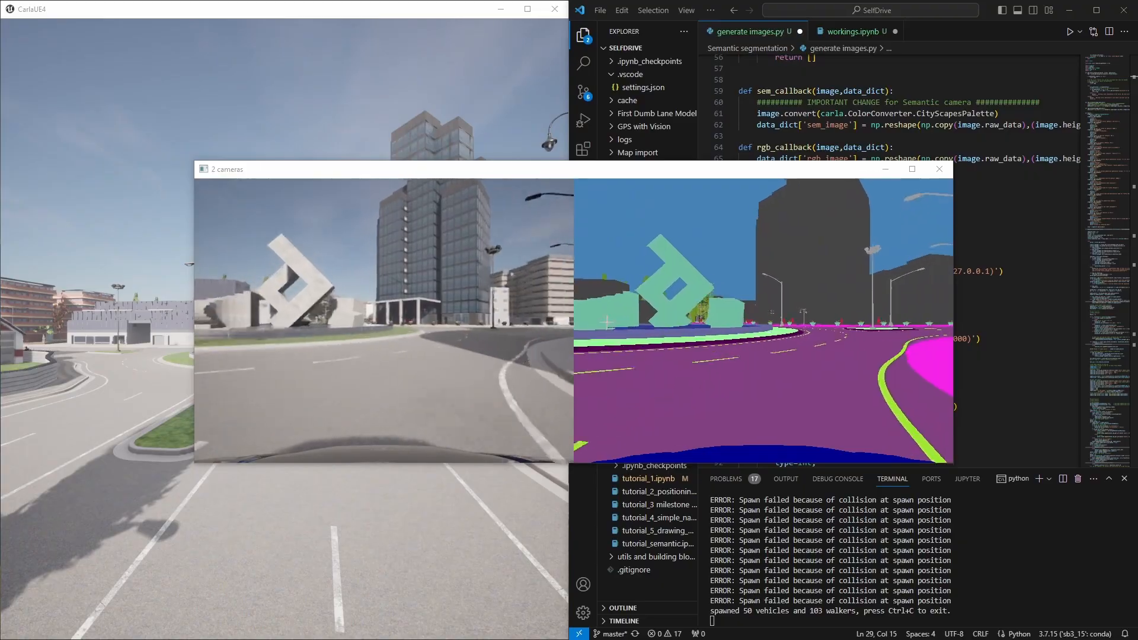
# Step: In workings.ipynb, change the load_world town name to Town03
pyautogui.click(853, 31)
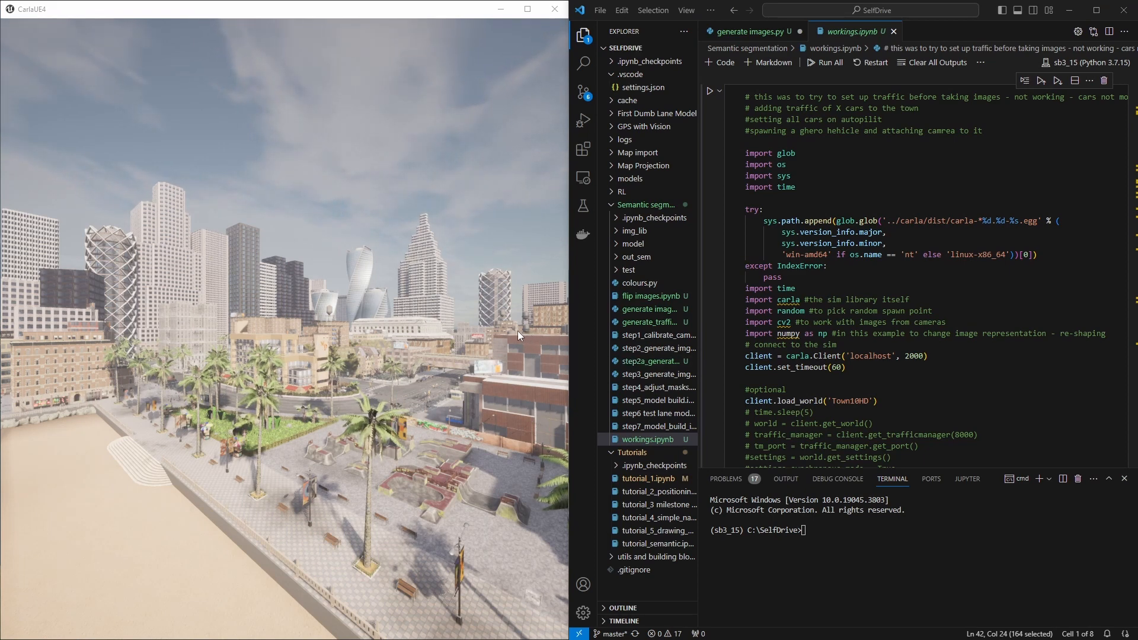
pyautogui.moveTo(462, 314)
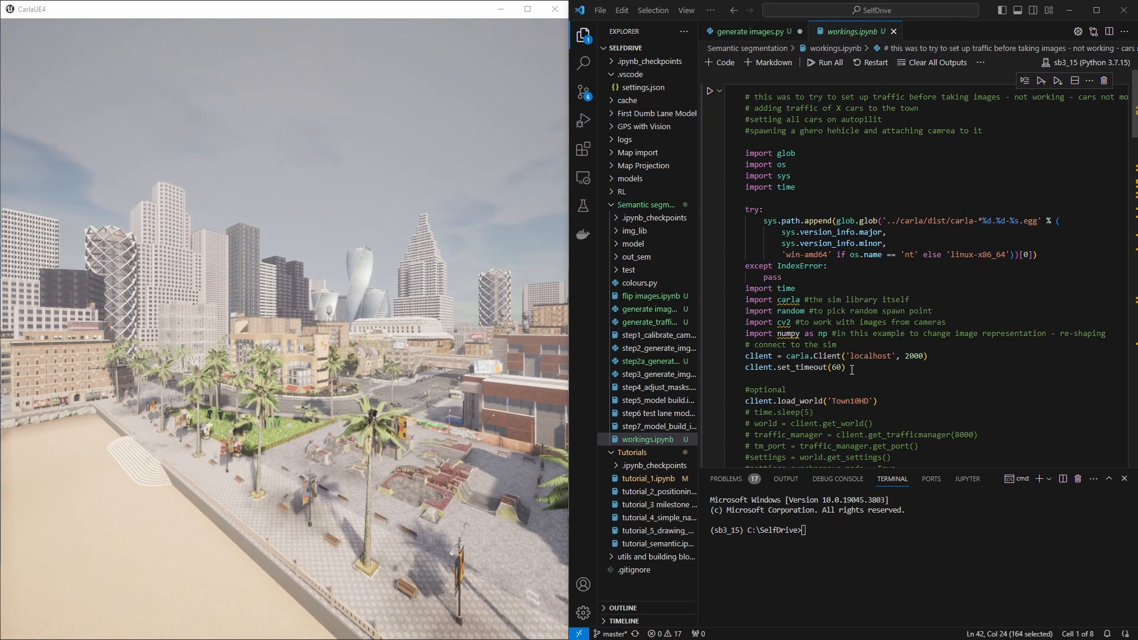
pyautogui.scroll(-3)
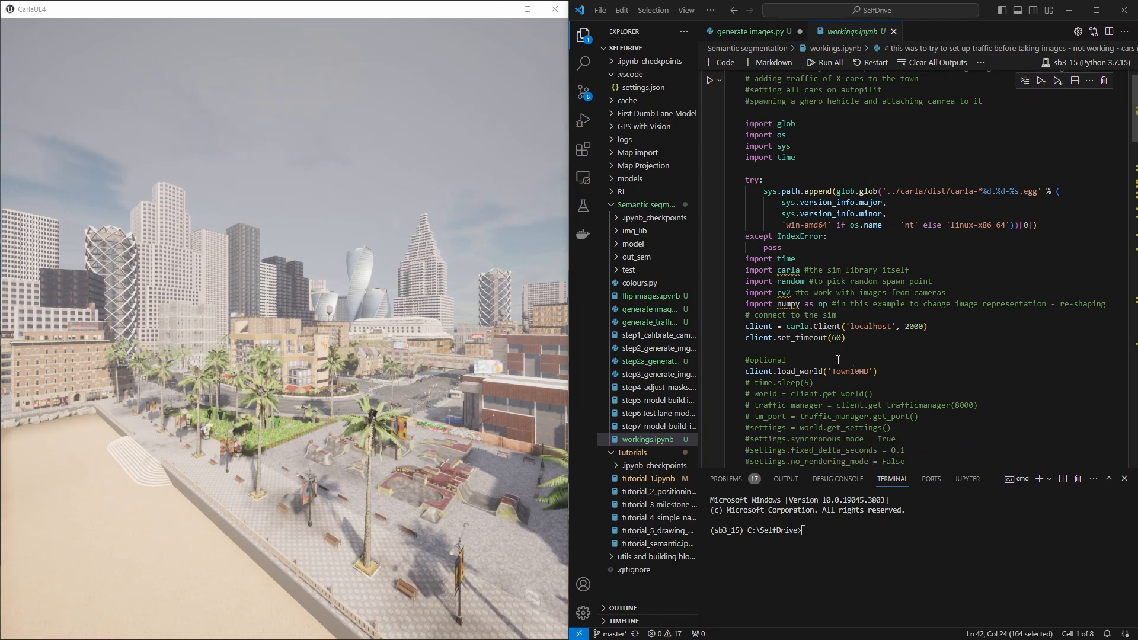
pyautogui.scroll(-3)
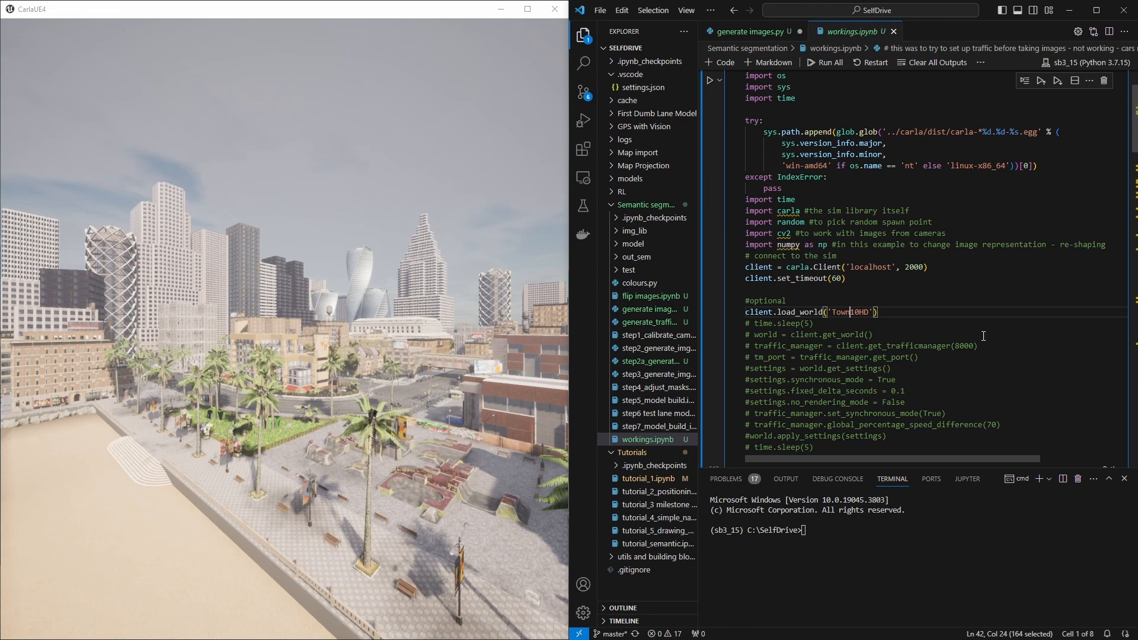
pyautogui.write('Town03')
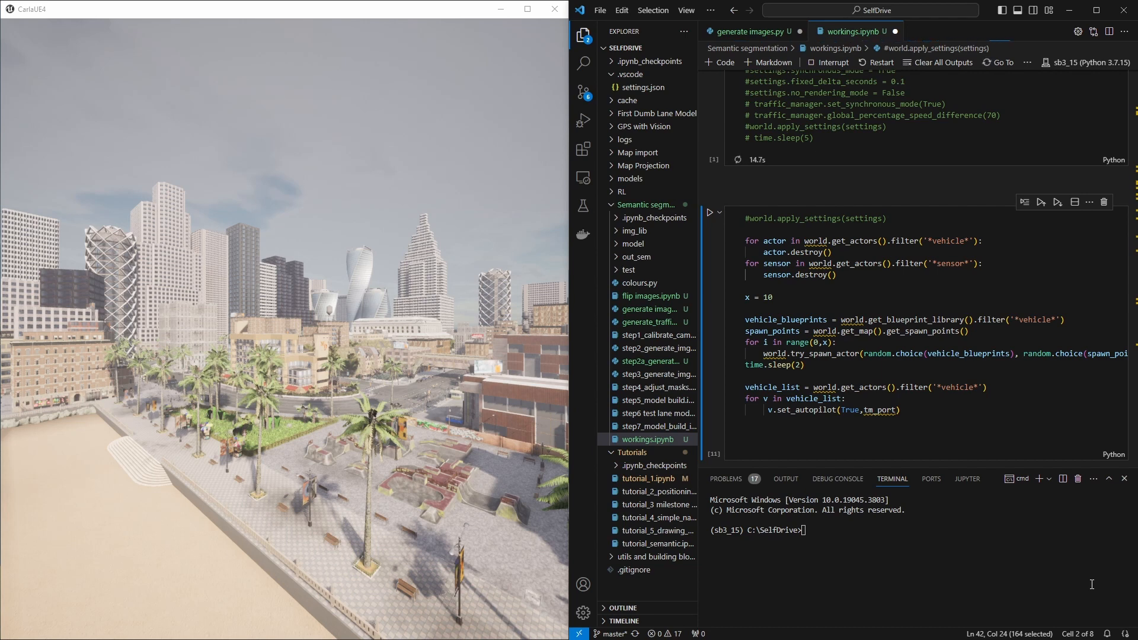
pyautogui.moveTo(1070, 560)
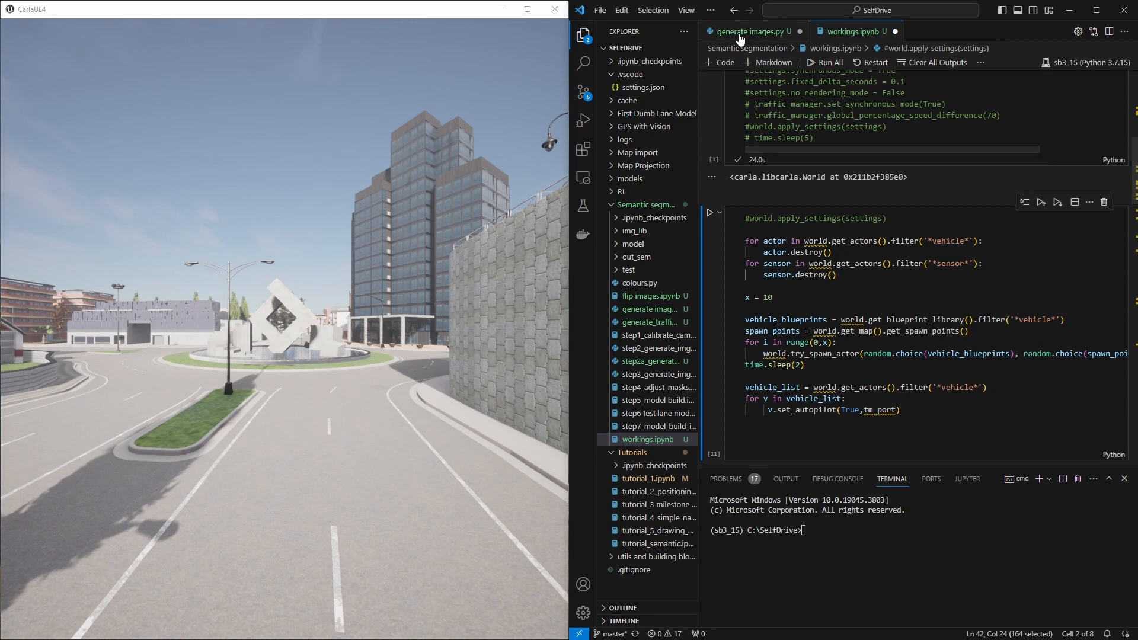
# Step: From the generate images.py tab, type python "Semantic segmentation/generate images.py" in the terminal
pyautogui.click(753, 32)
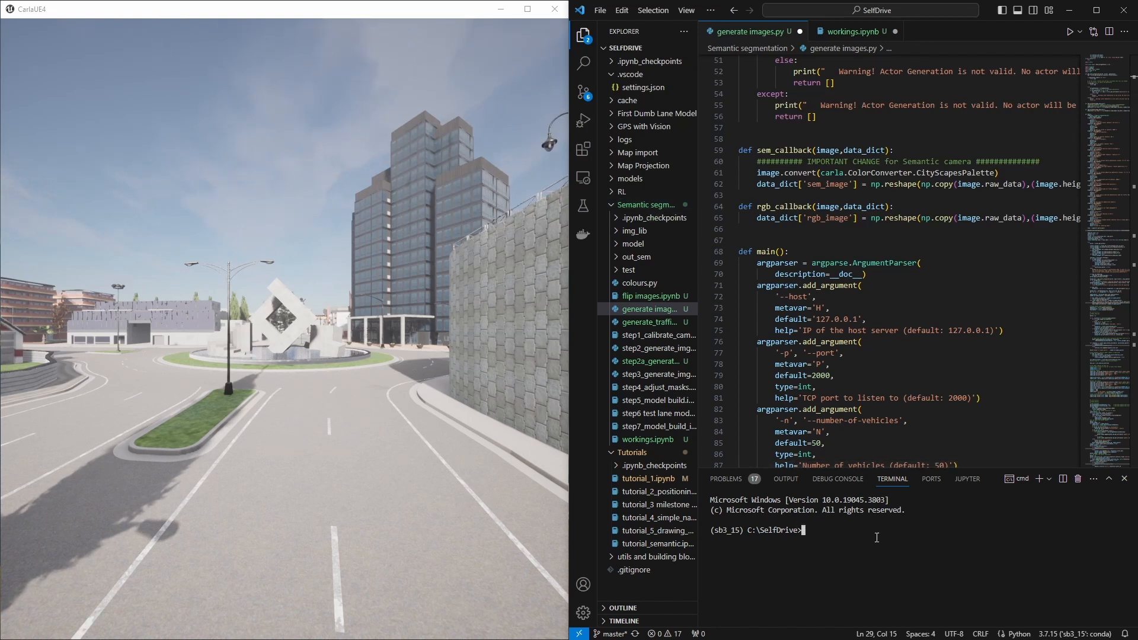
pyautogui.write('python')
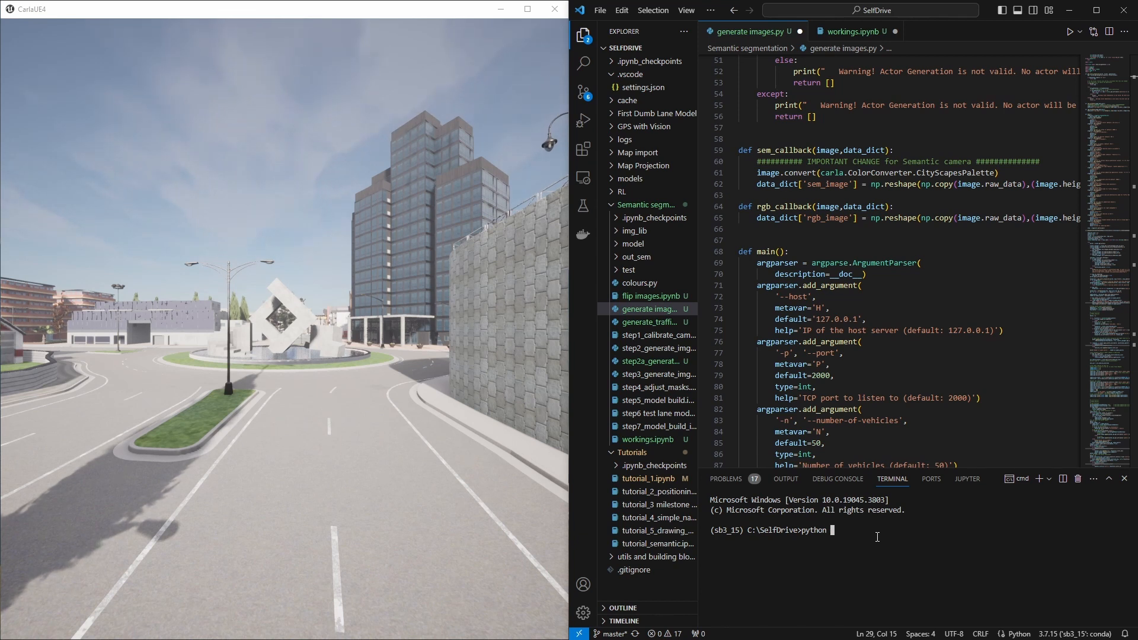
pyautogui.write('"Semantic segmentation"')
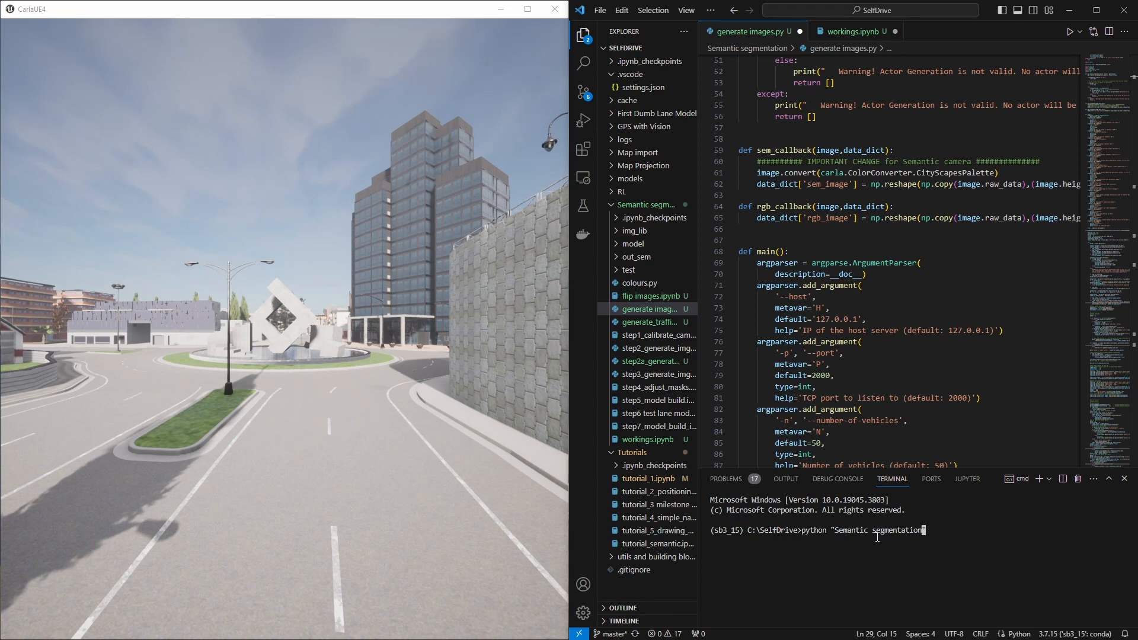
pyautogui.write('/')
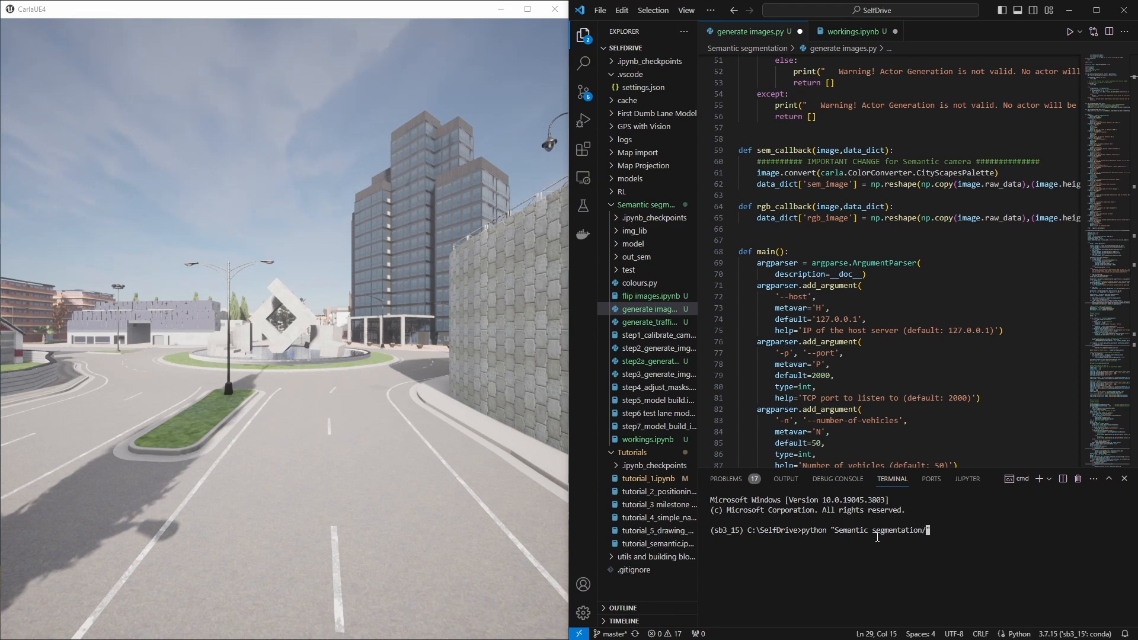
pyautogui.write('generate')
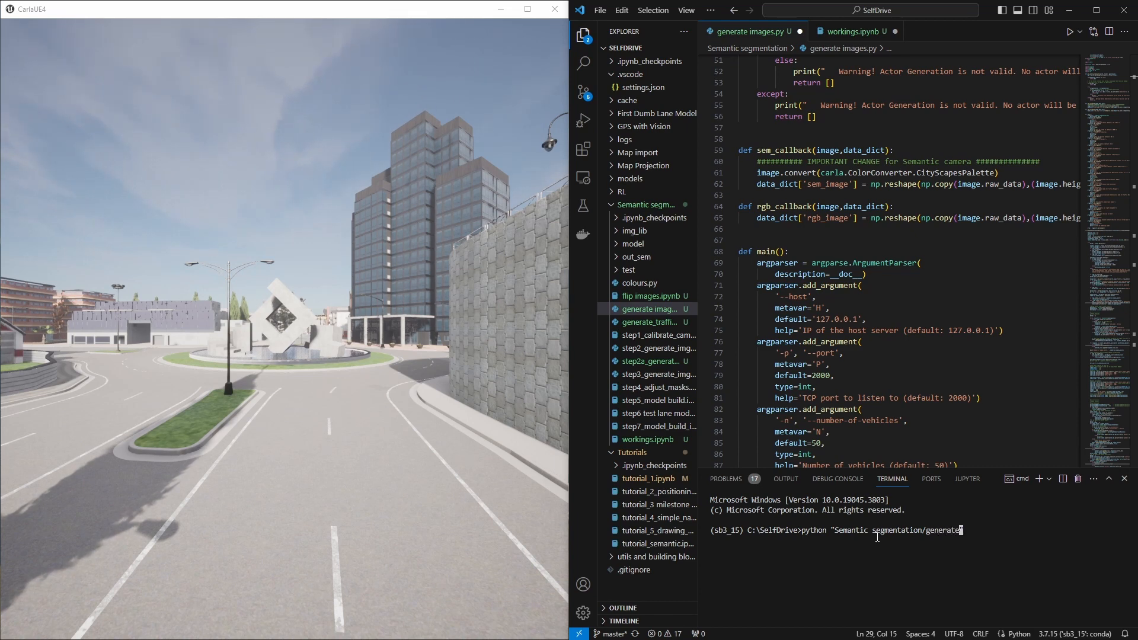
pyautogui.write('i')
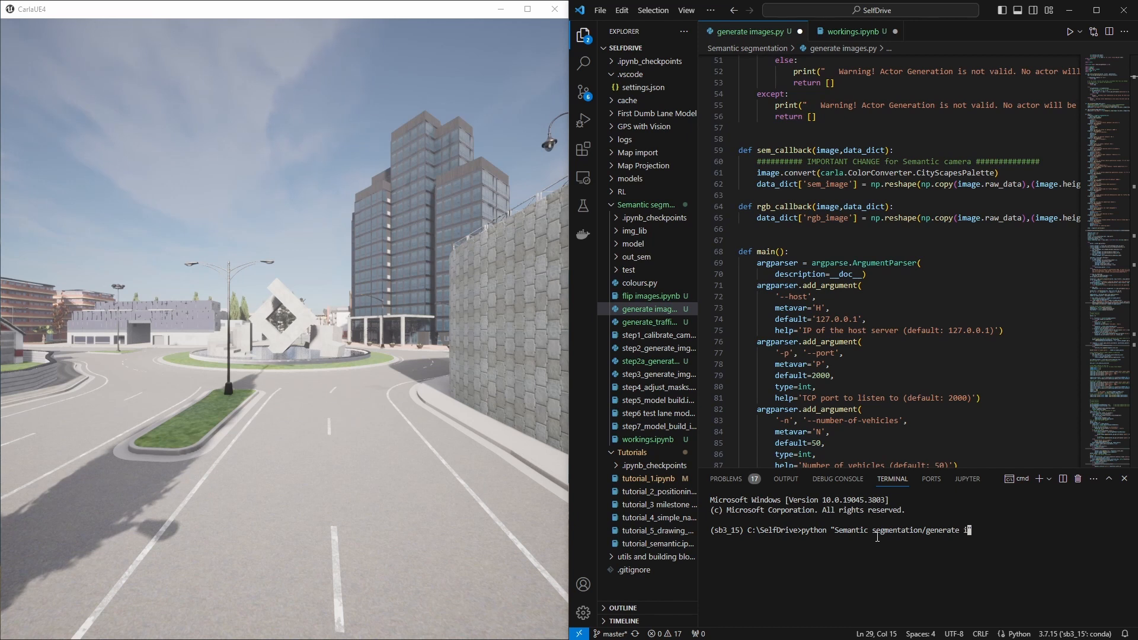
pyautogui.write('mages')
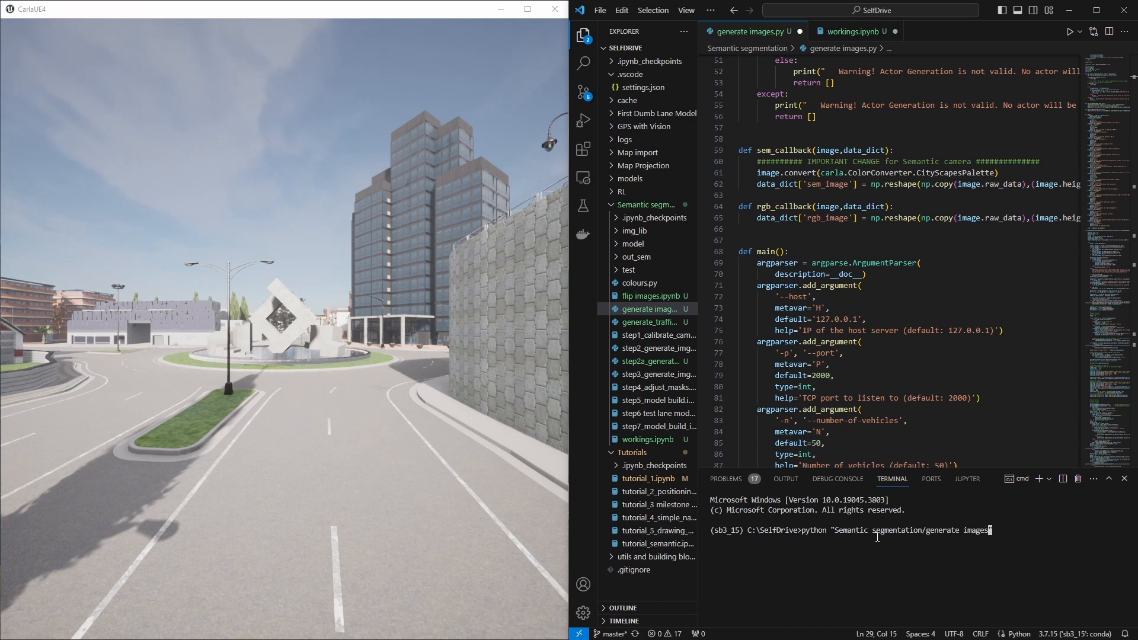
pyautogui.write('.py"')
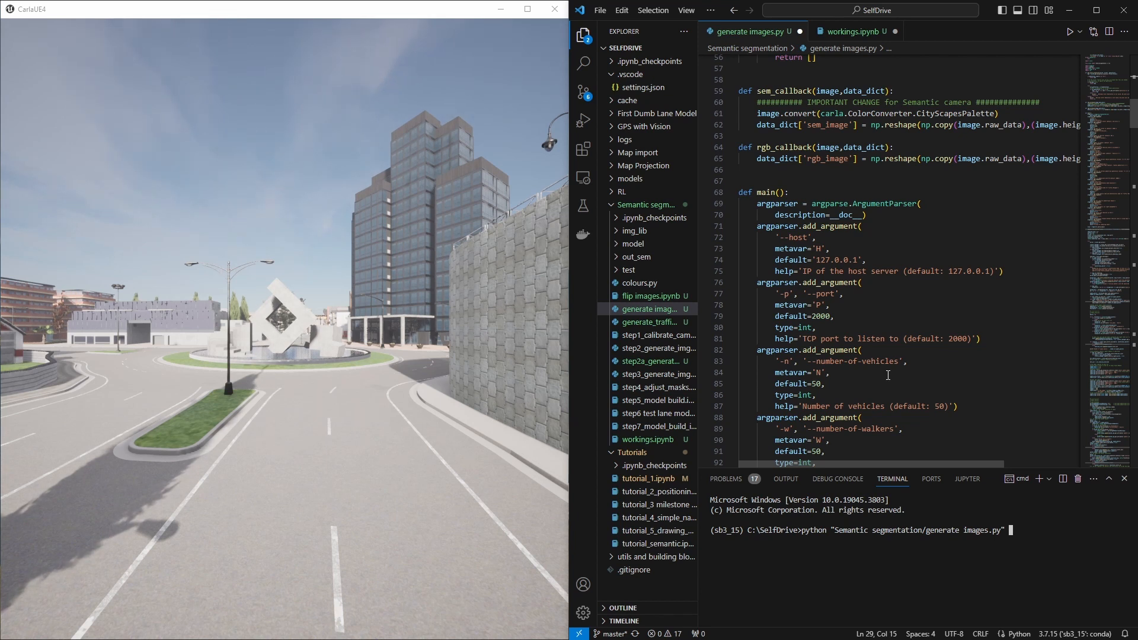
# Step: Run the script with options -n 50 -w 200
pyautogui.write('-n')
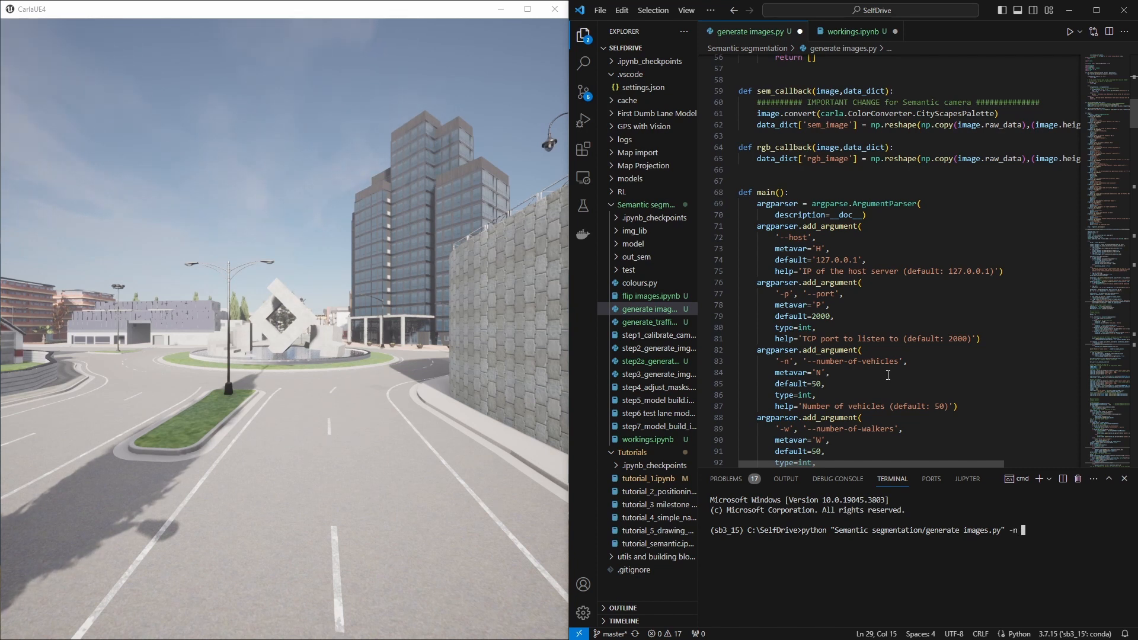
pyautogui.write('50')
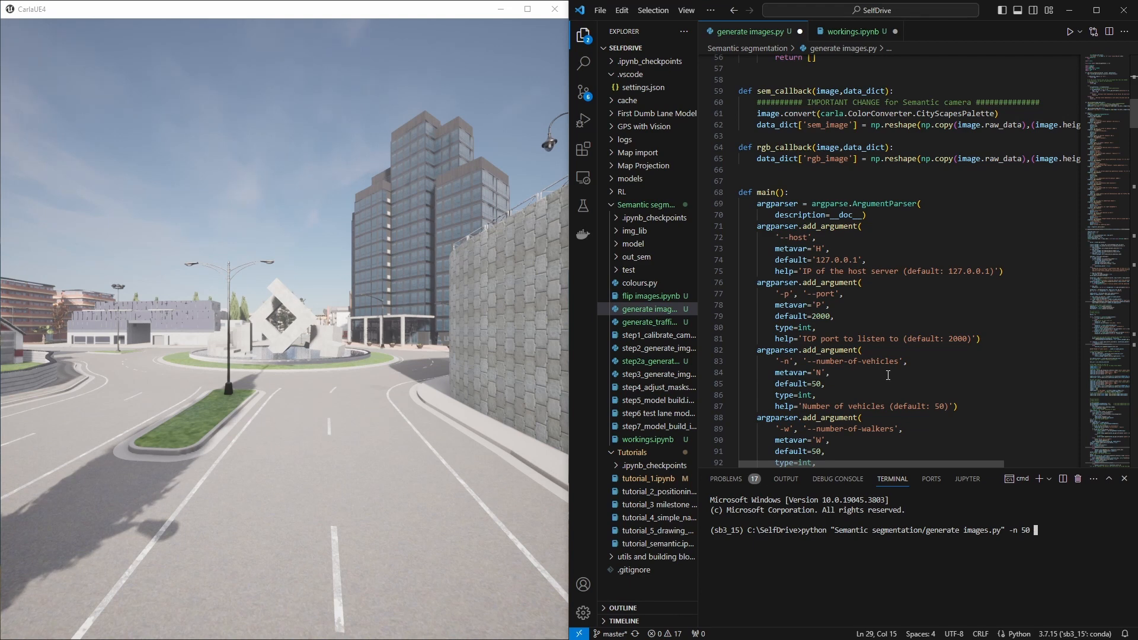
pyautogui.write('-w')
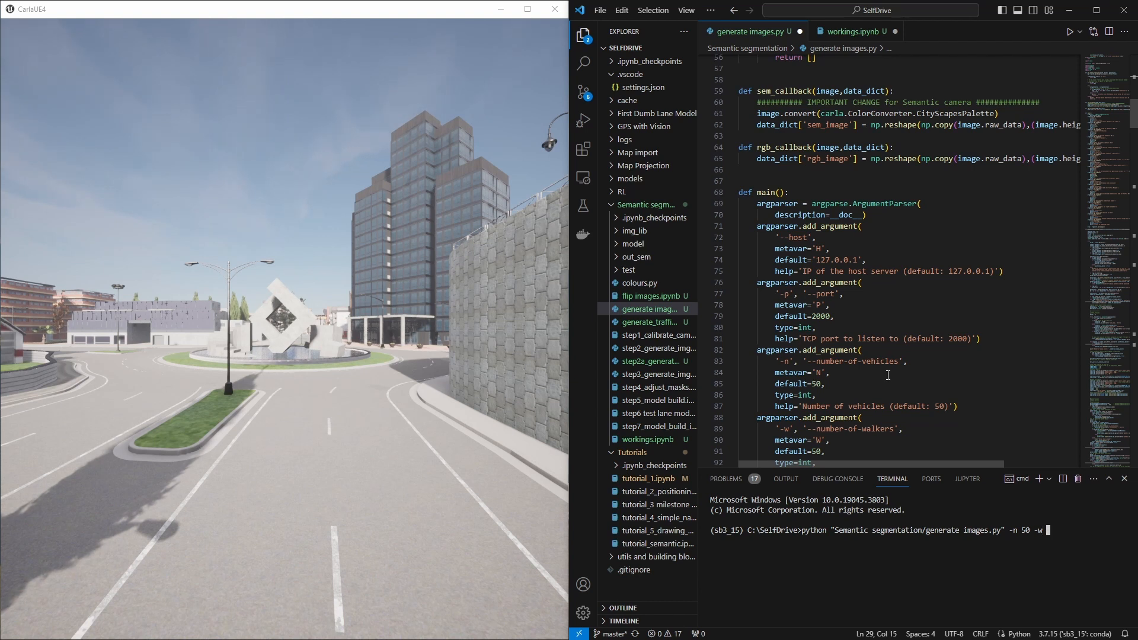
pyautogui.write('200')
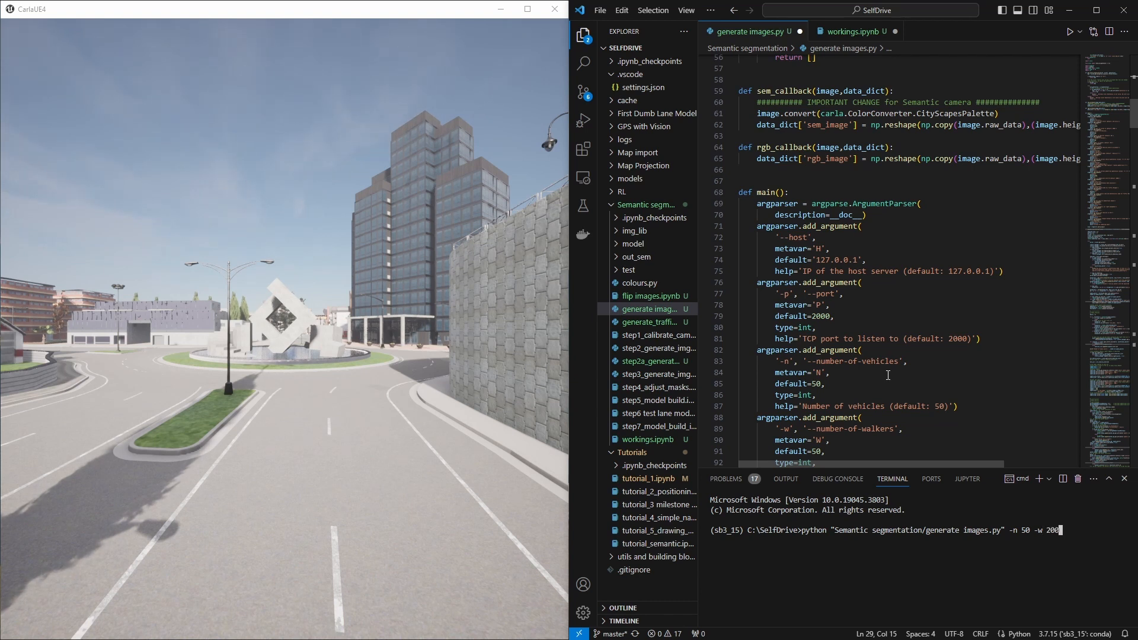
pyautogui.press('enter')
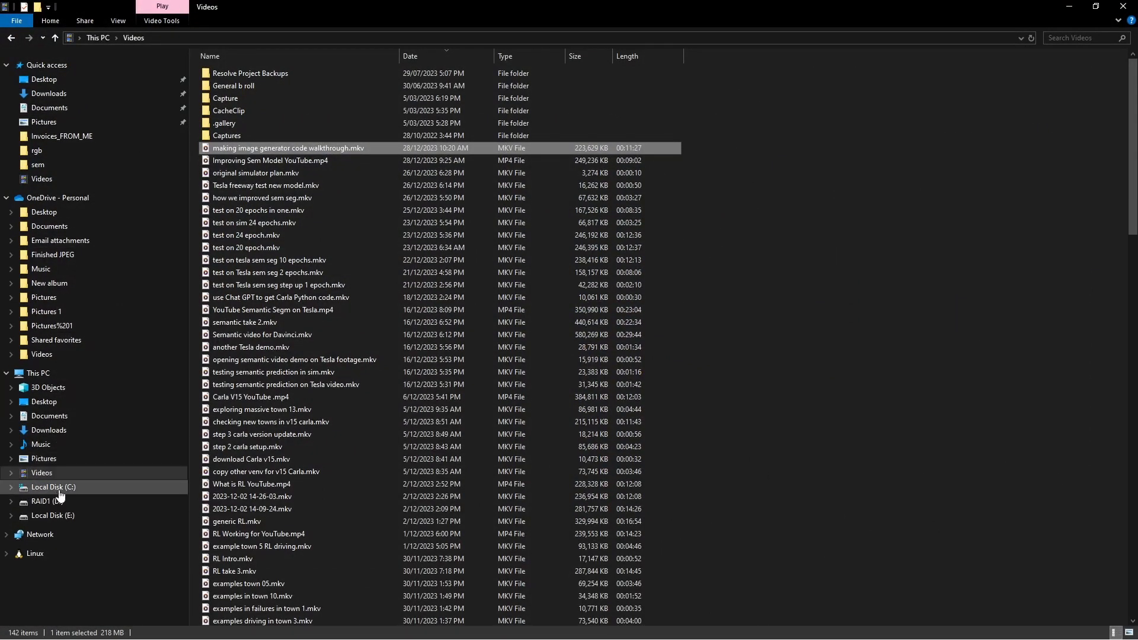
# Step: Browse to C:\SelfDrive\Semantic segmentation\out_sem\rgb to view the saved PNG images
pyautogui.click(53, 487)
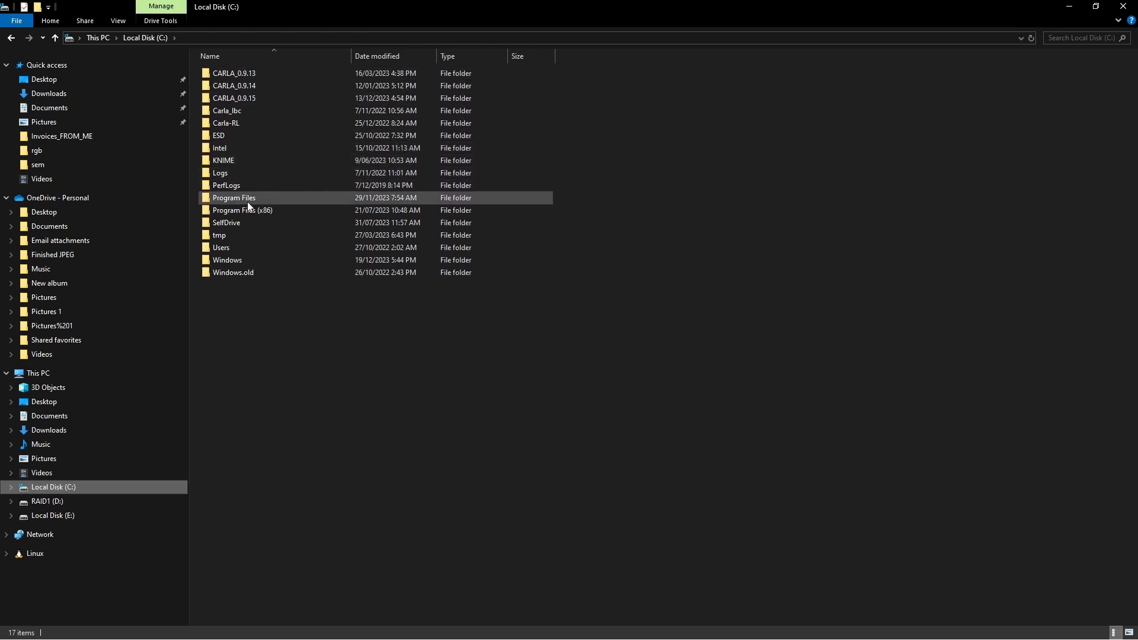
pyautogui.doubleClick(226, 222)
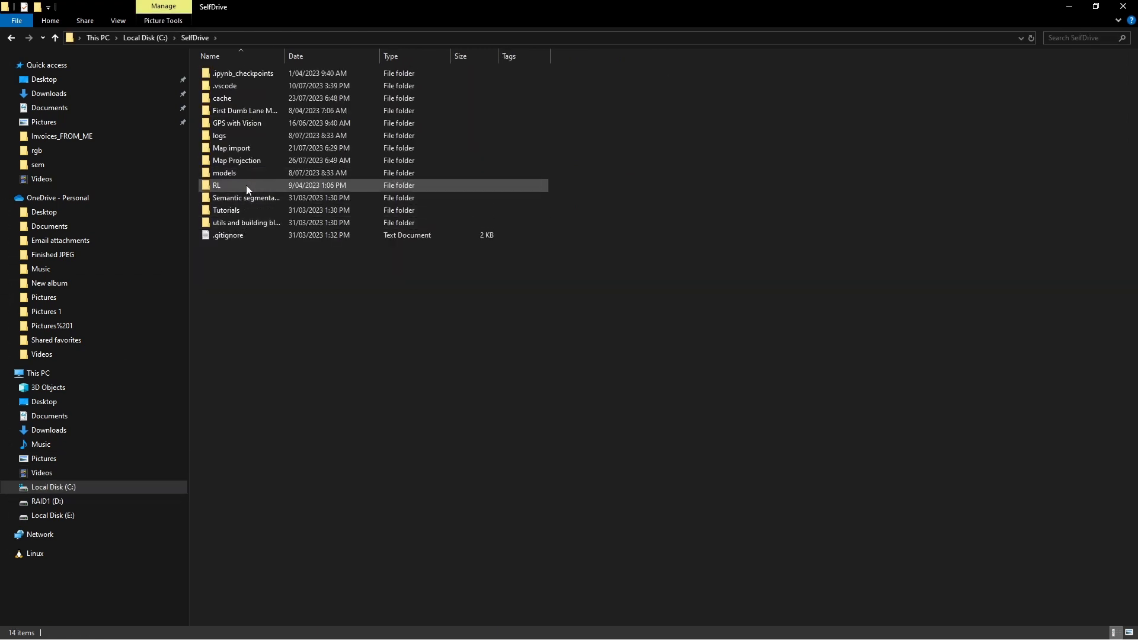
pyautogui.doubleClick(246, 197)
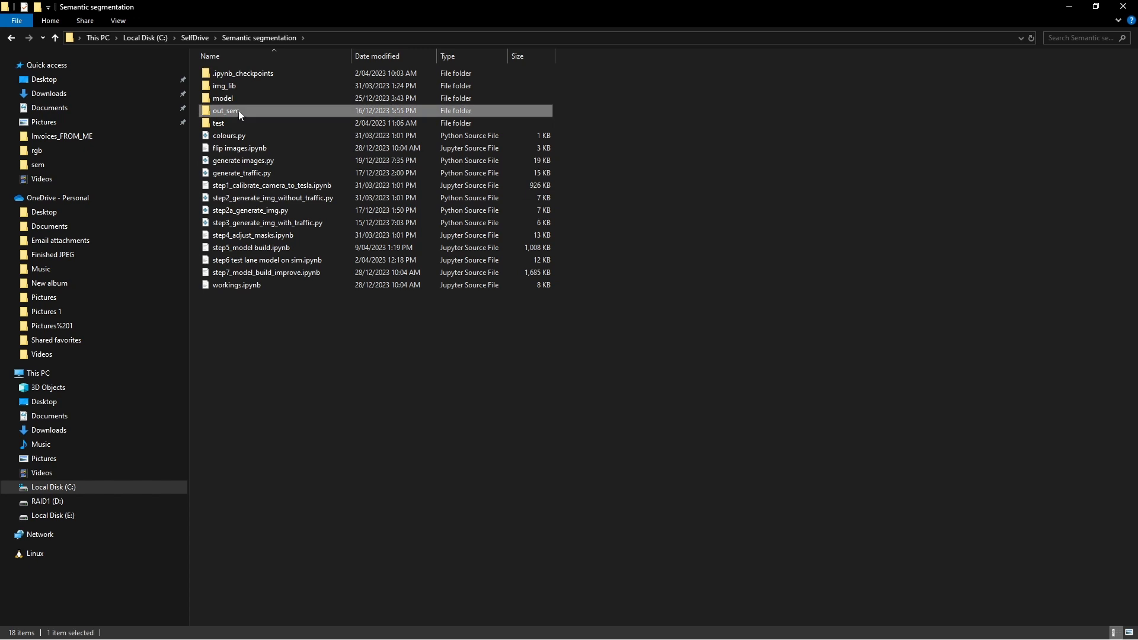
pyautogui.doubleClick(226, 110)
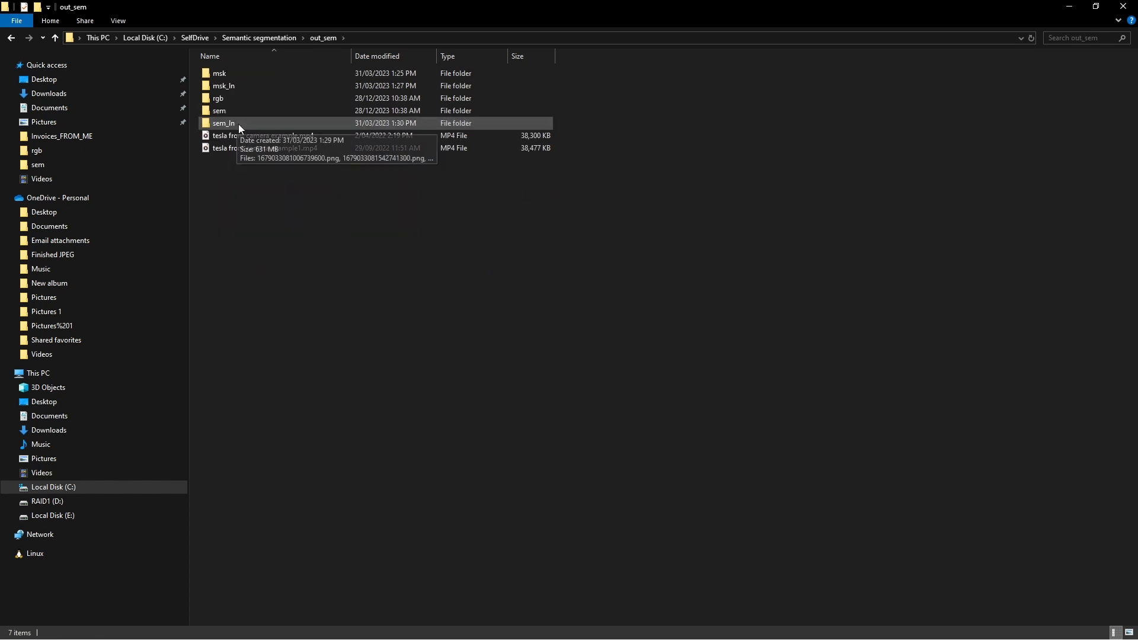
pyautogui.click(218, 98)
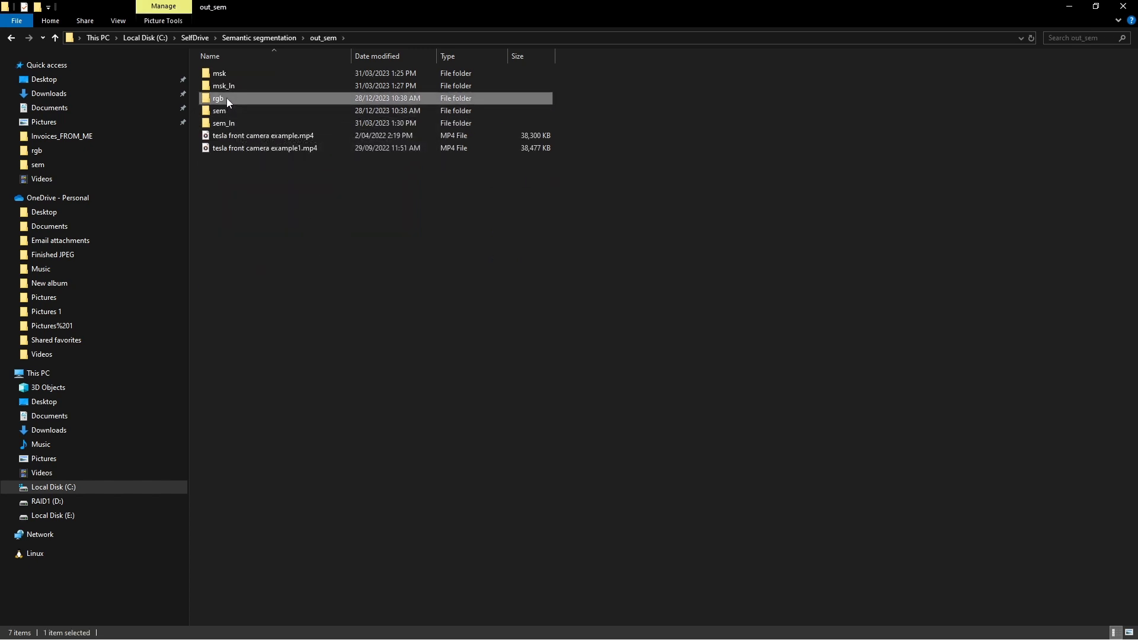
pyautogui.doubleClick(219, 98)
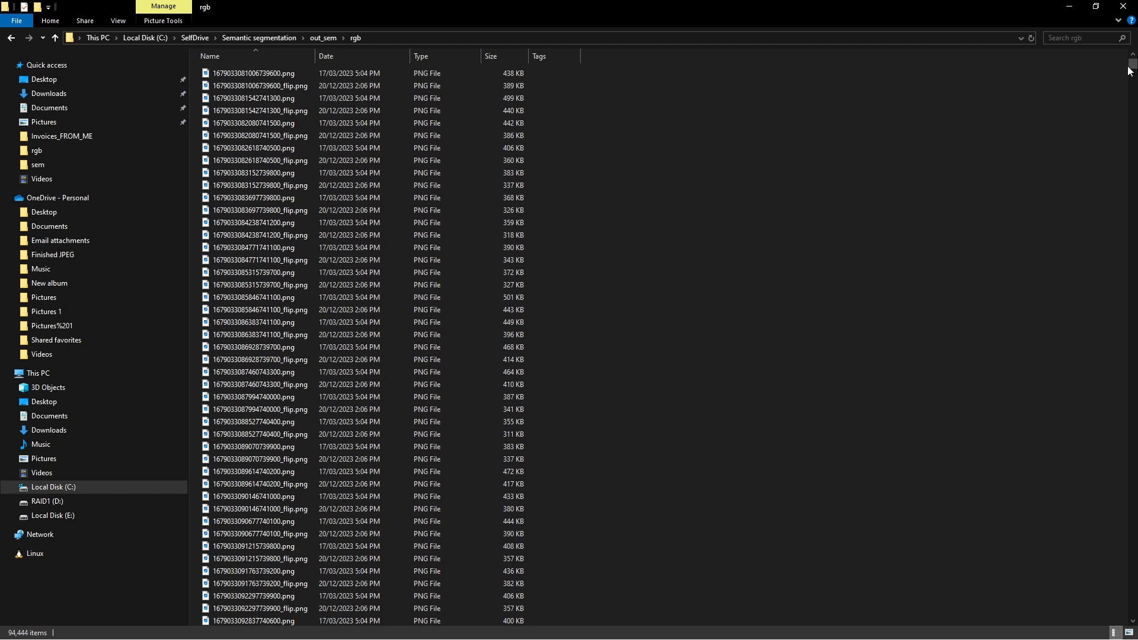